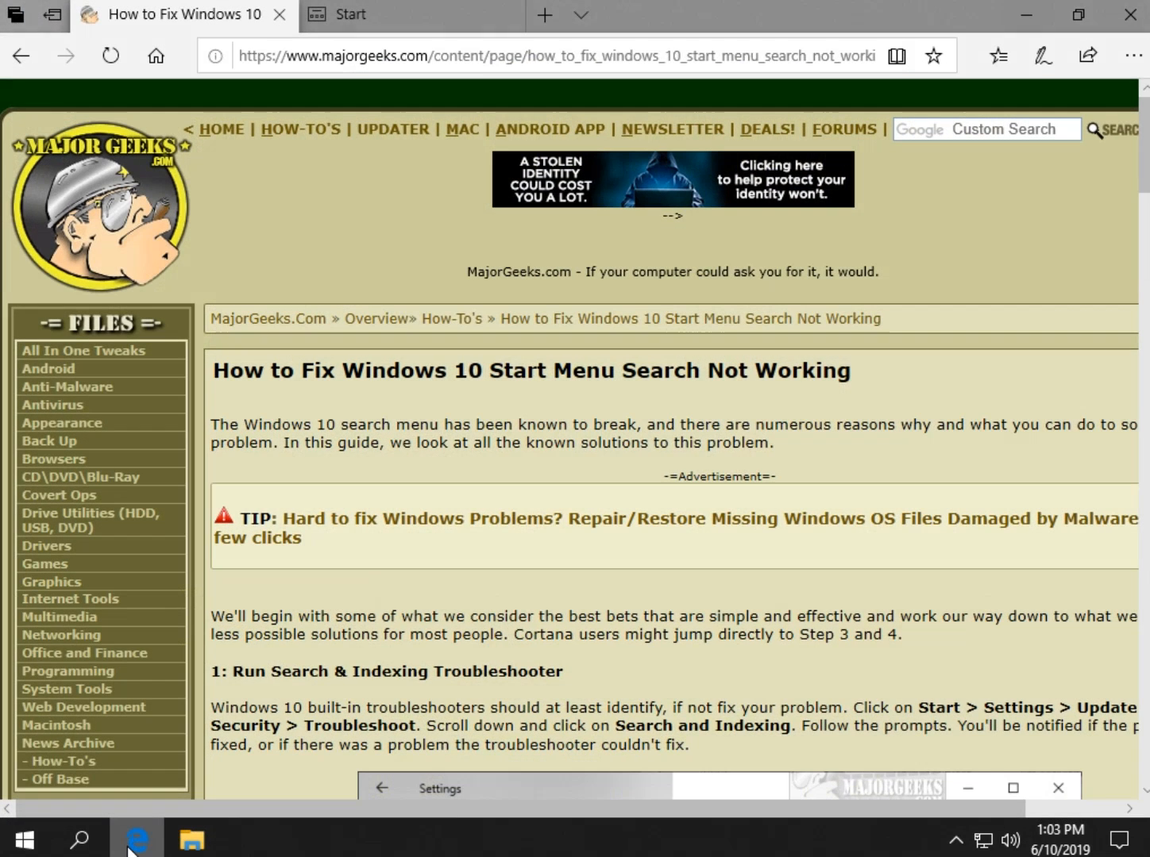
mouse_move(254, 570)
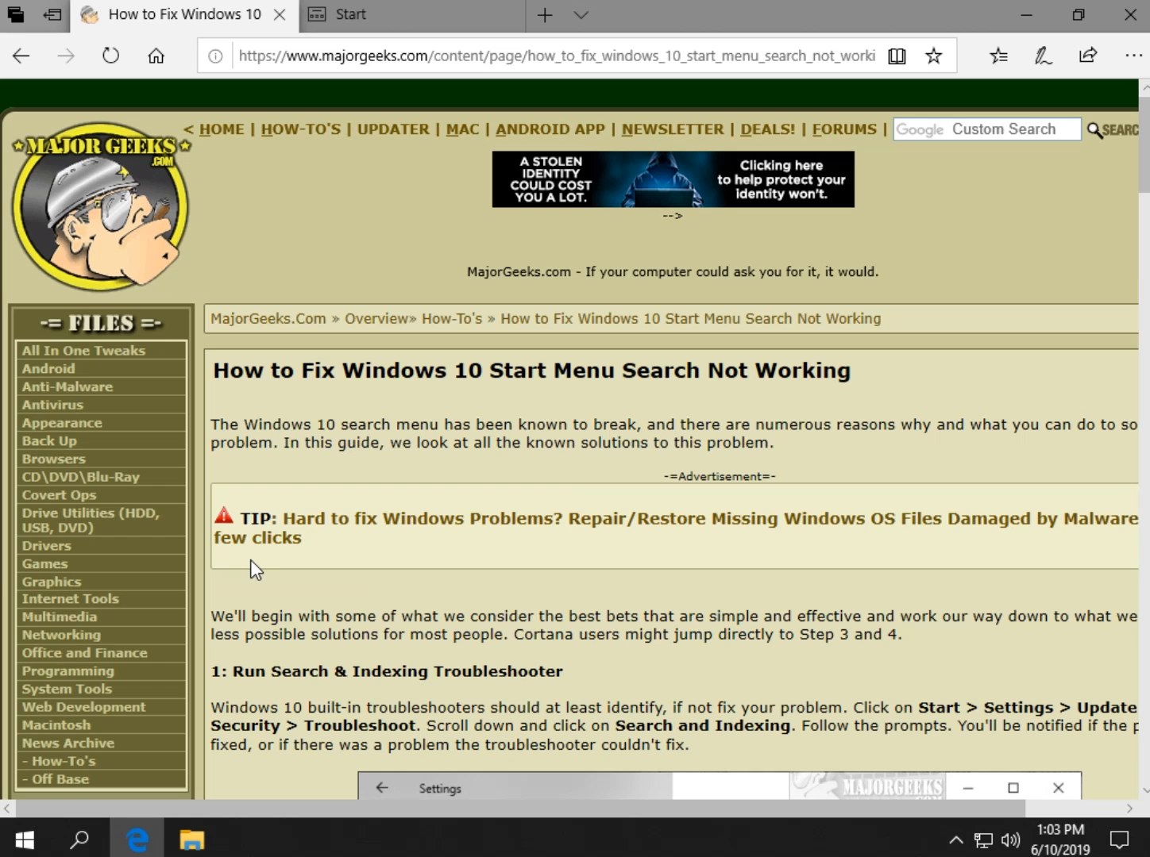
Scroll the MajorGeeks article to fix 1, Run Search & Indexing Troubleshooter
scroll("down", 3)
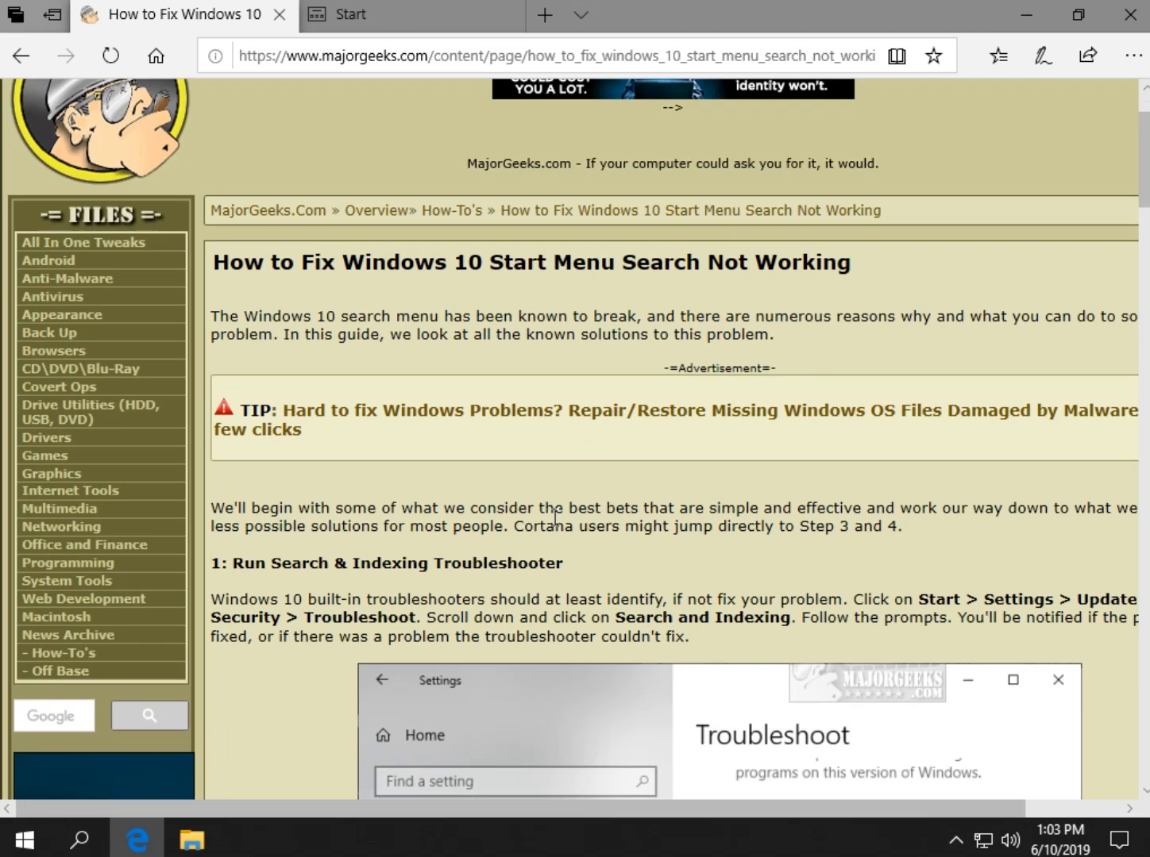
scroll("down", 3)
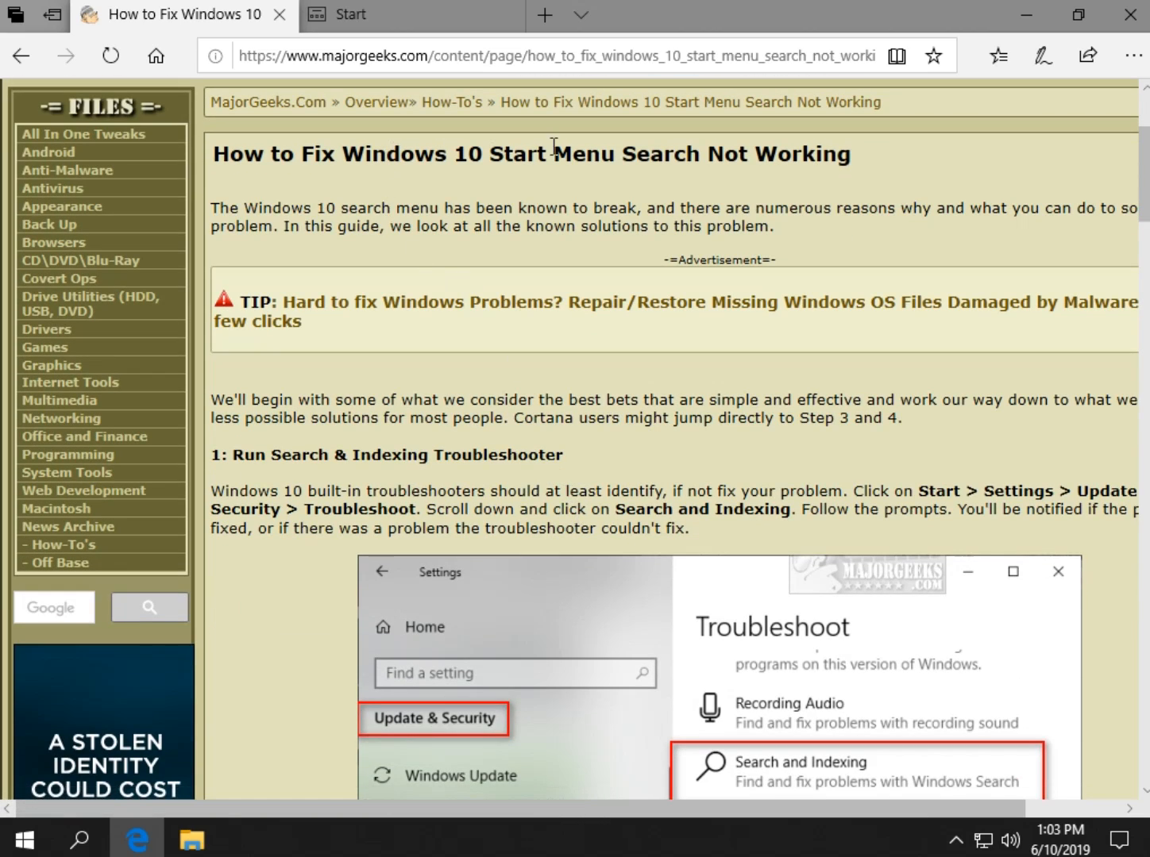
mouse_move(489, 246)
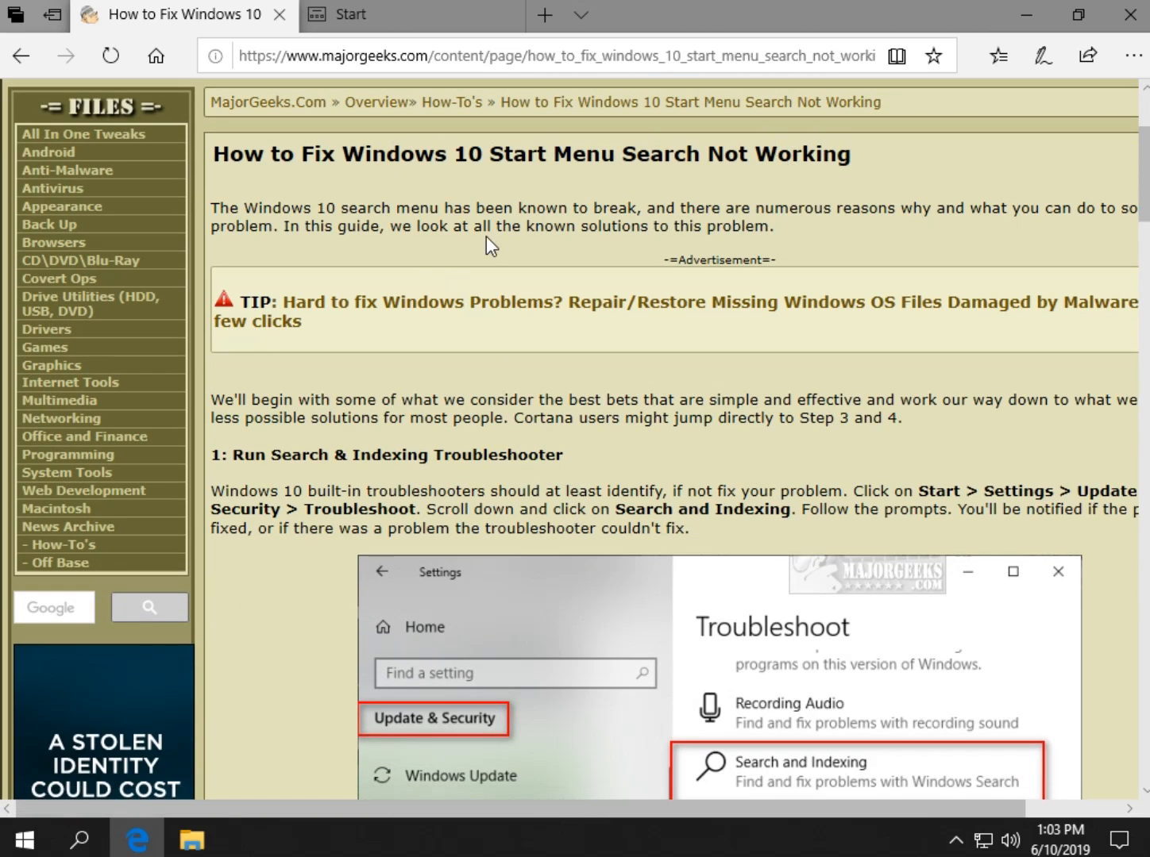
mouse_move(649, 559)
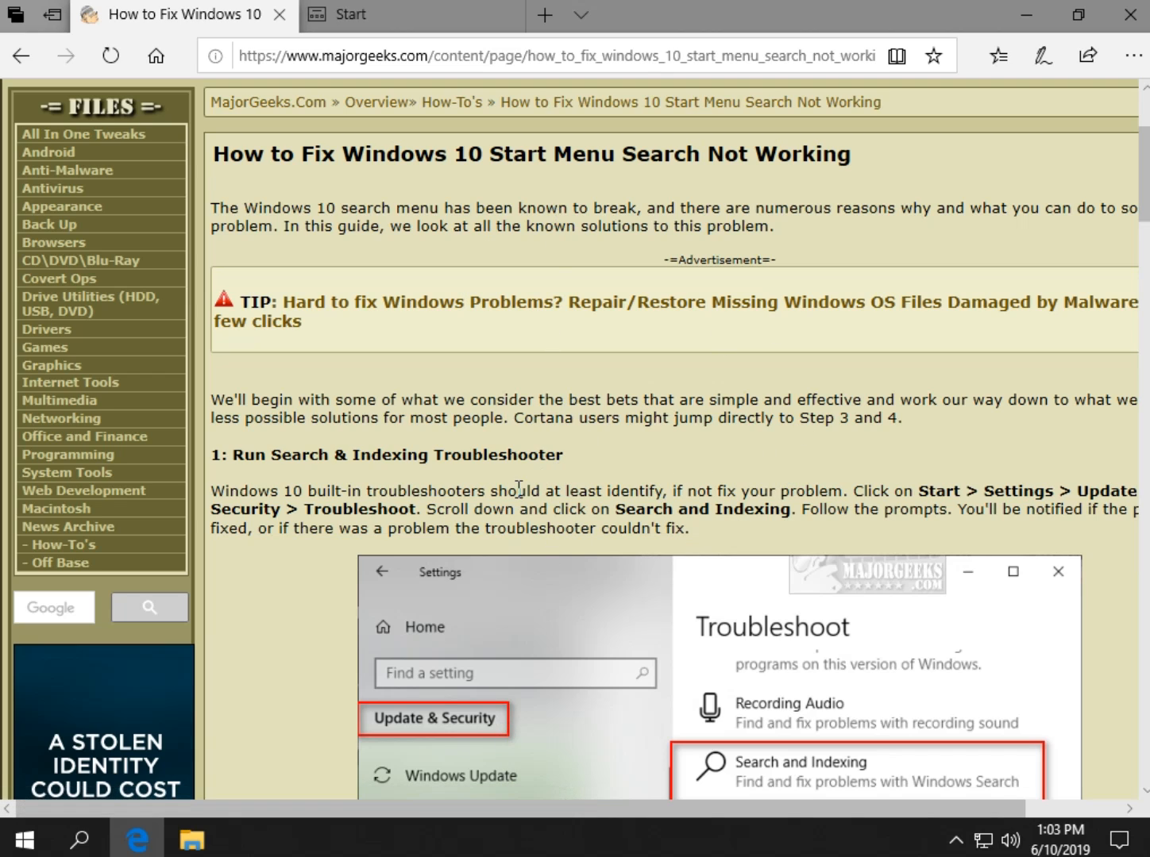
scroll("down", 3)
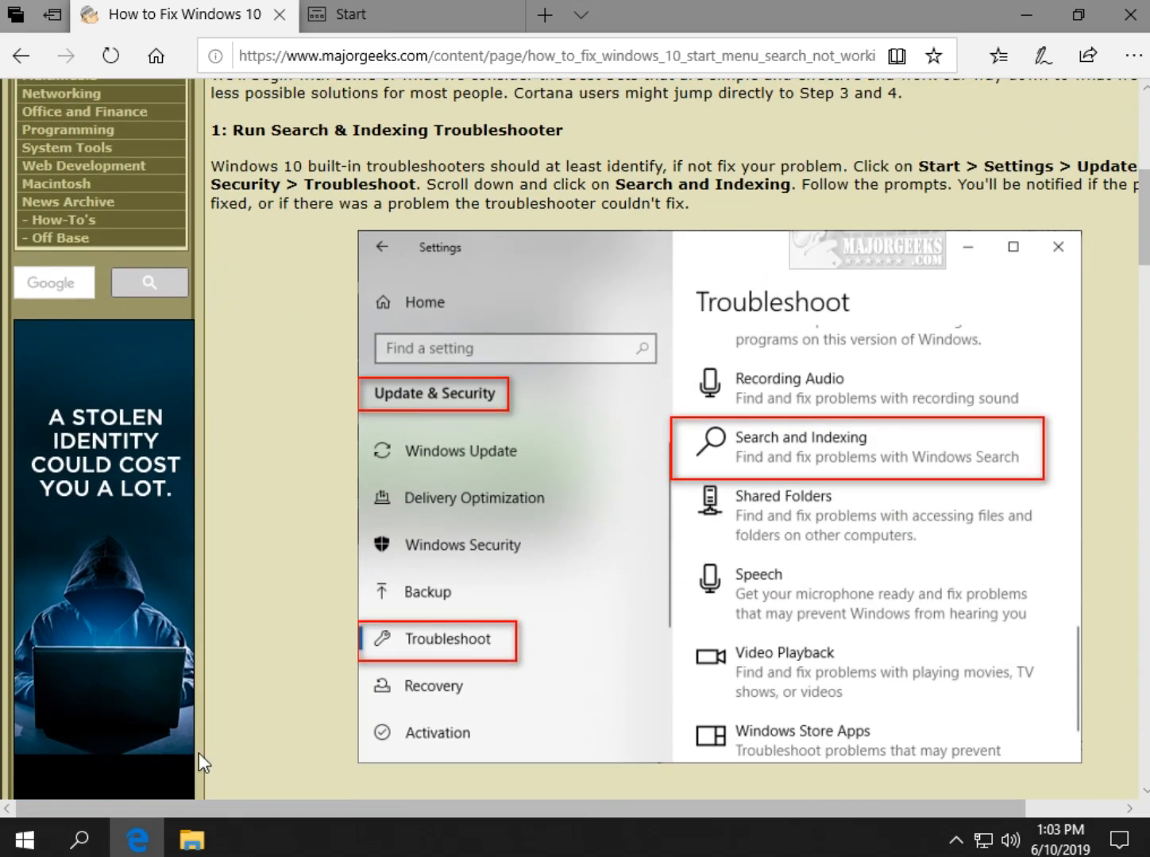
Reach Update & Security > Troubleshoot and expand the Search and Indexing troubleshooter
left_click(14, 839)
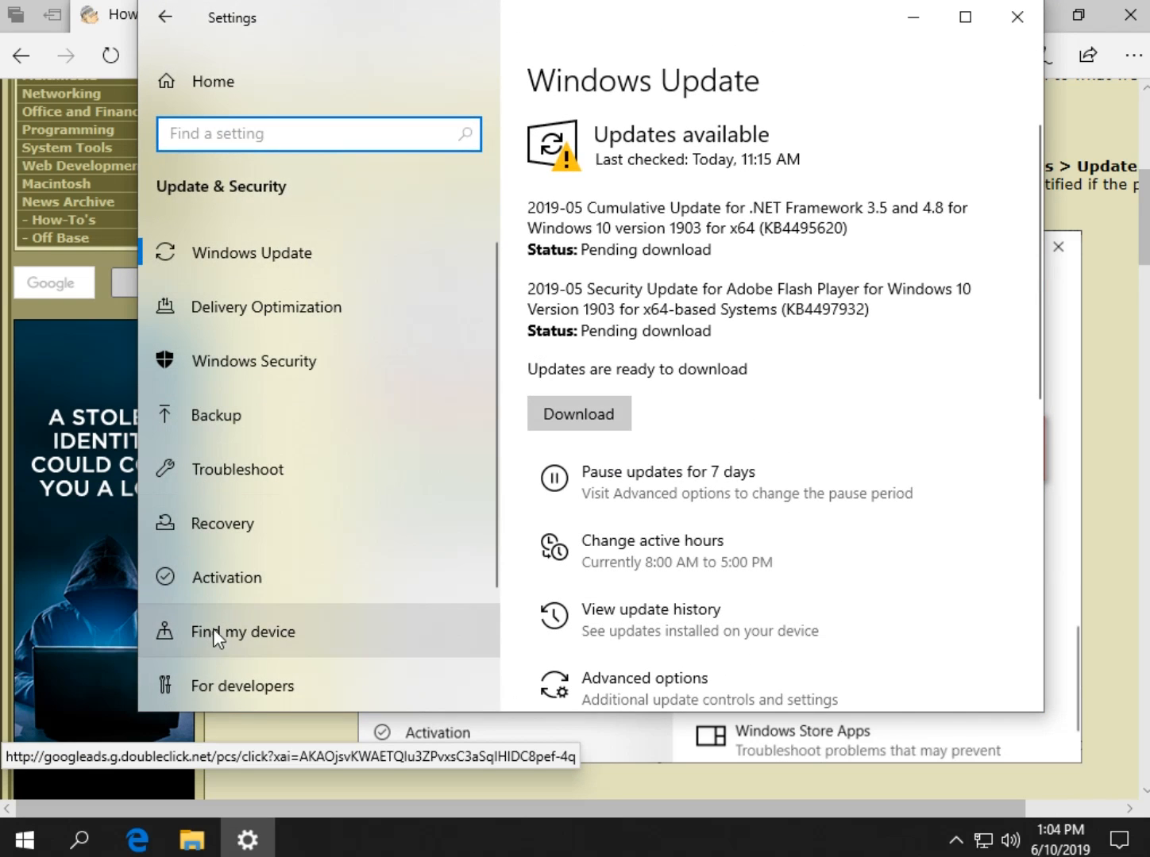
left_click(237, 470)
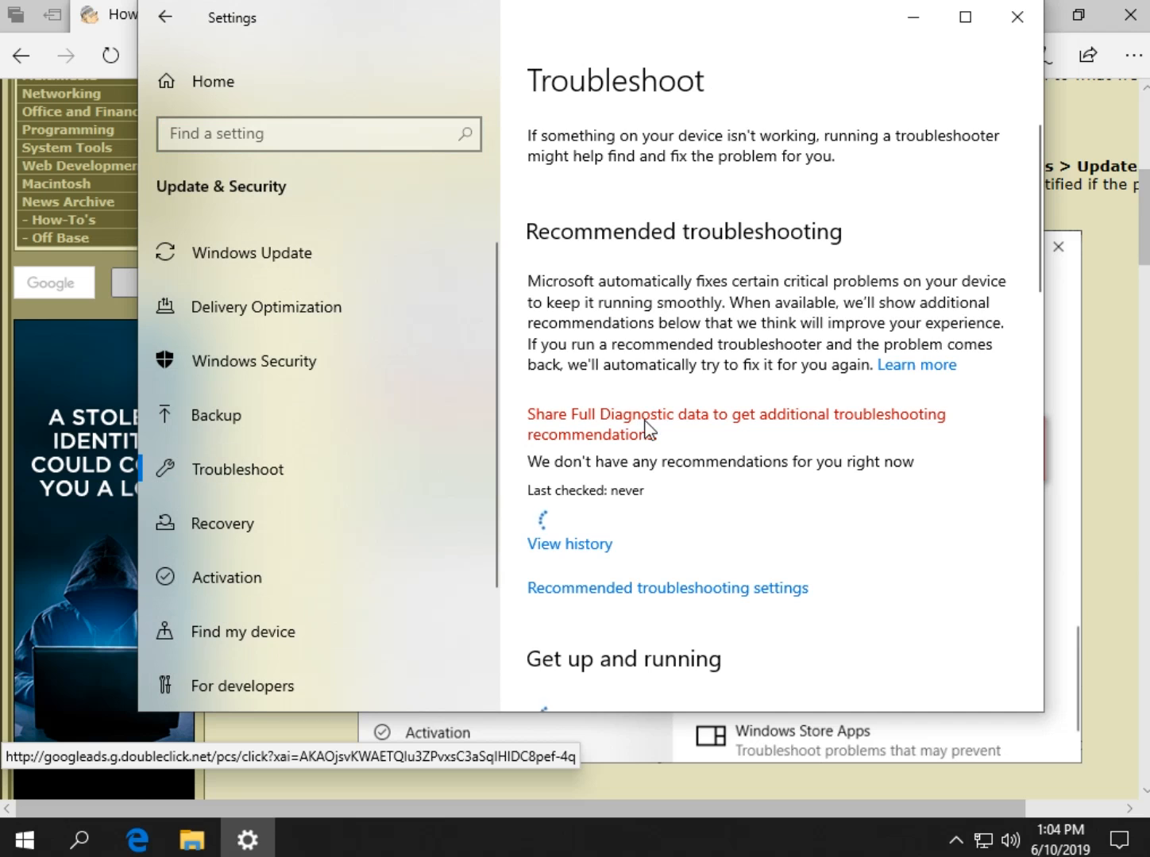
scroll("down", 3)
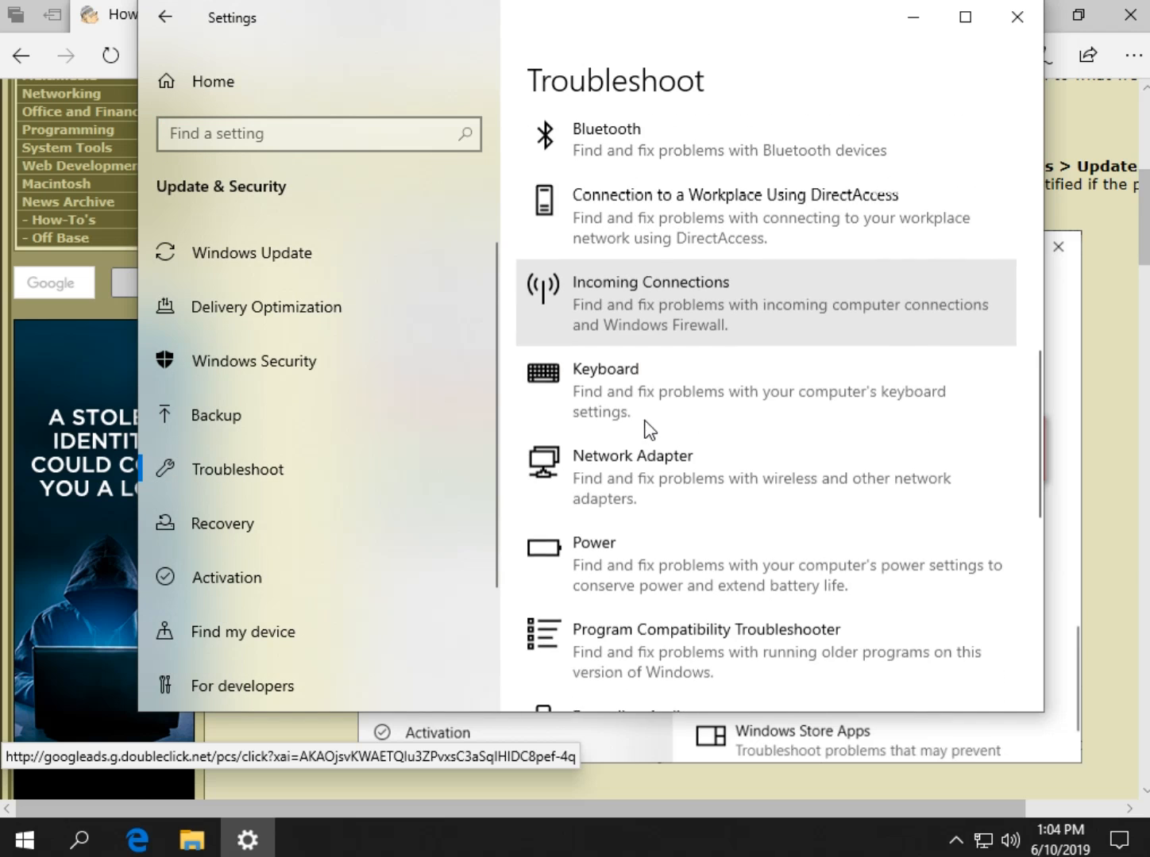
scroll("down", 3)
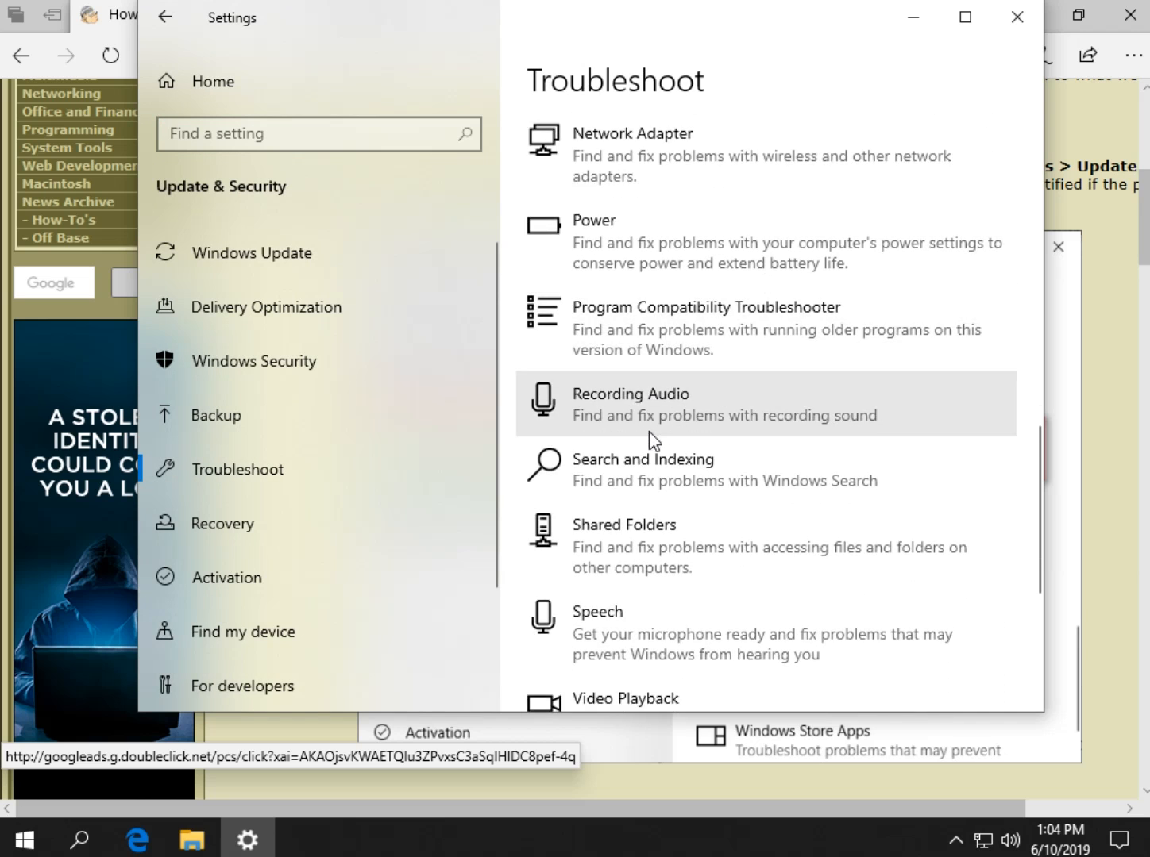
scroll("down", 3)
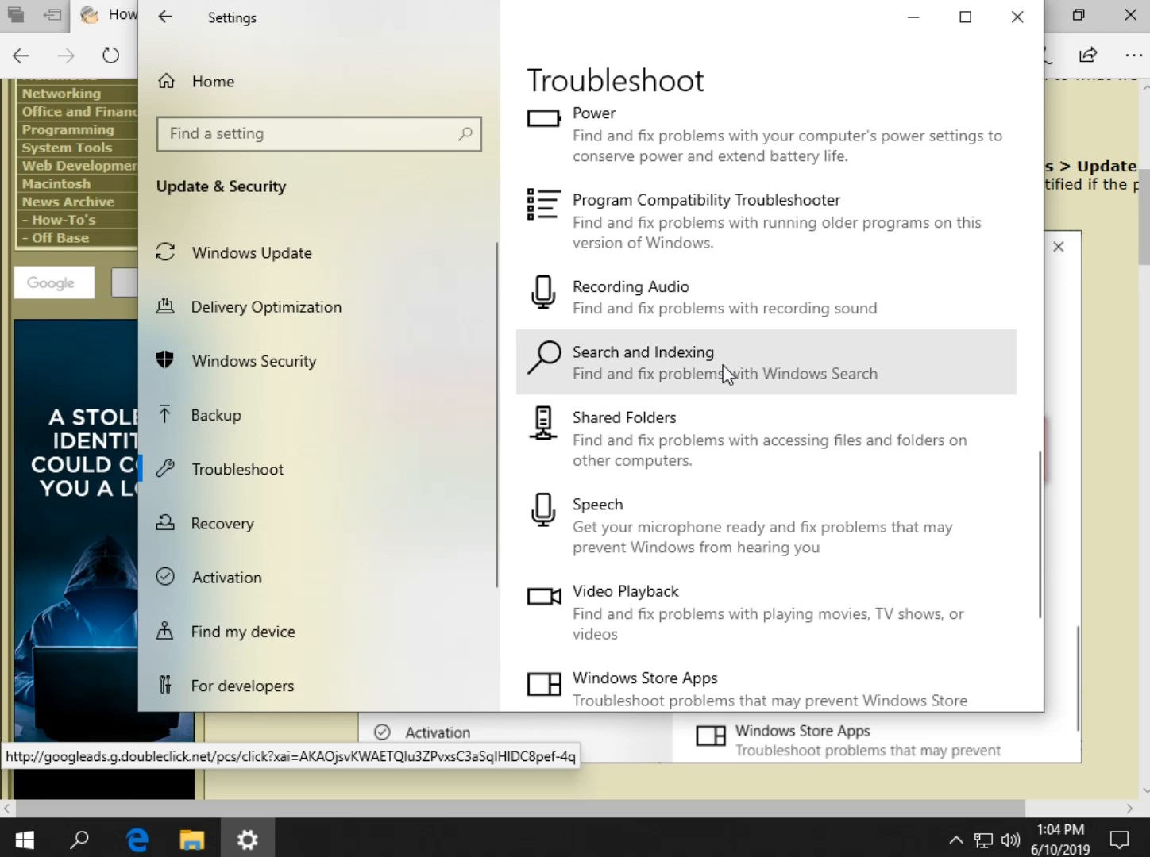
mouse_move(712, 378)
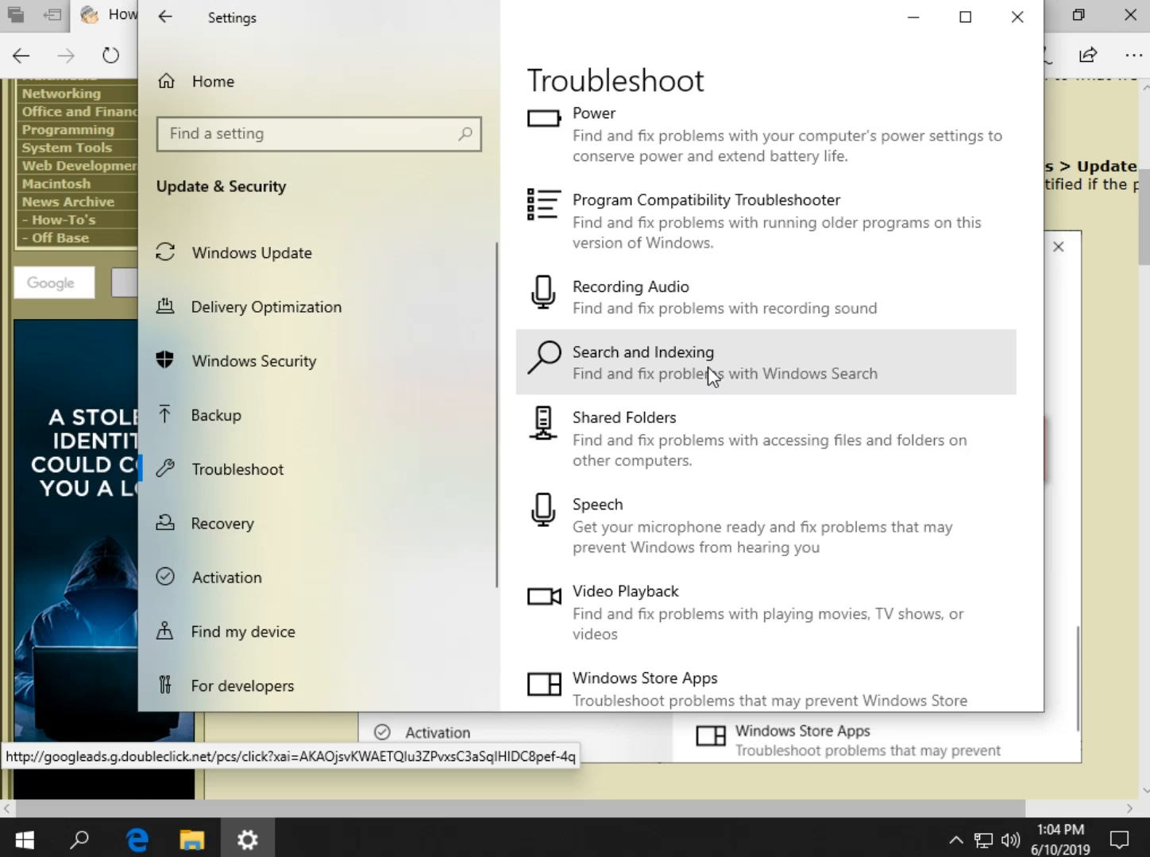
left_click(643, 353)
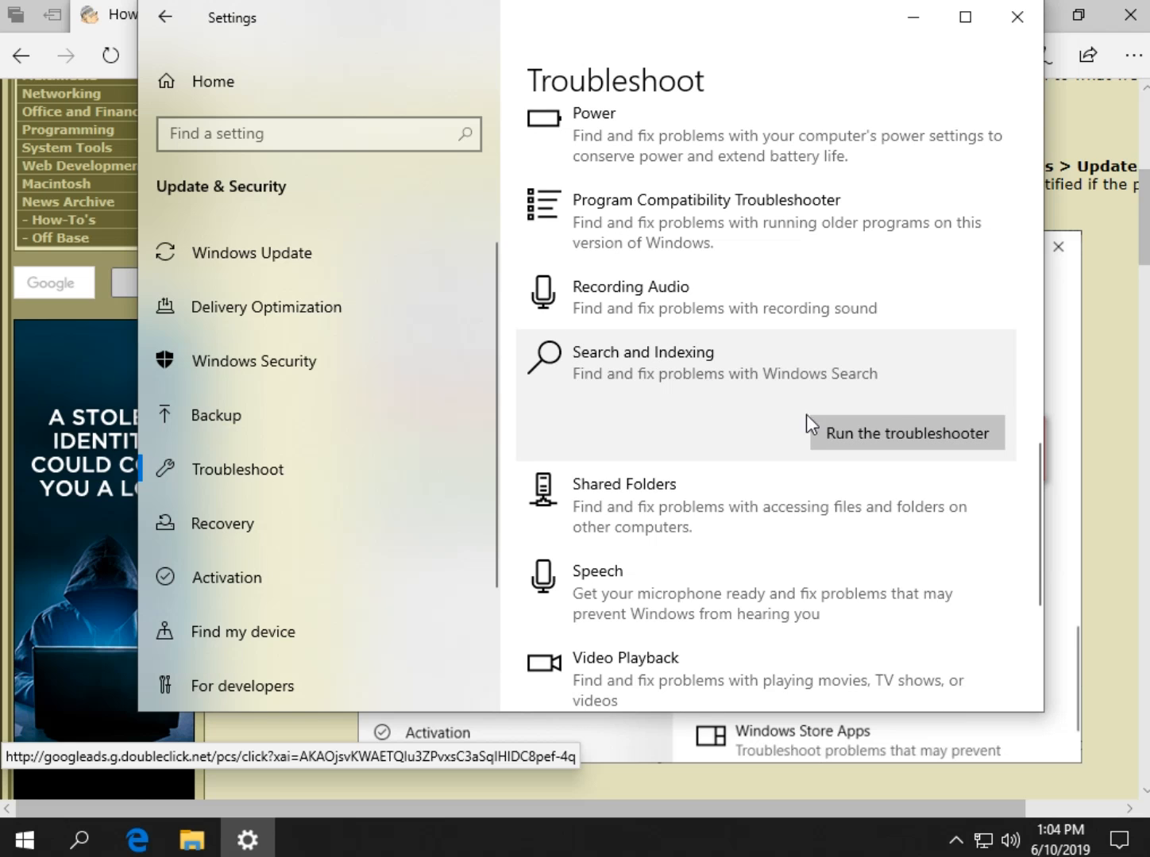
Run the troubleshooter for the 'Files don't appear in search results' problem
left_click(905, 432)
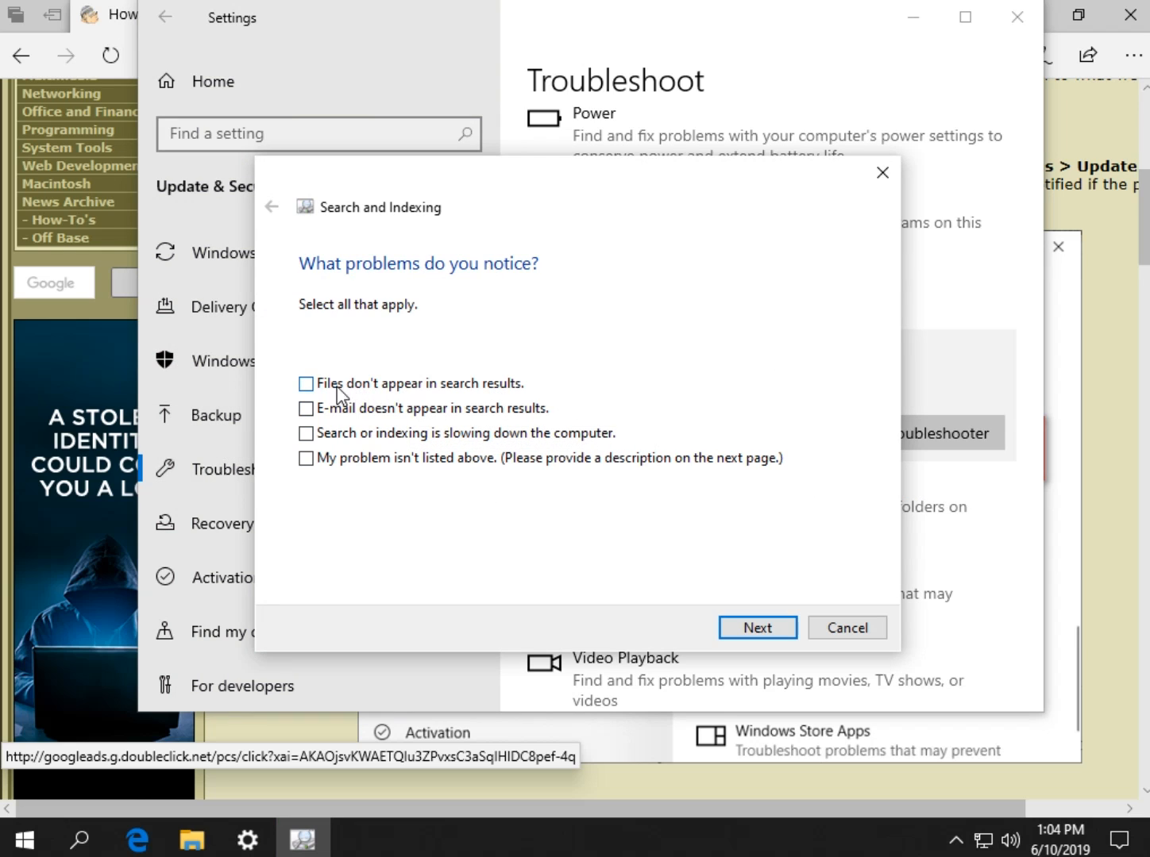
left_click(305, 384)
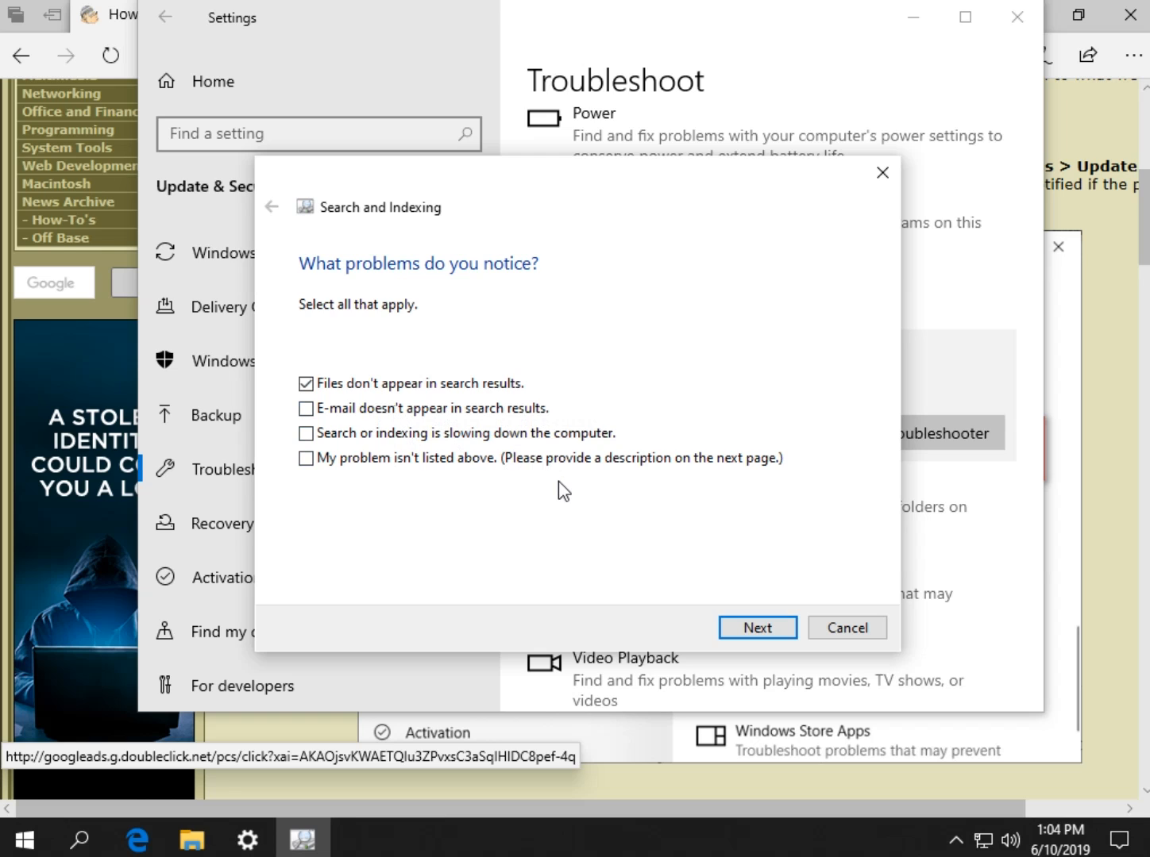
left_click(756, 627)
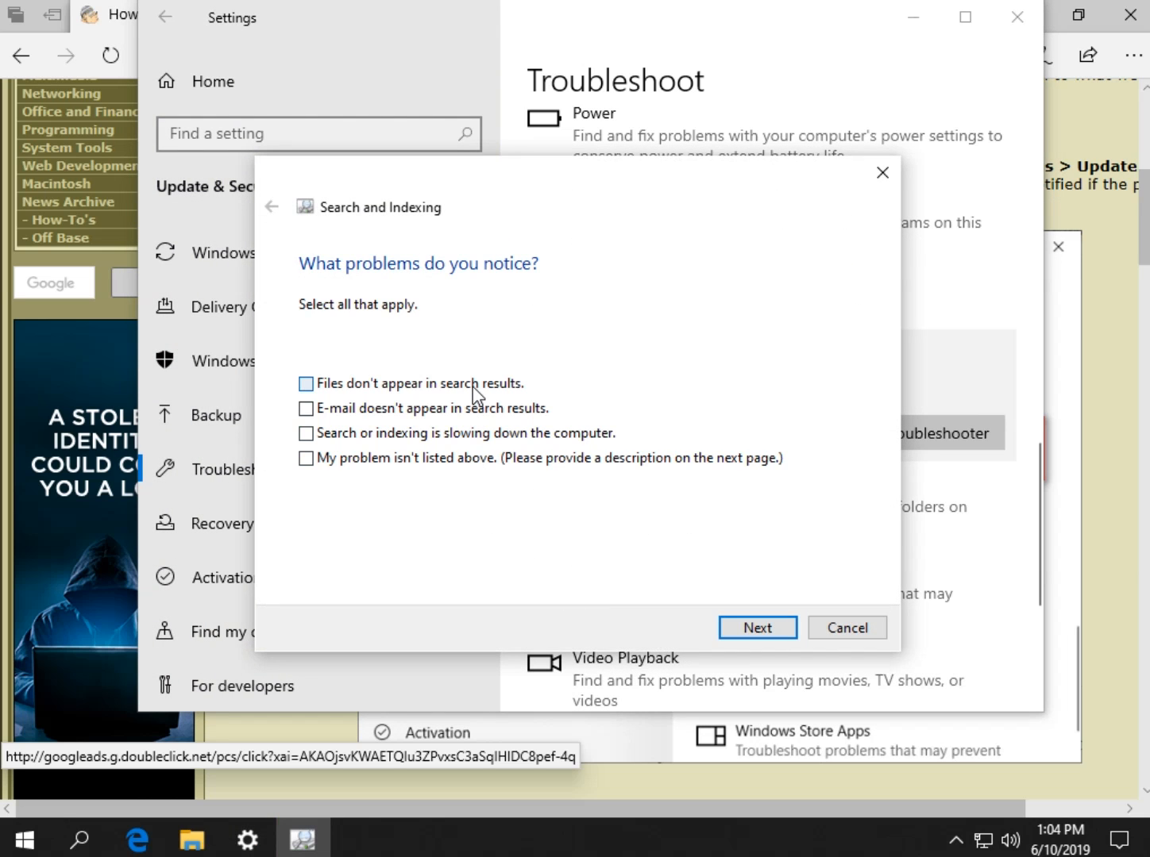
left_click(756, 627)
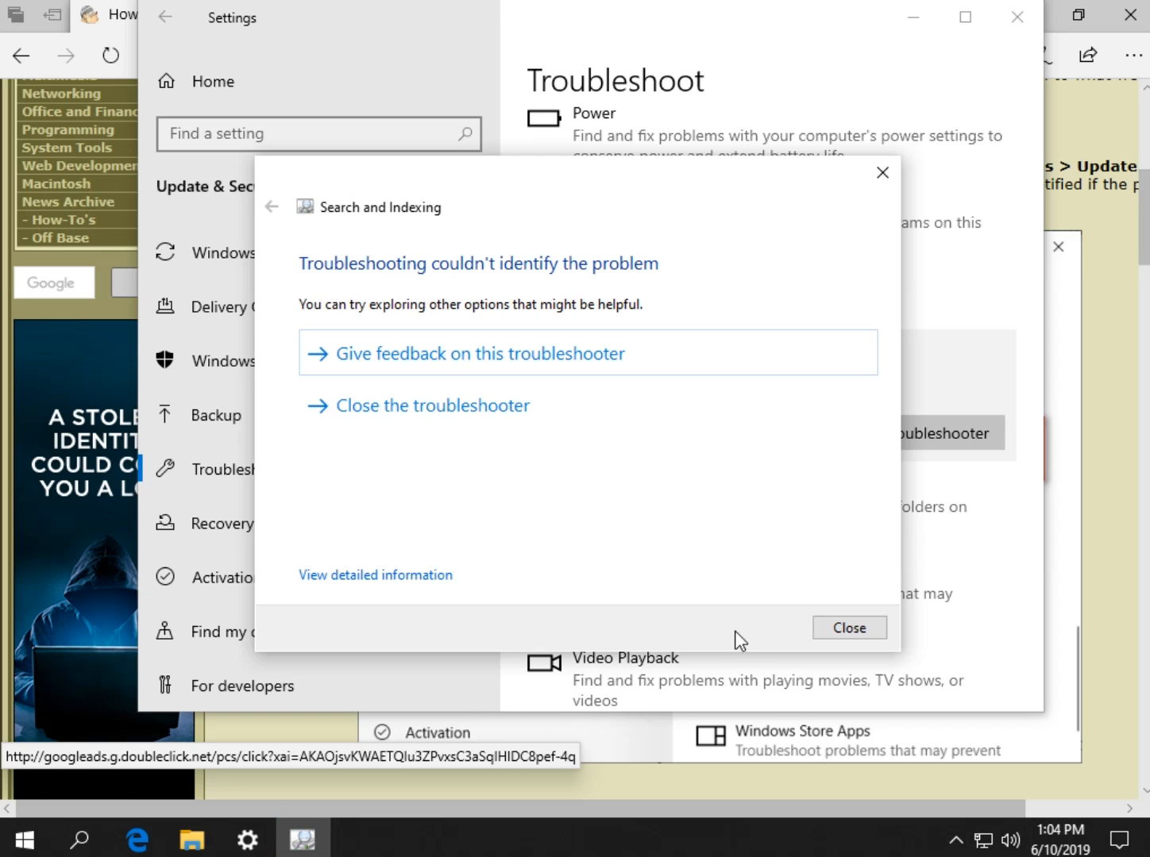
mouse_move(422, 282)
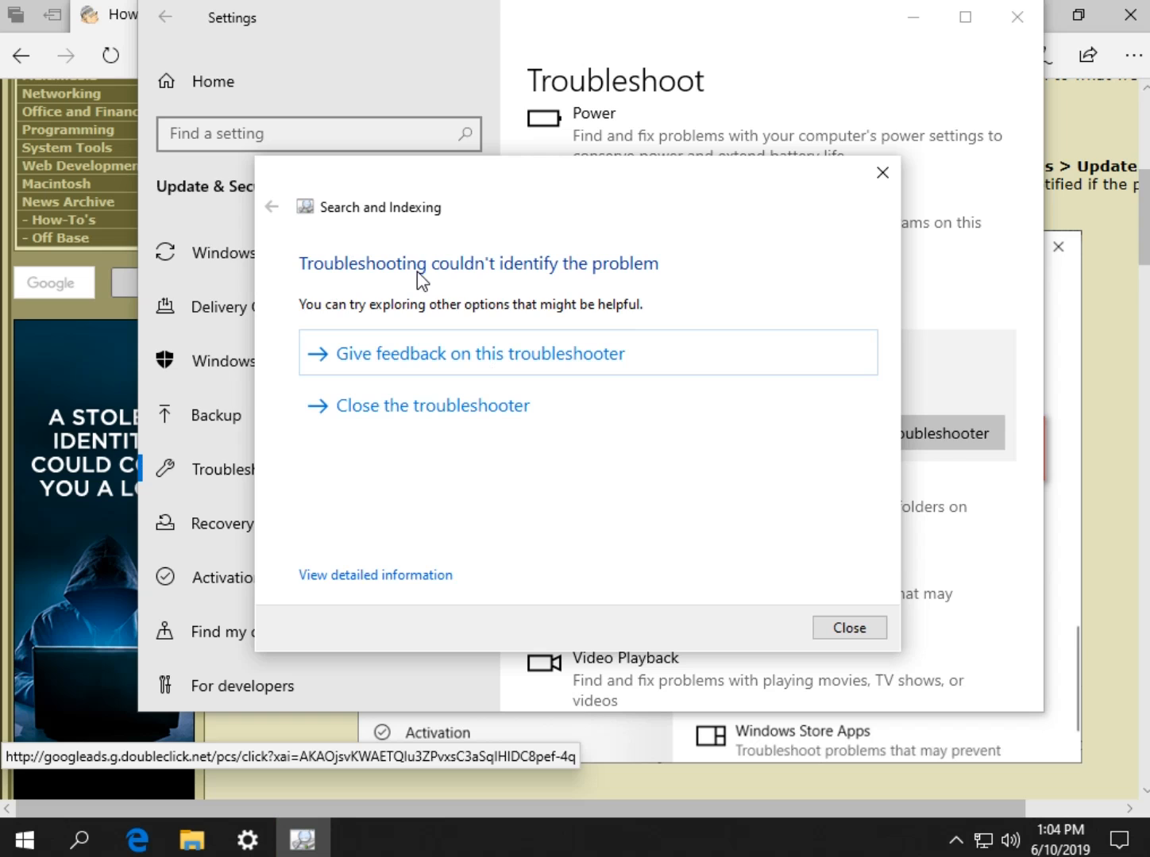
mouse_move(451, 527)
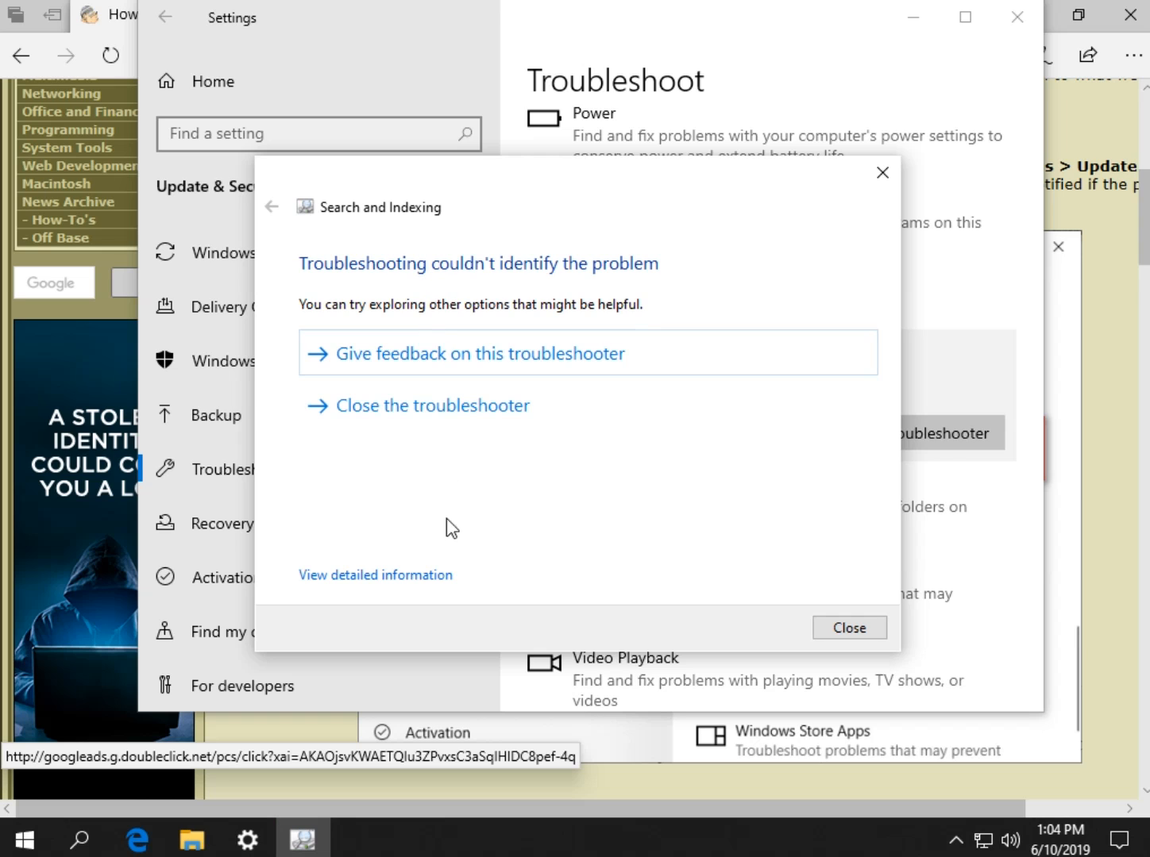
Review the detailed report of issues checked, then finish the troubleshooter
left_click(375, 574)
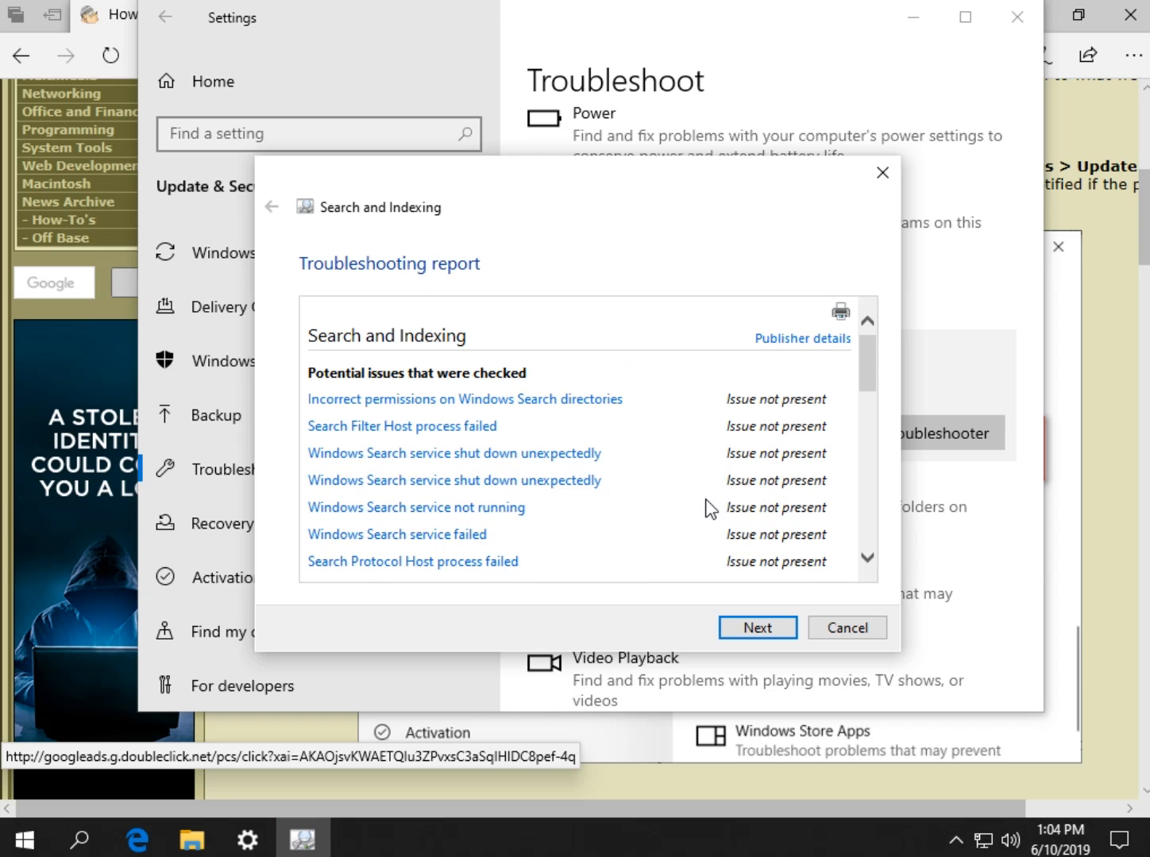
mouse_move(416, 508)
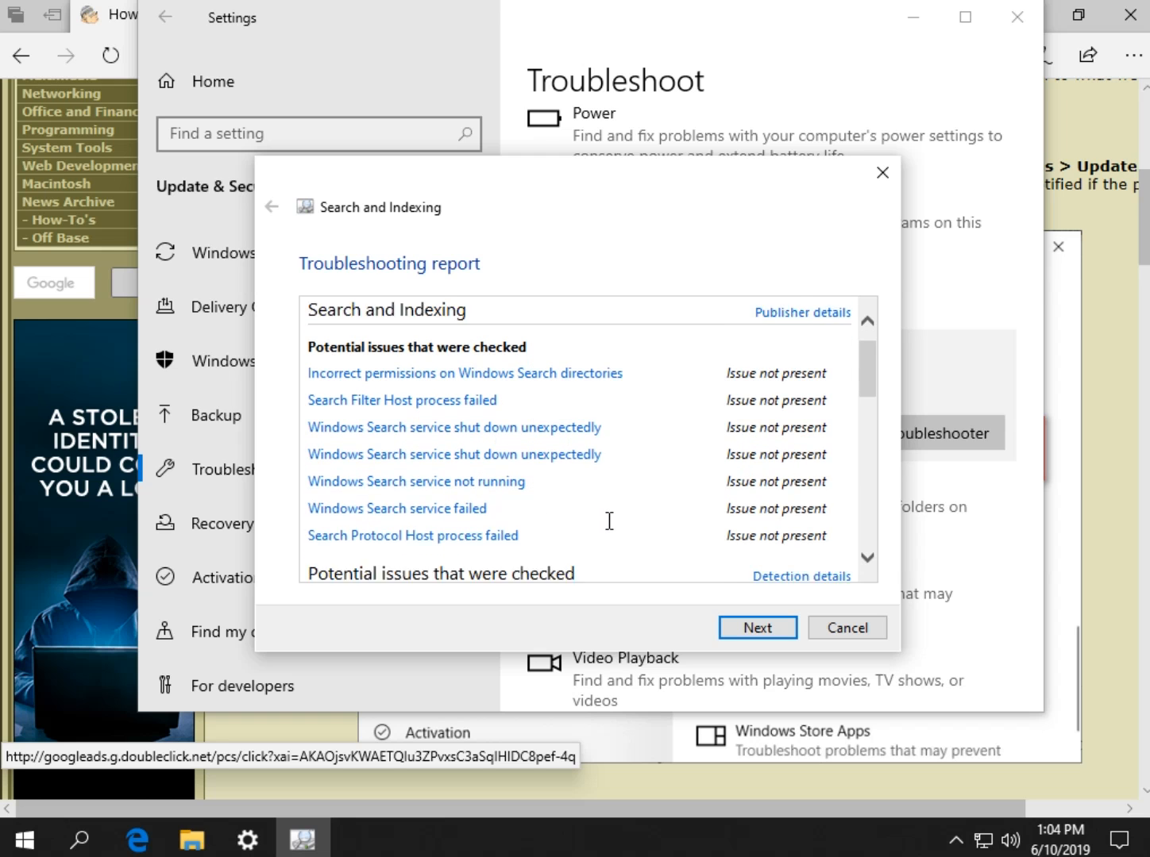
scroll("down", 3)
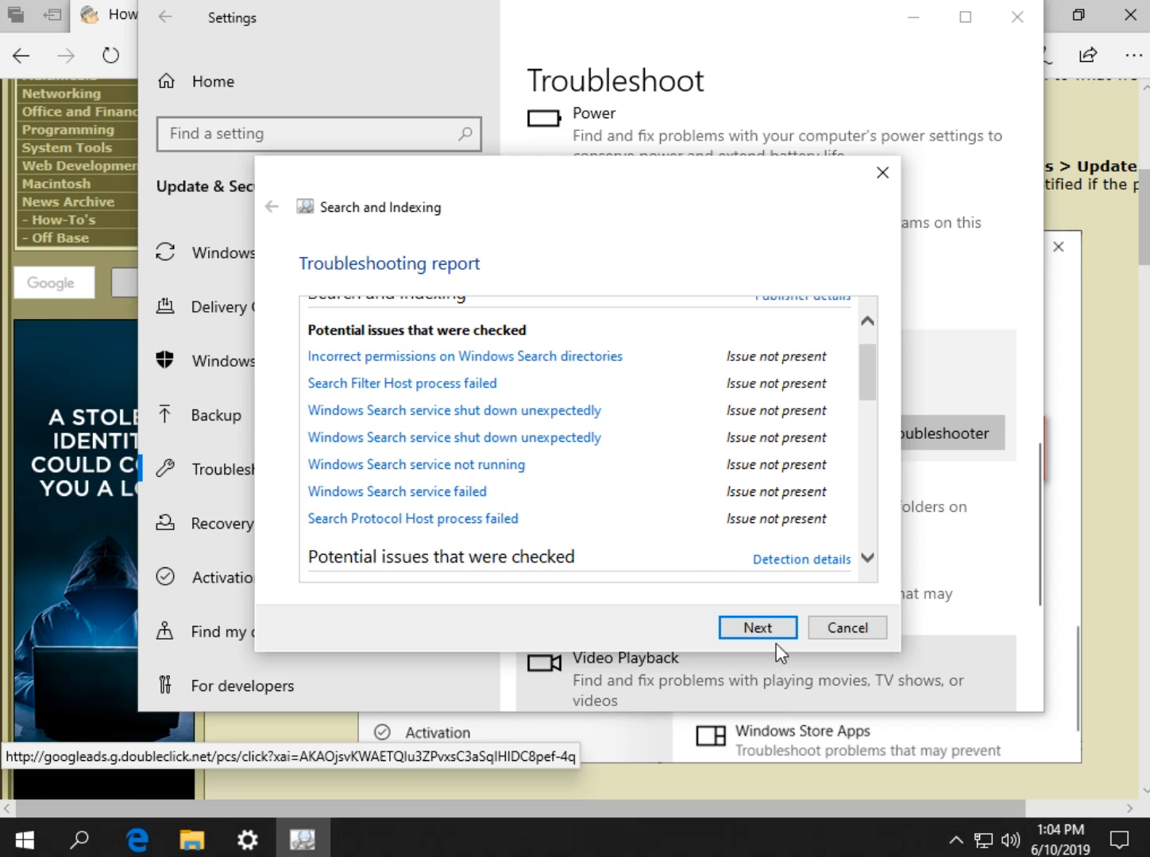
left_click(844, 627)
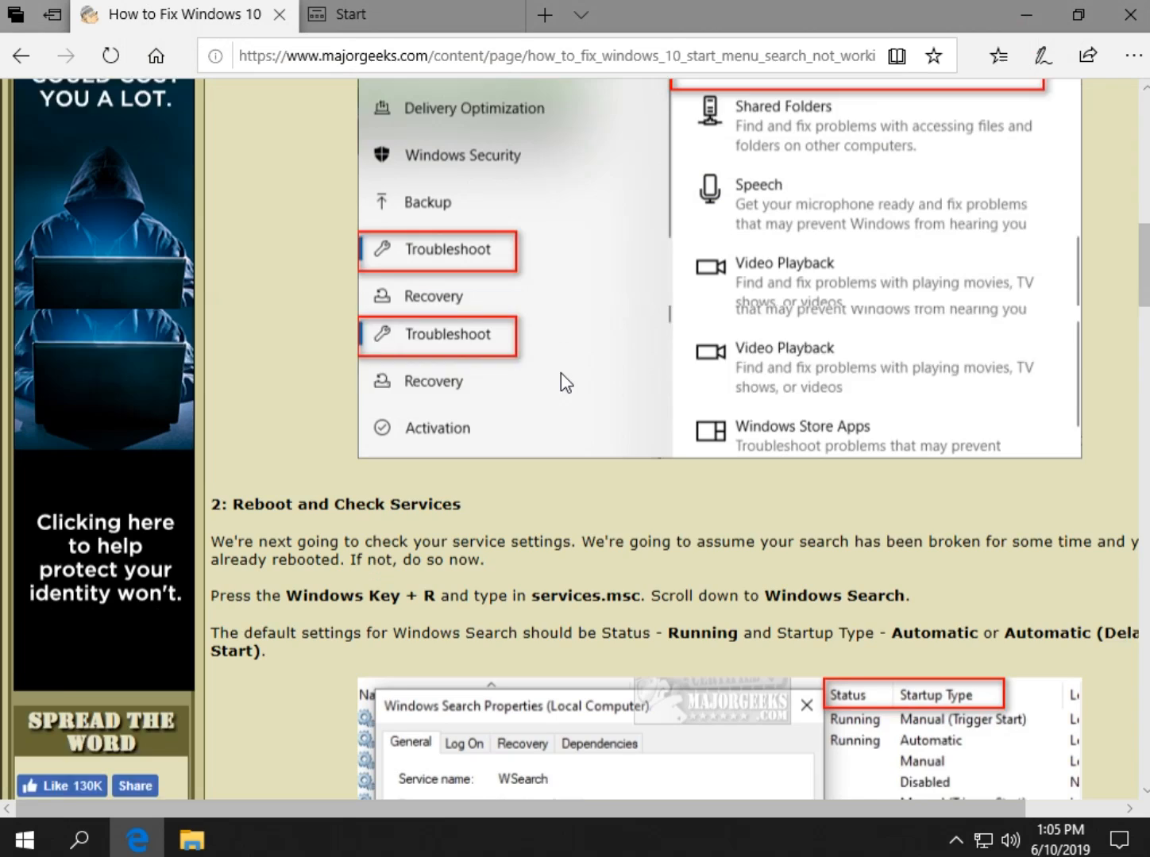
Read step 2 and enter services.msc in the Run box
scroll("down", 3)
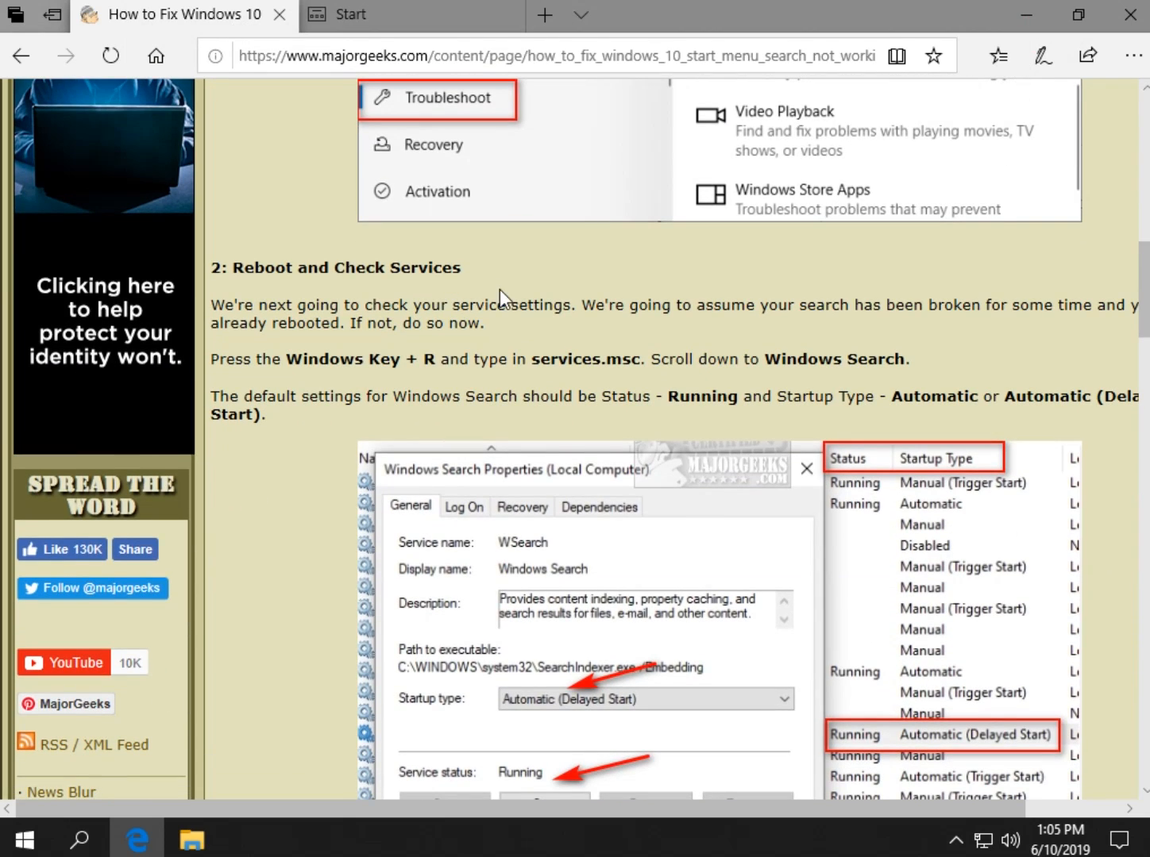
mouse_move(441, 358)
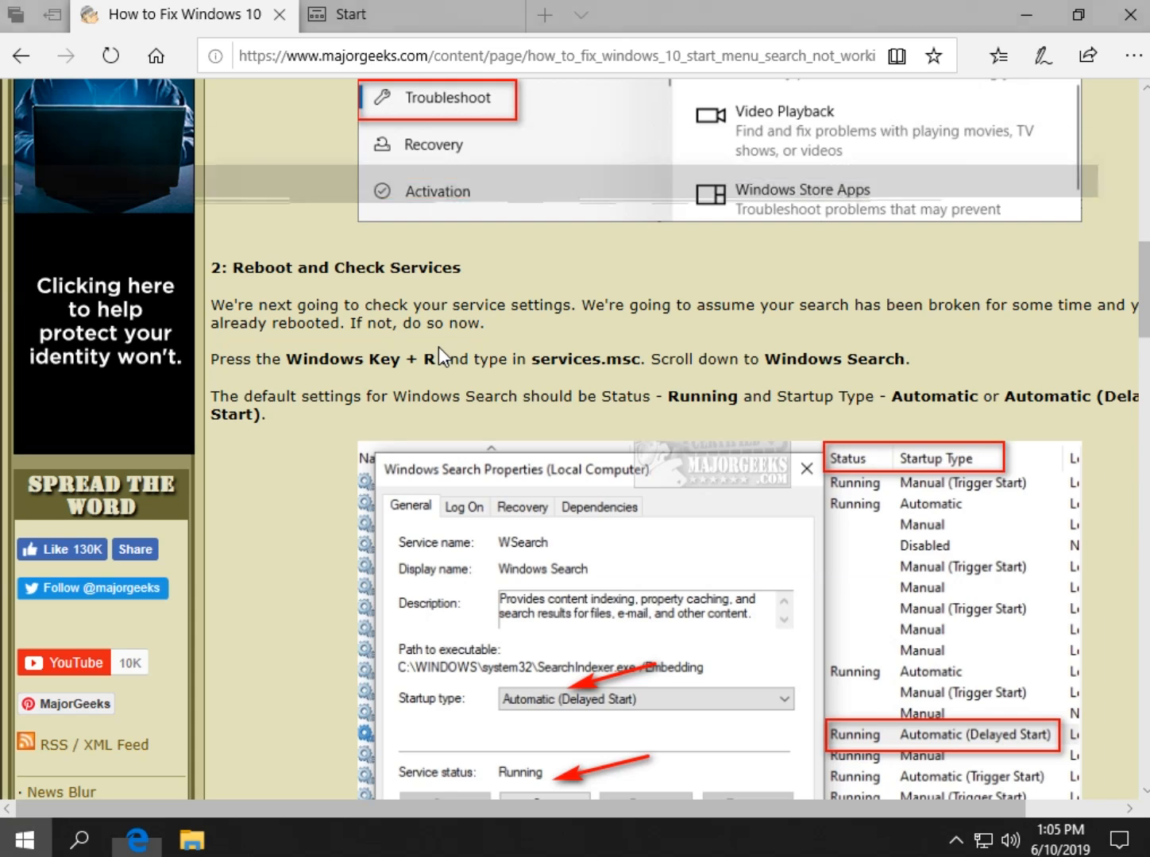
type("s")
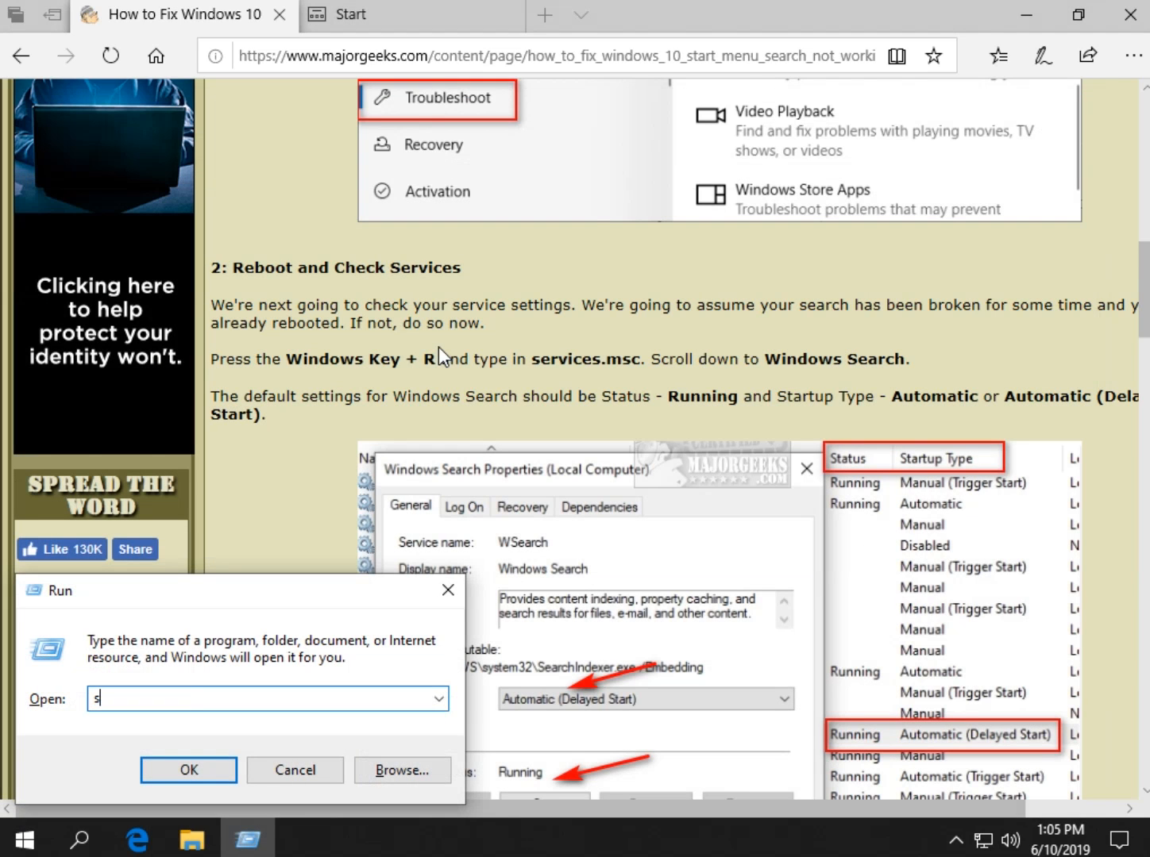
type("ervices.msc")
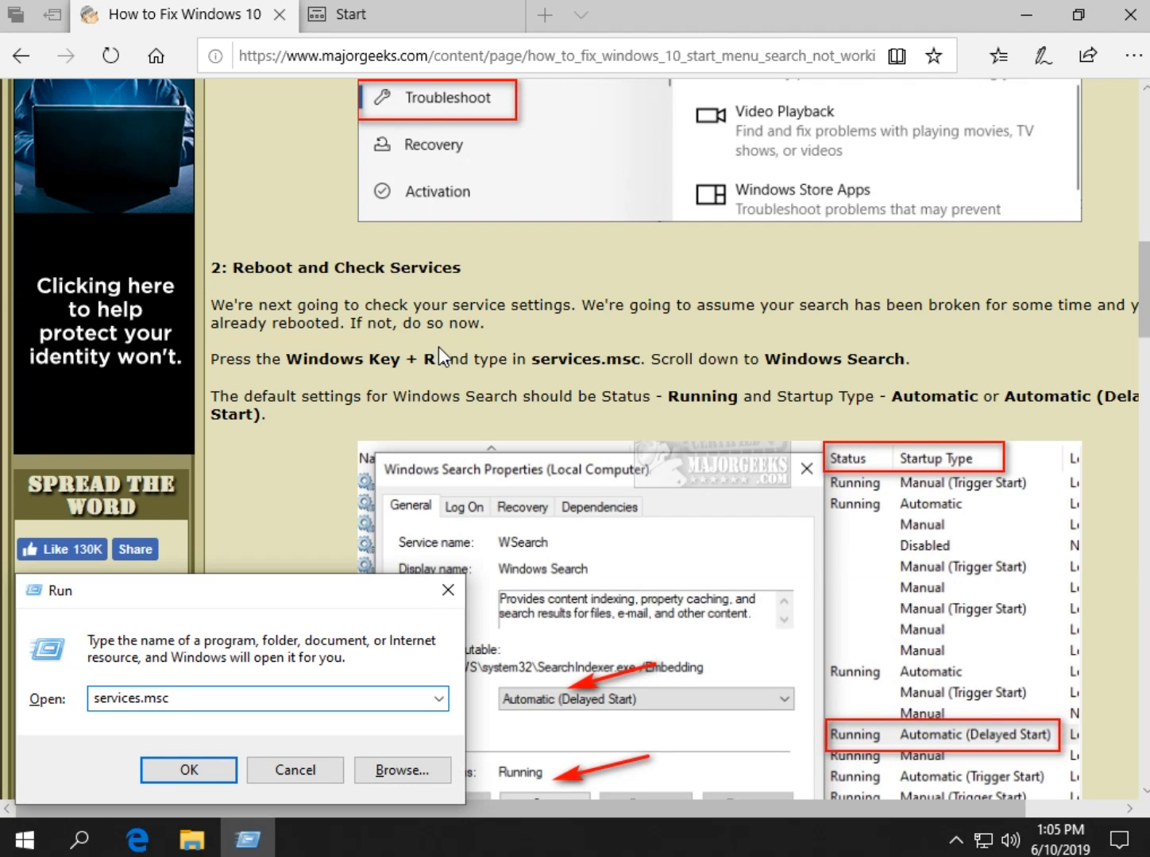
mouse_move(432, 356)
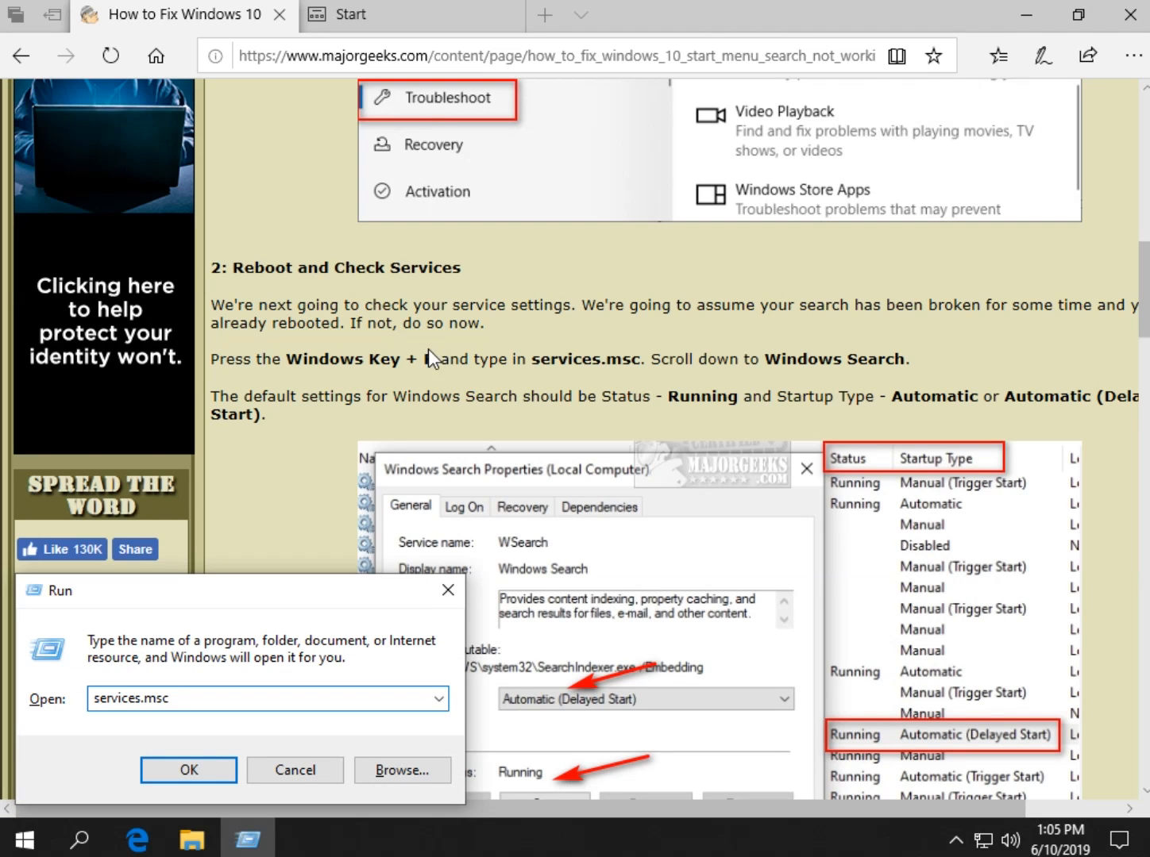
Launch Services and bring up the Windows Search service properties
left_click(188, 770)
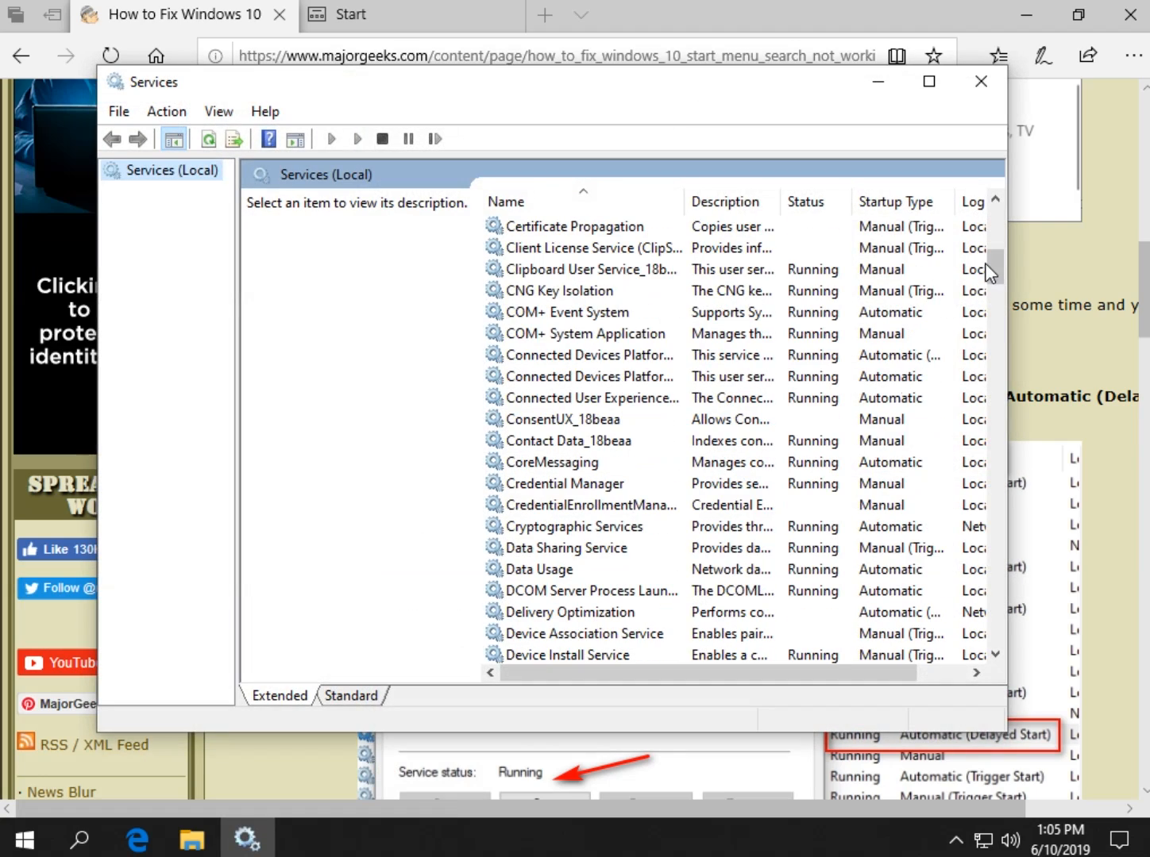
scroll("down", 3)
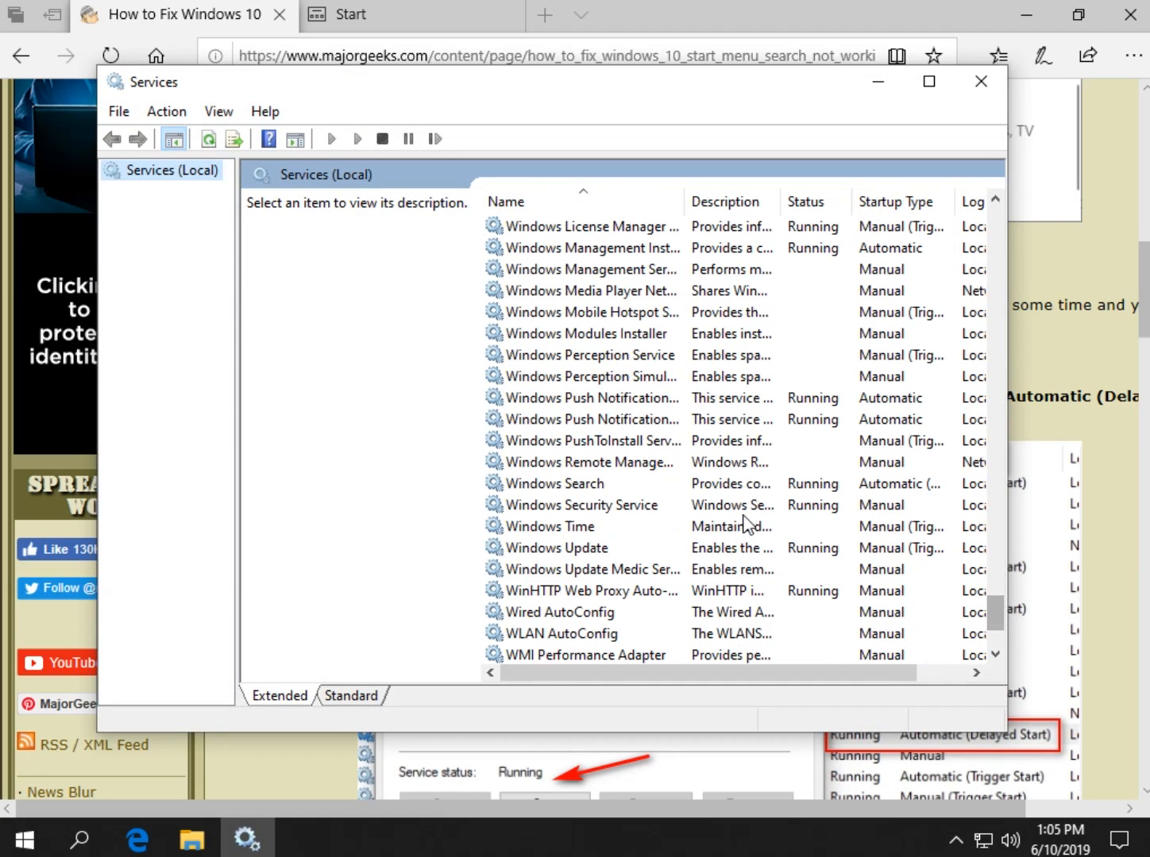
left_click(555, 483)
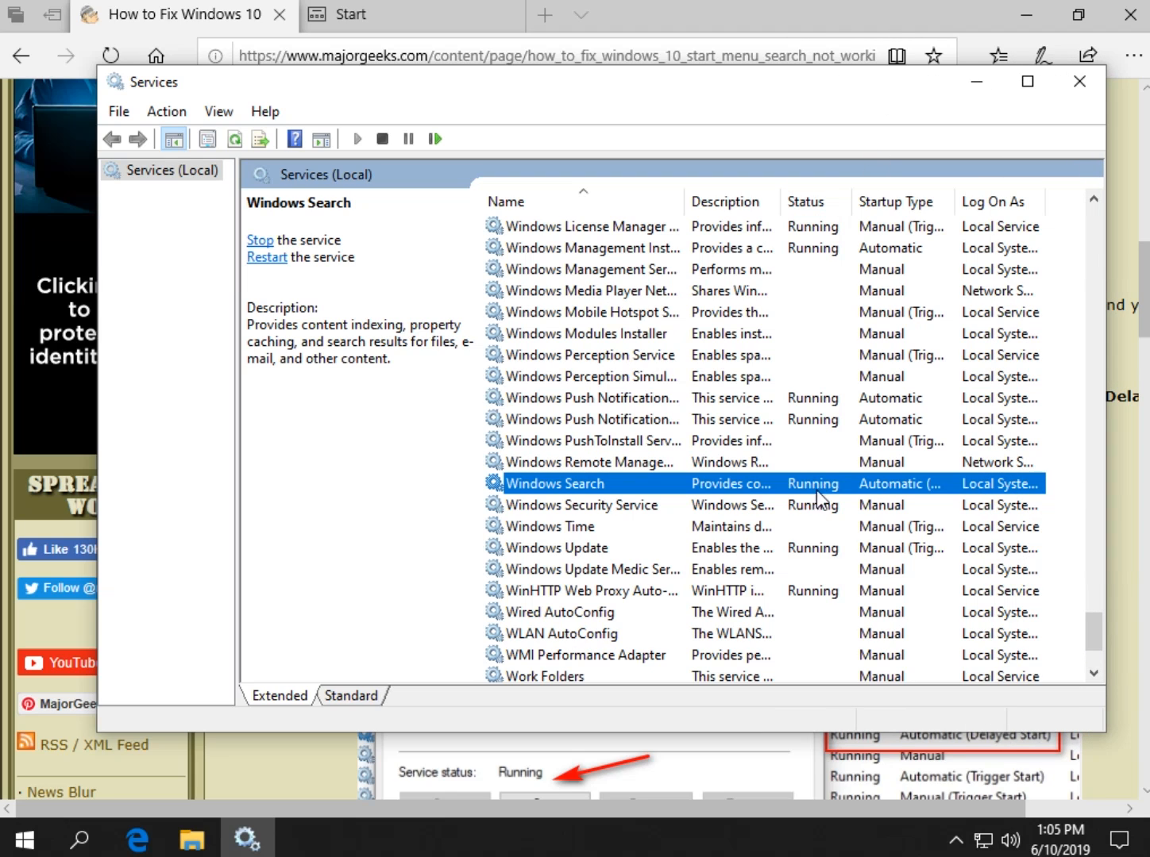
mouse_move(953, 200)
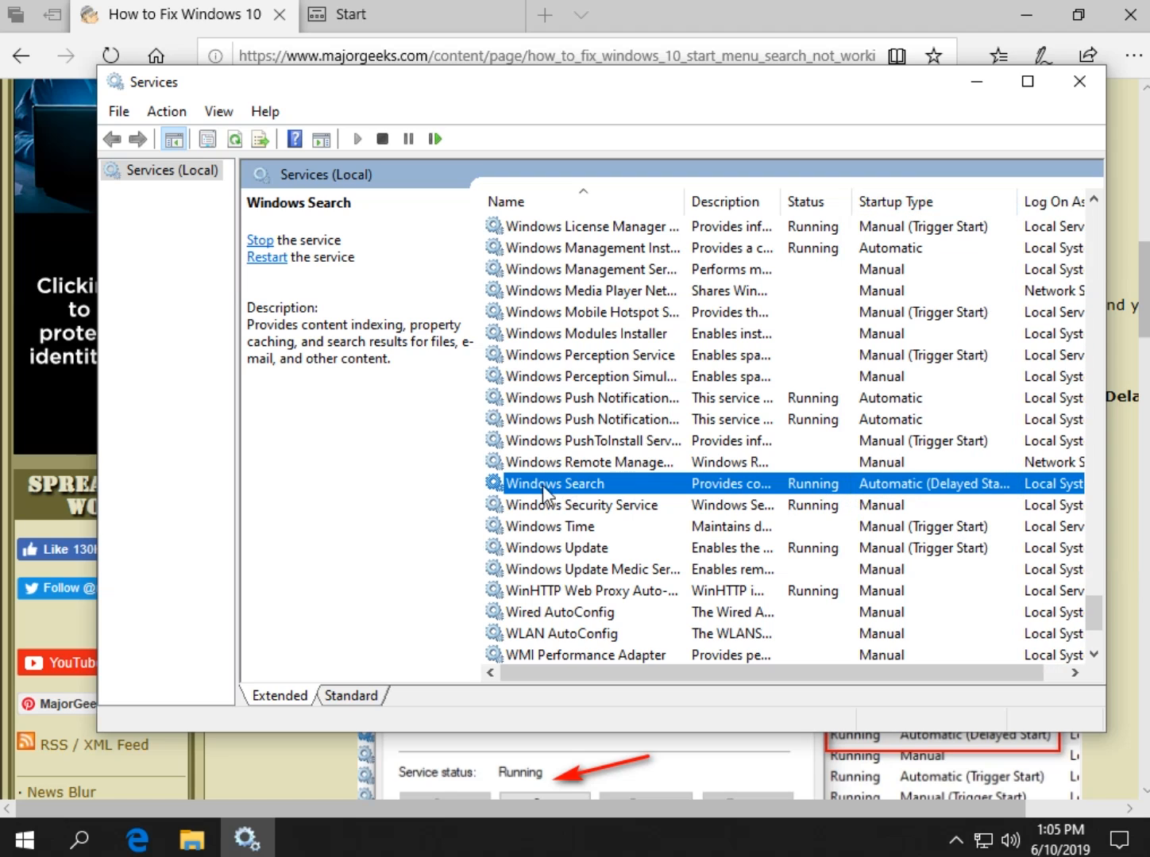
double_click(554, 483)
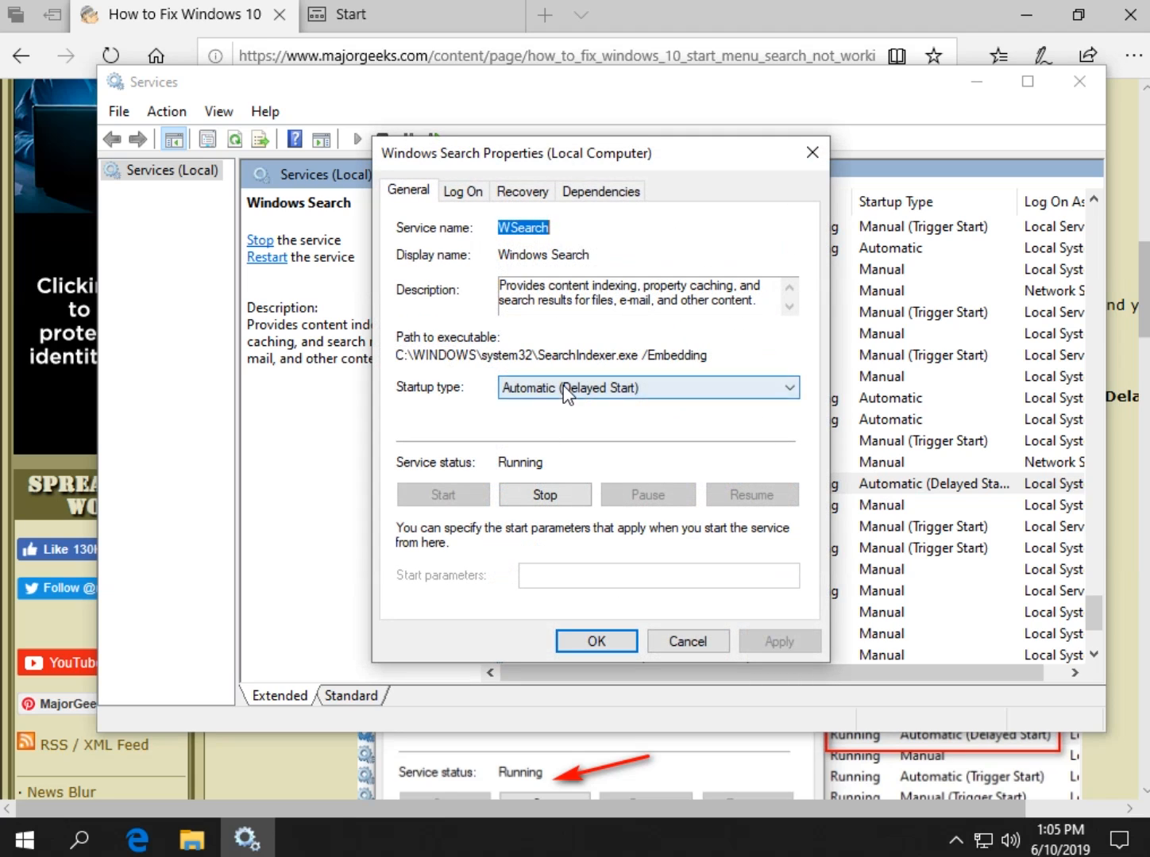
Confirm startup type Automatic (Delayed Start) and cancel without changes
left_click(785, 387)
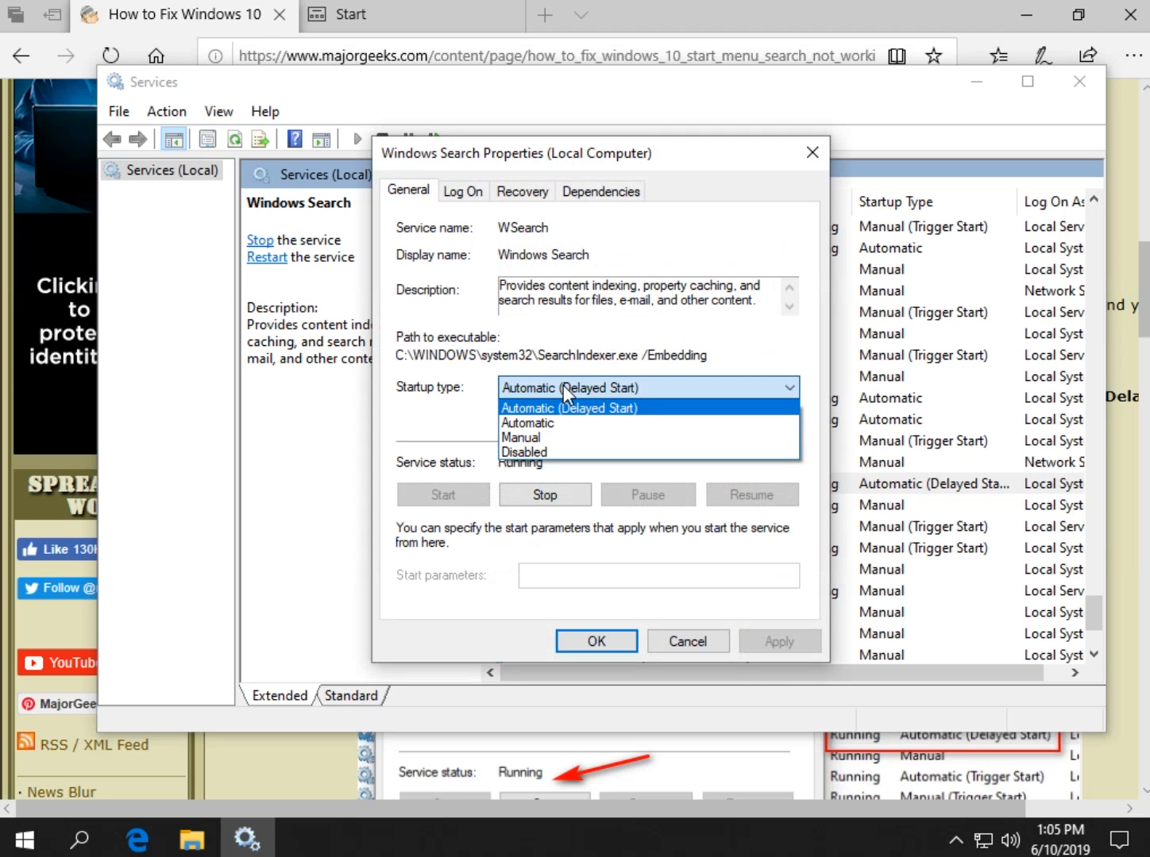
mouse_move(572, 395)
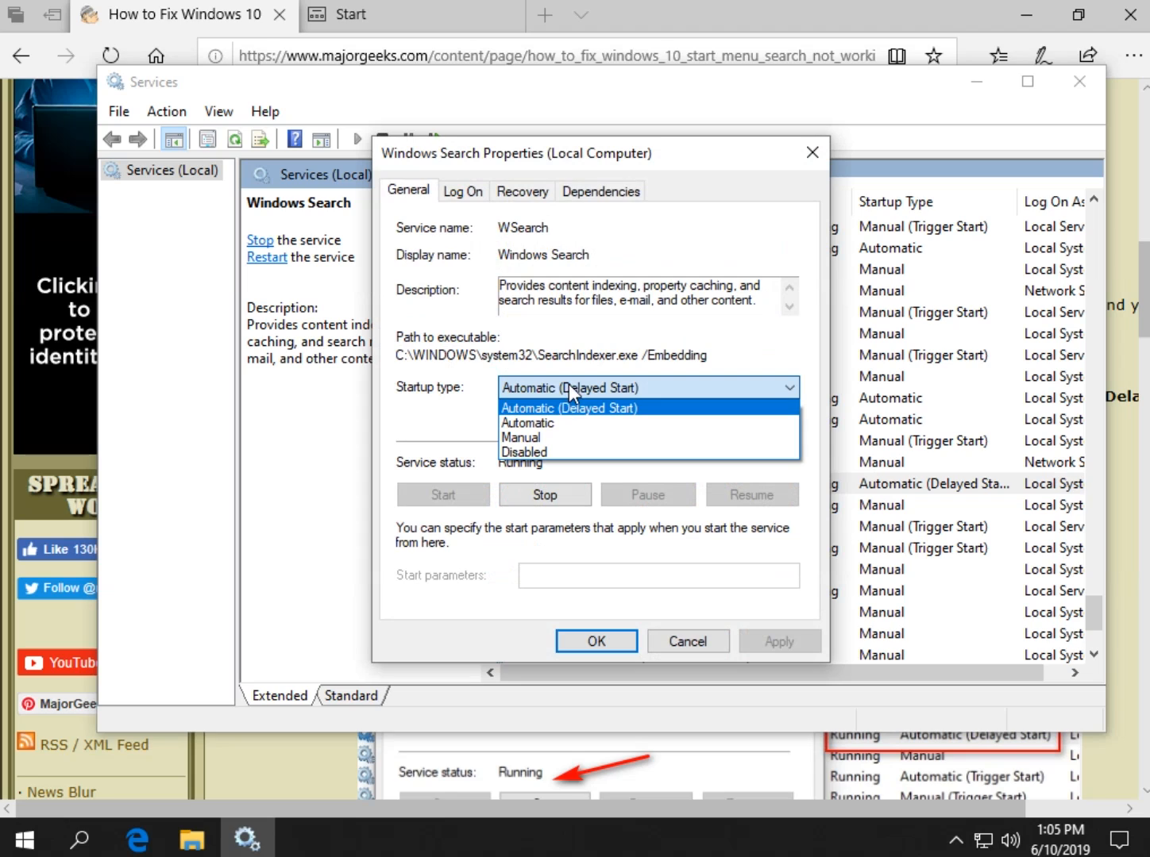
mouse_move(548, 425)
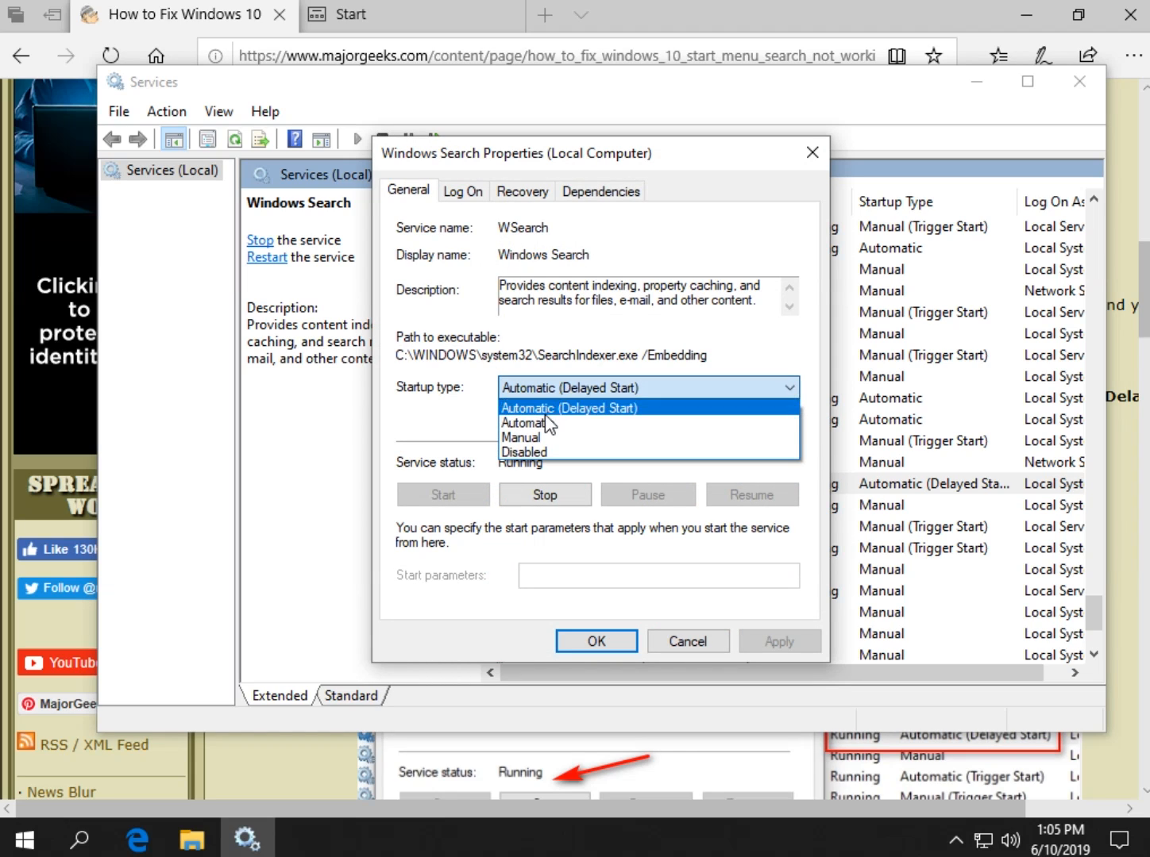
left_click(568, 406)
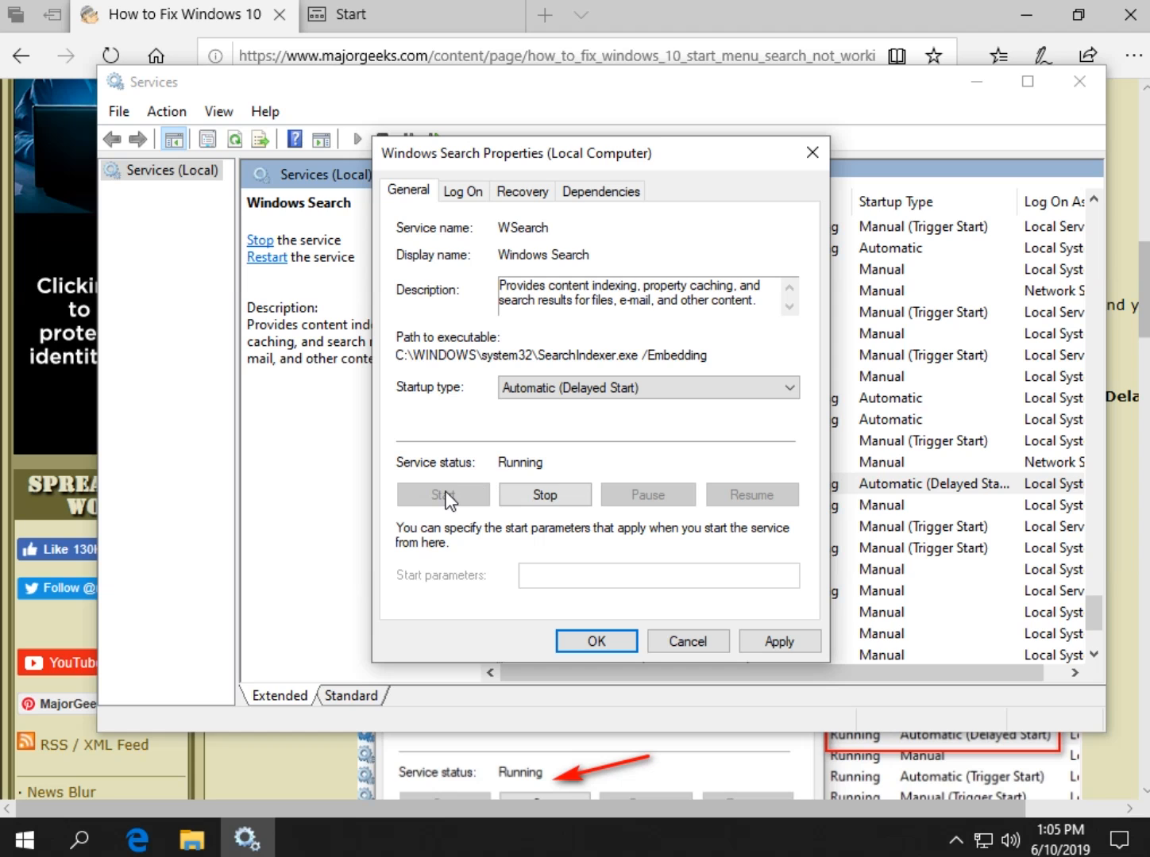
mouse_move(489, 514)
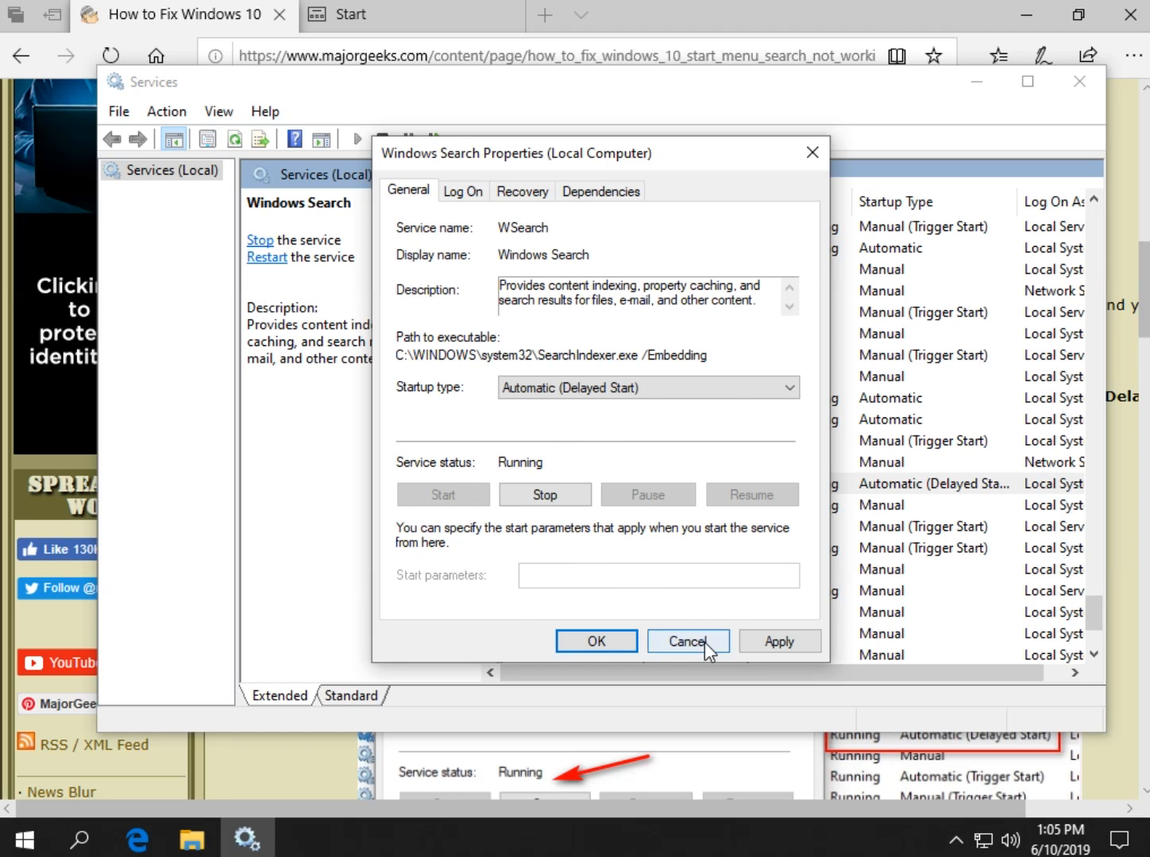
left_click(686, 642)
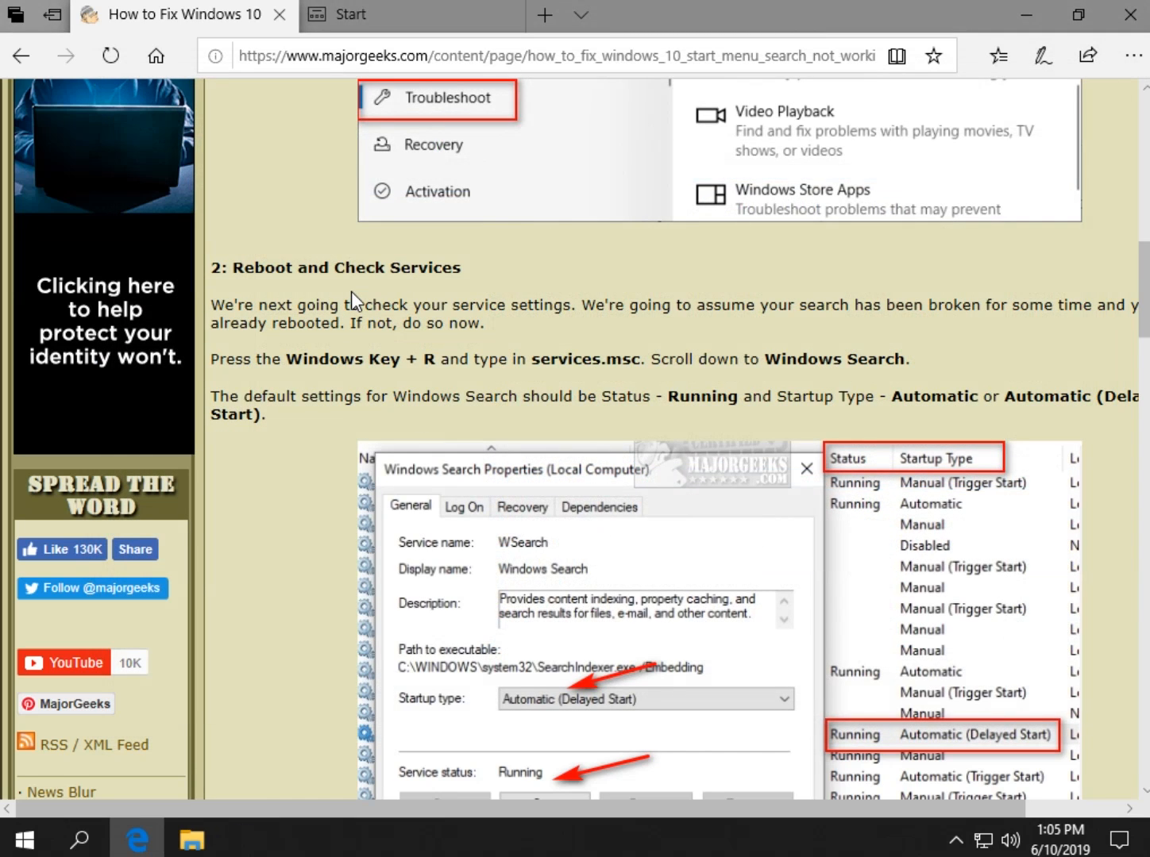
mouse_move(561, 353)
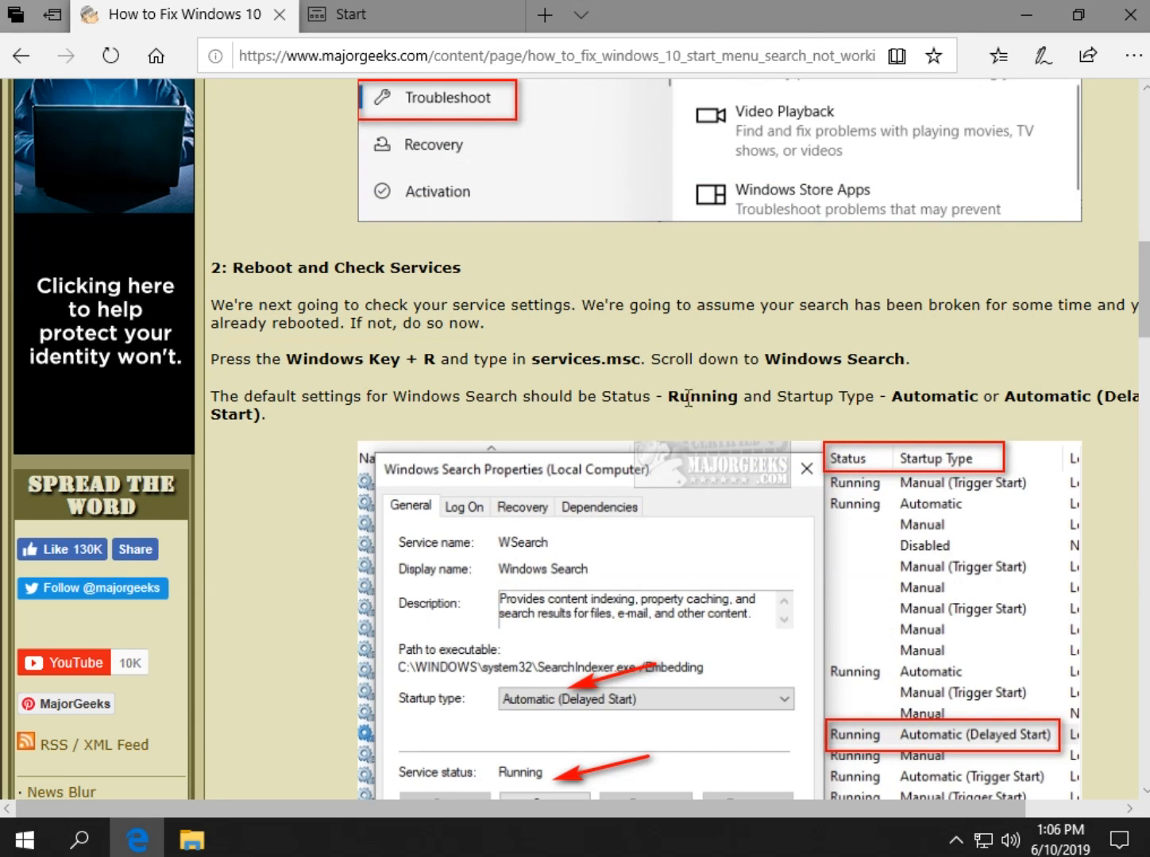
mouse_move(789, 389)
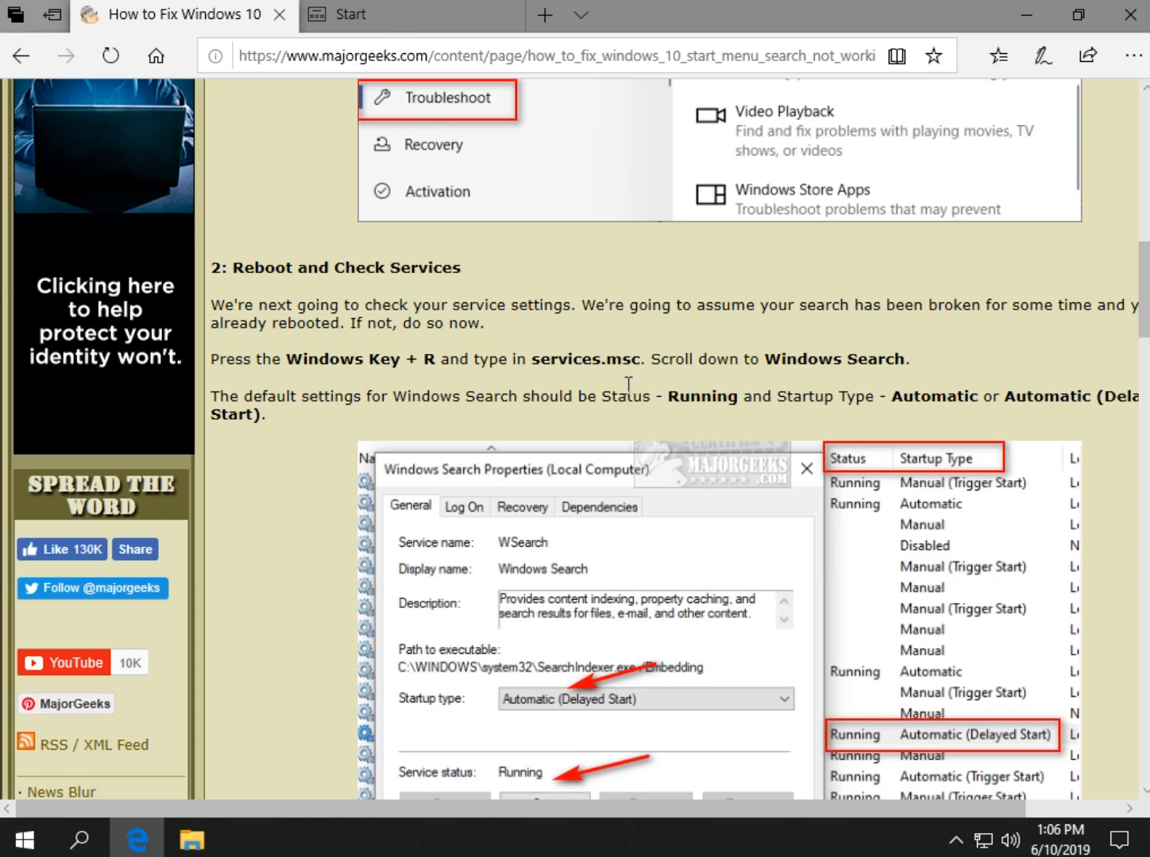
Scroll to section 3, Restart Cortana, and bring up the Ctrl+Alt+Del security screen
scroll("down", 3)
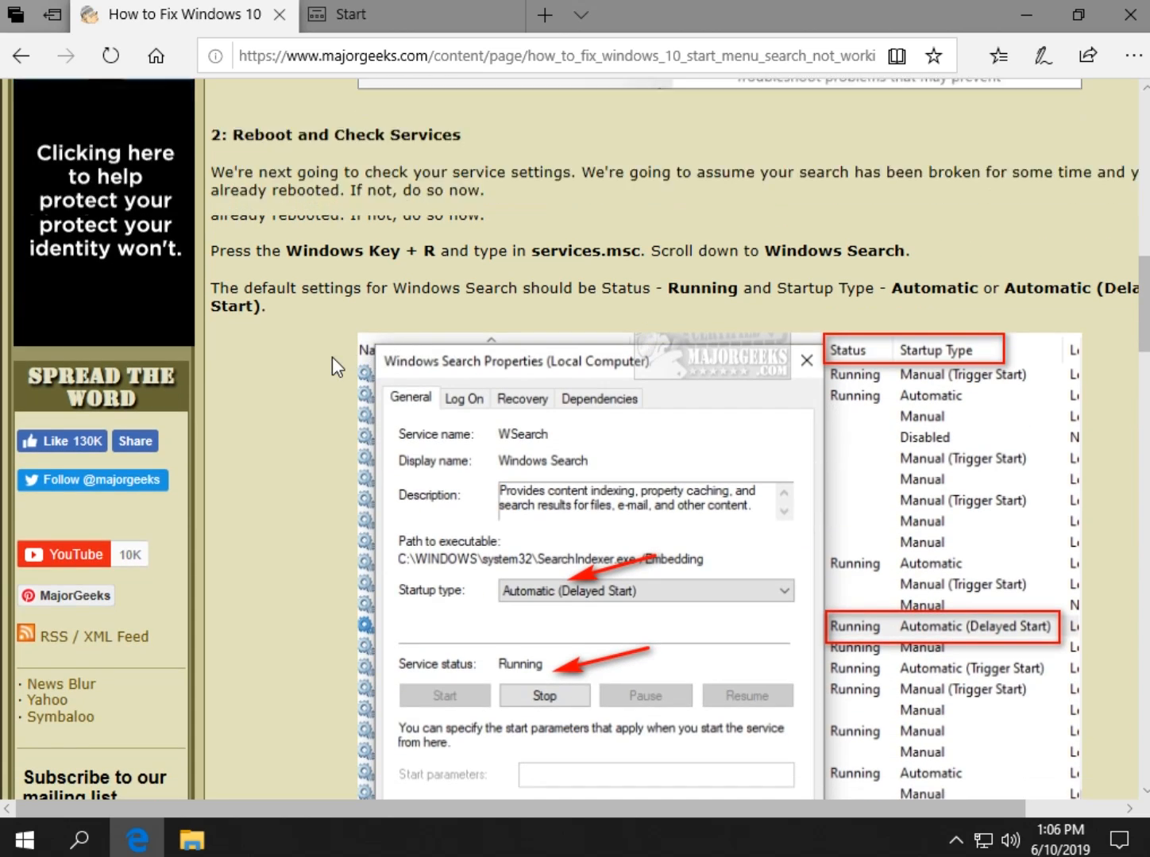
scroll("down", 3)
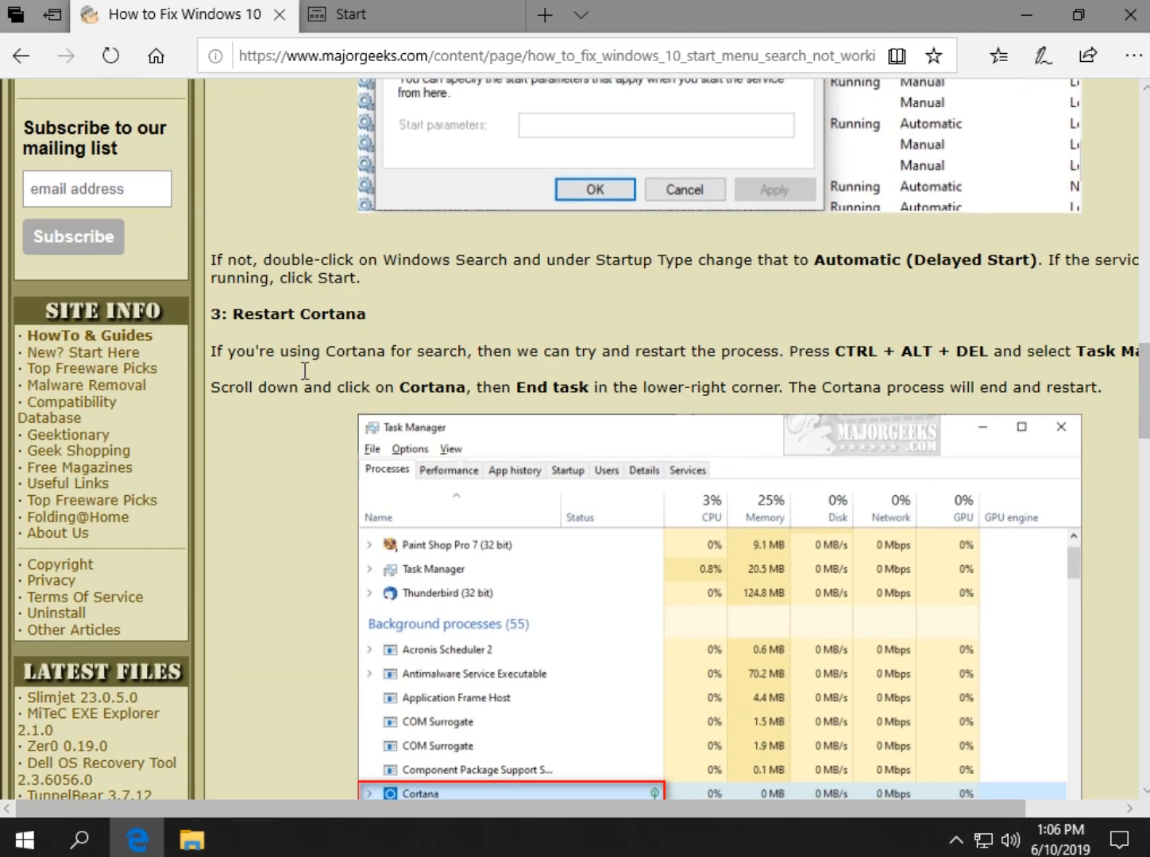
scroll("down", 3)
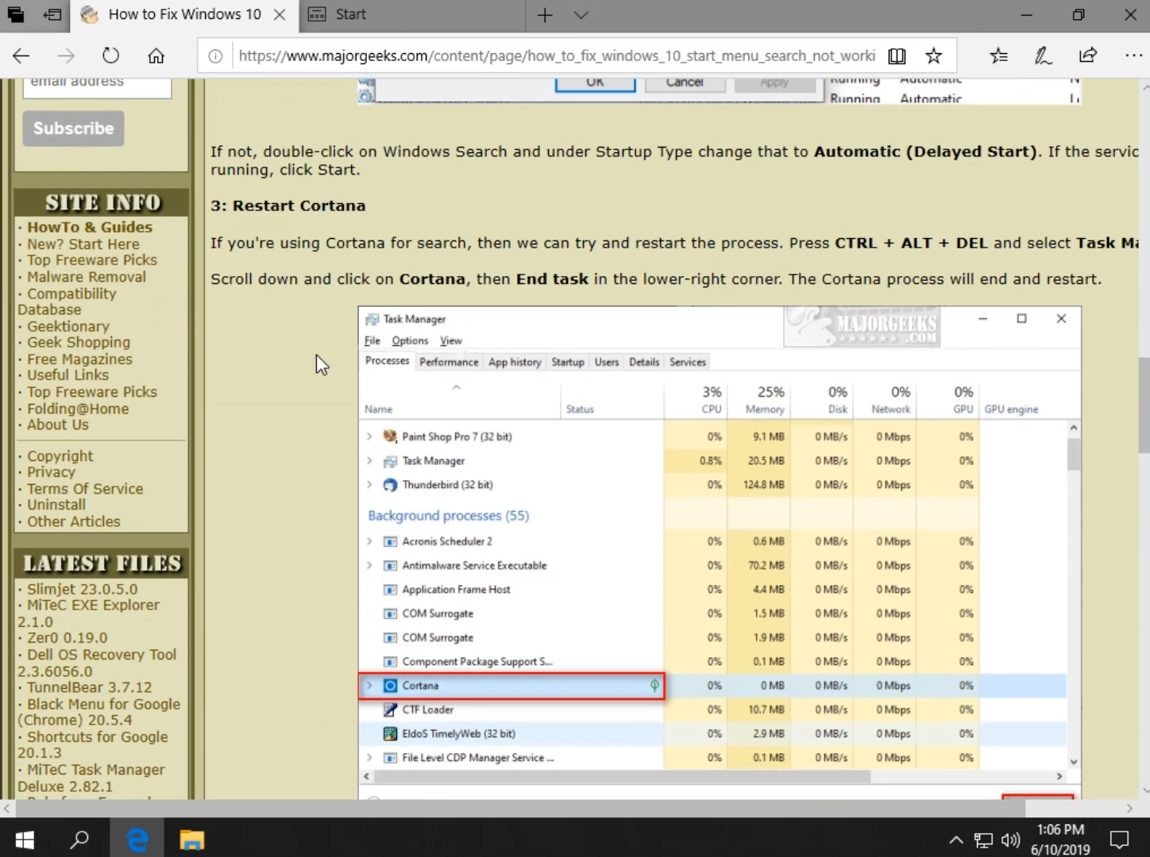
mouse_move(306, 317)
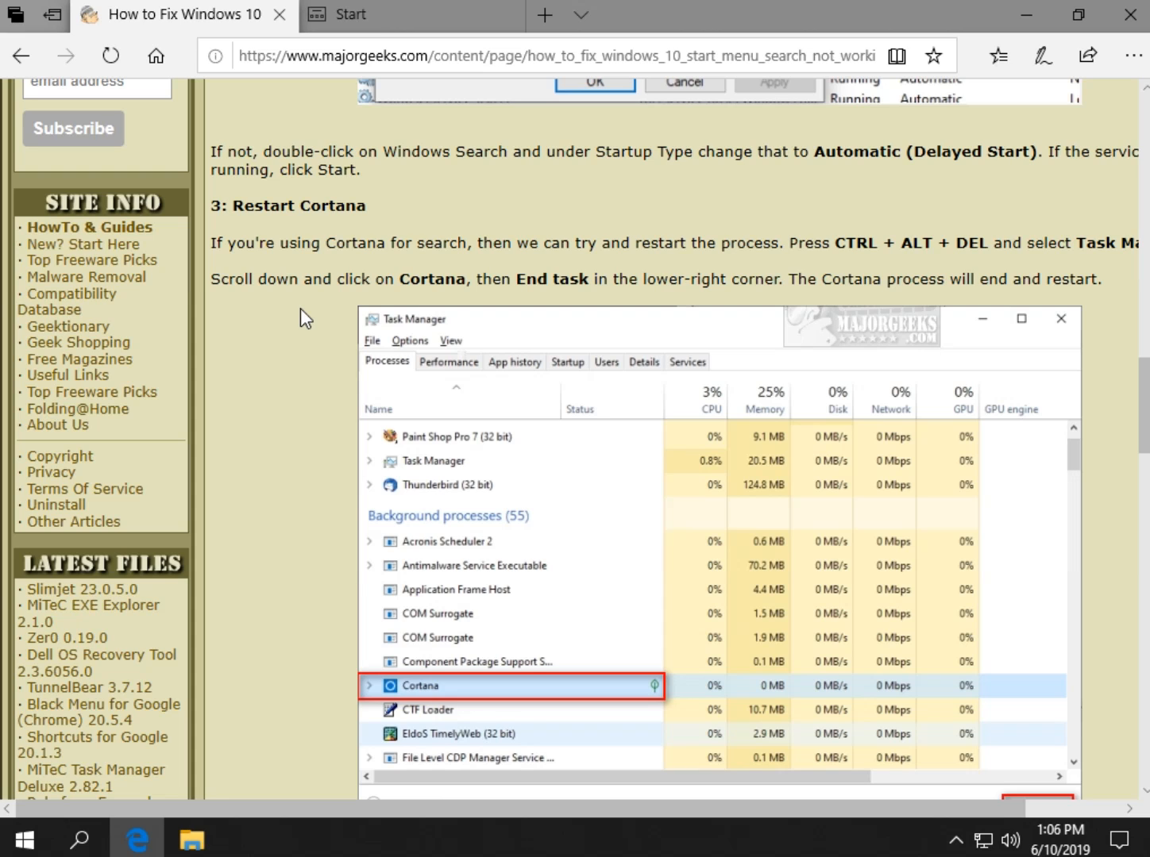
key("ctrl+alt+delete")
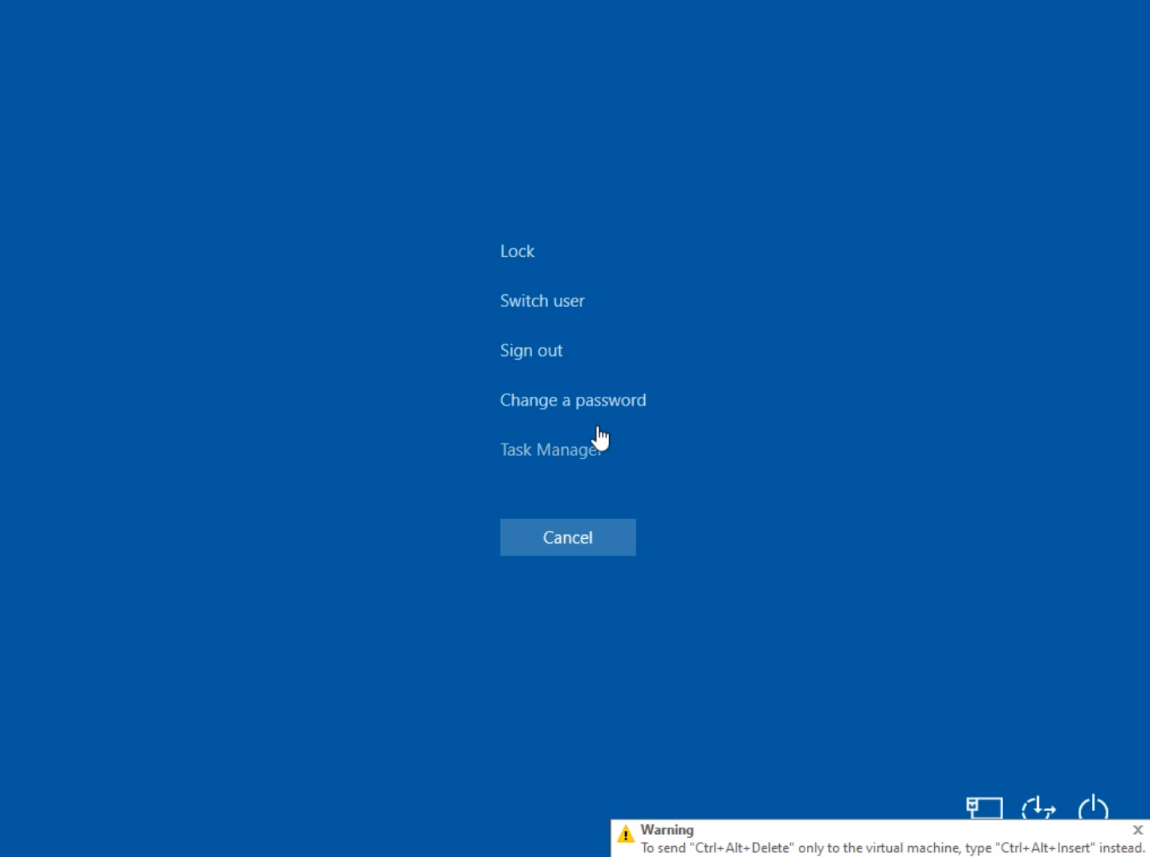
In Task Manager, select the Cortana background process, then close Task Manager
left_click(548, 449)
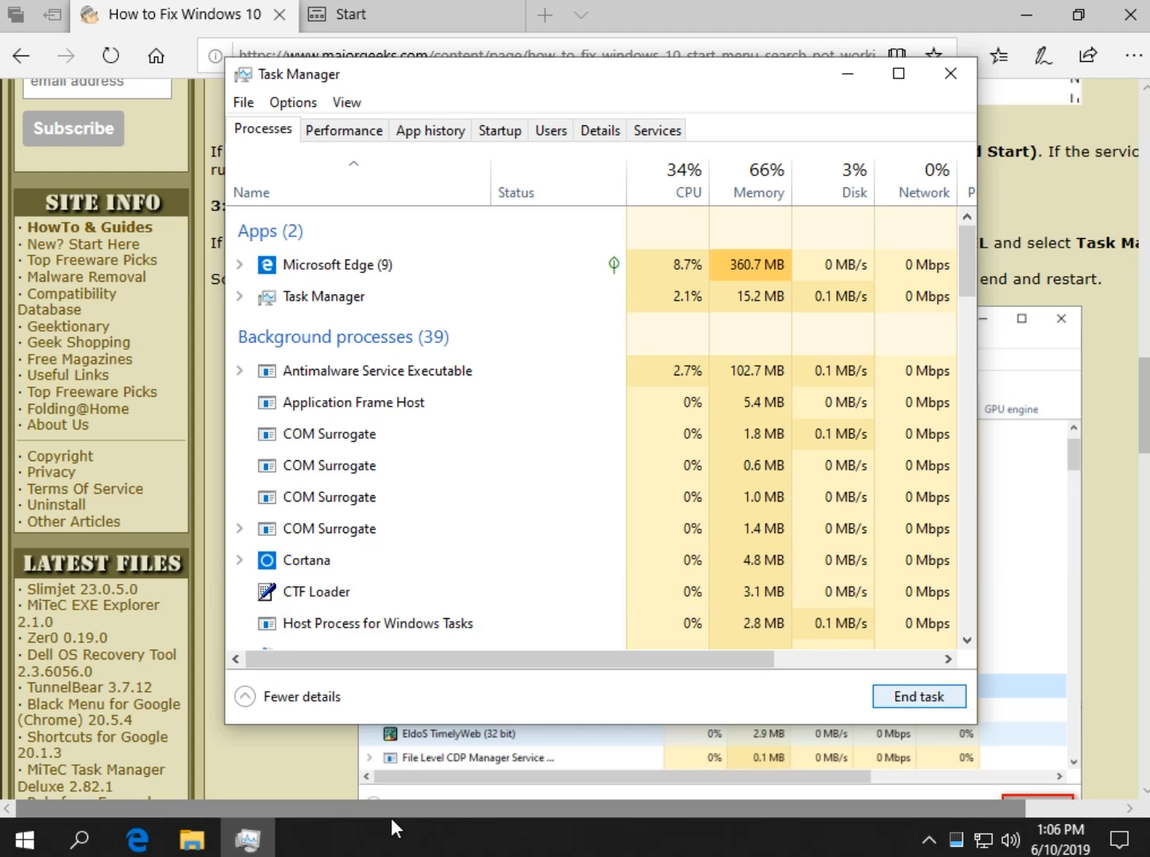
mouse_move(324, 845)
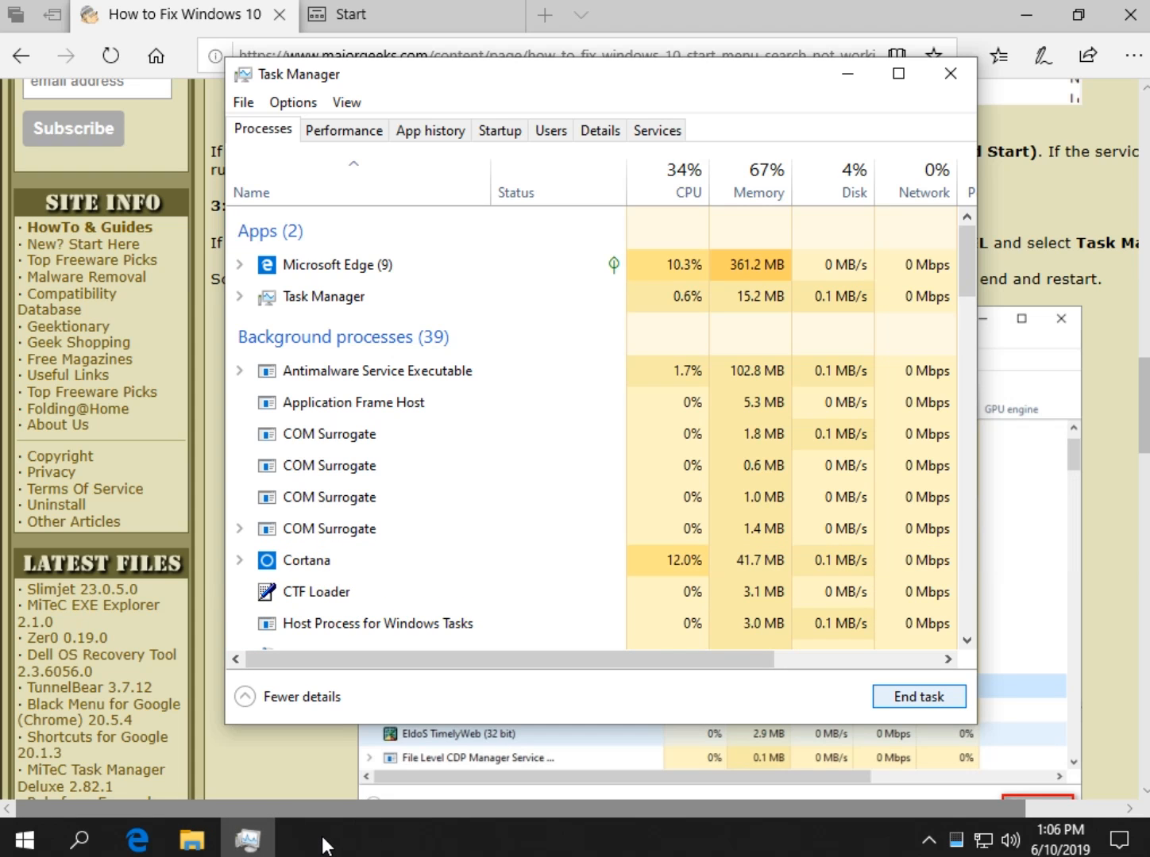
left_click(318, 590)
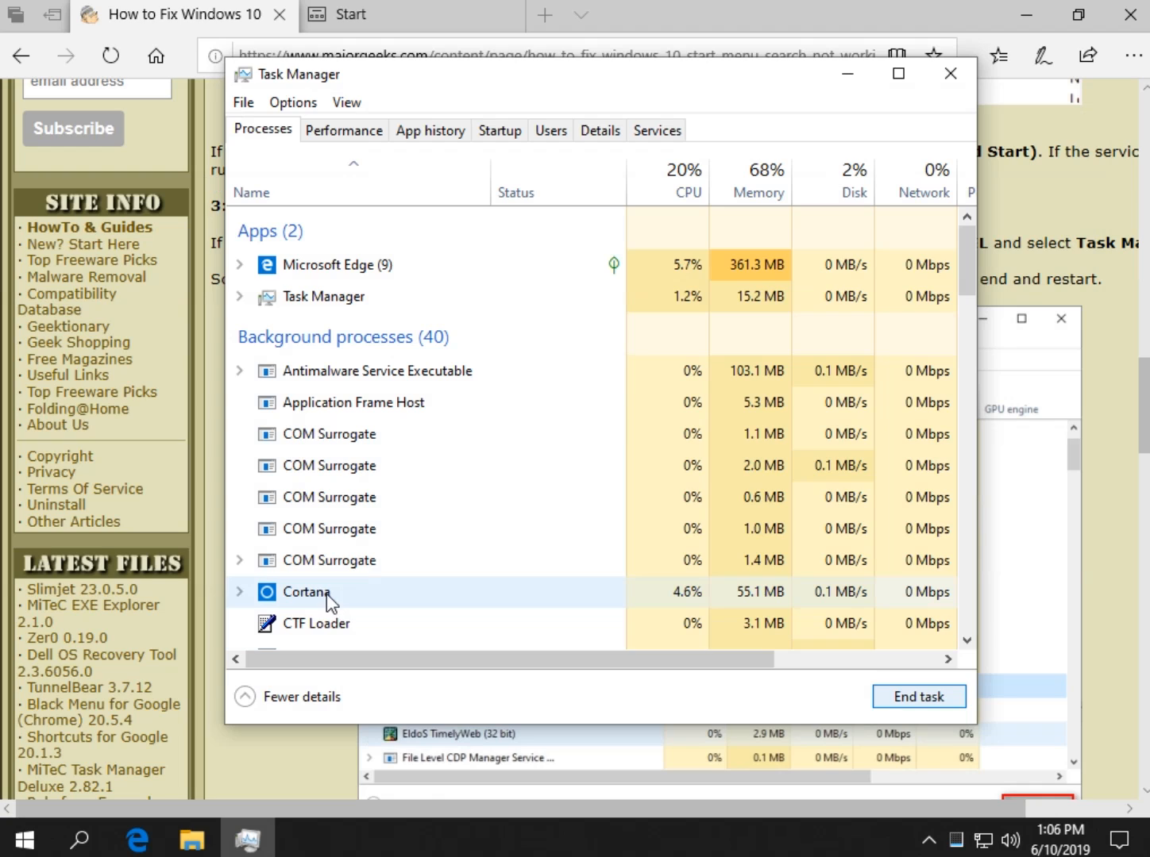
left_click(238, 590)
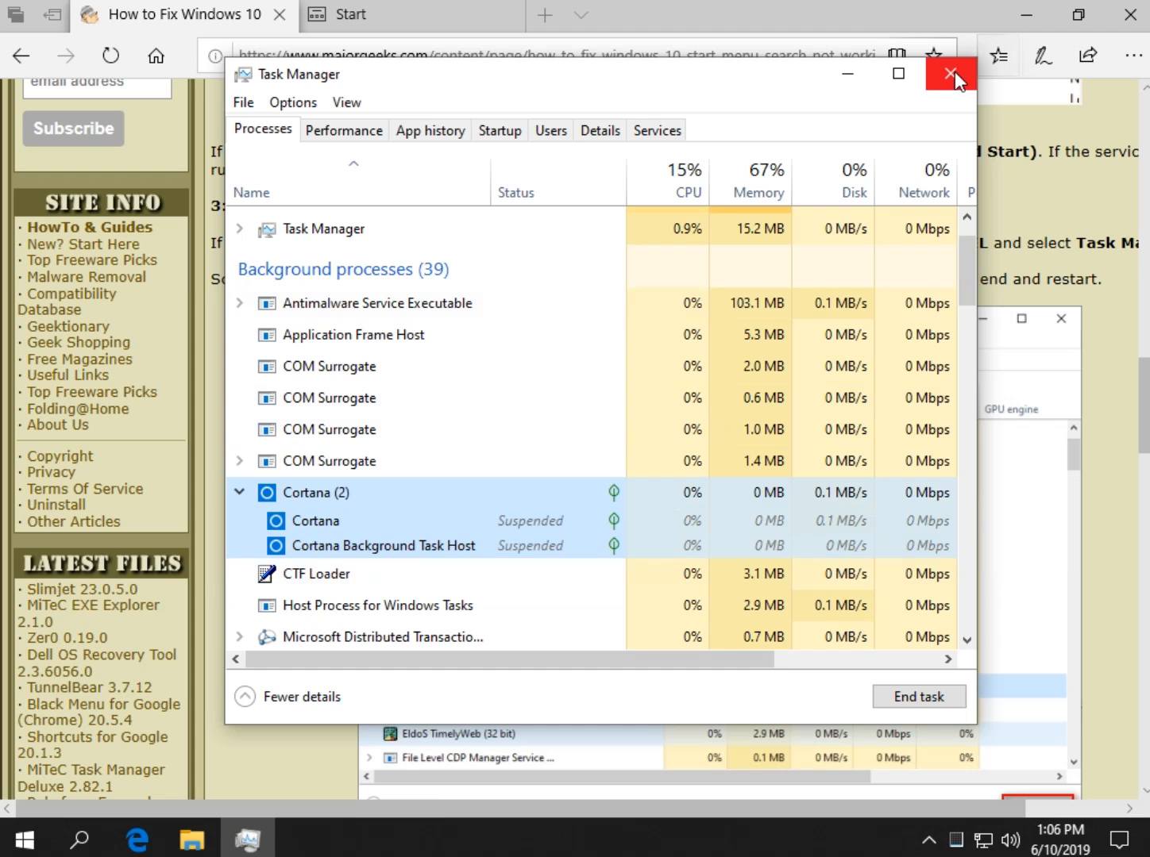
left_click(951, 73)
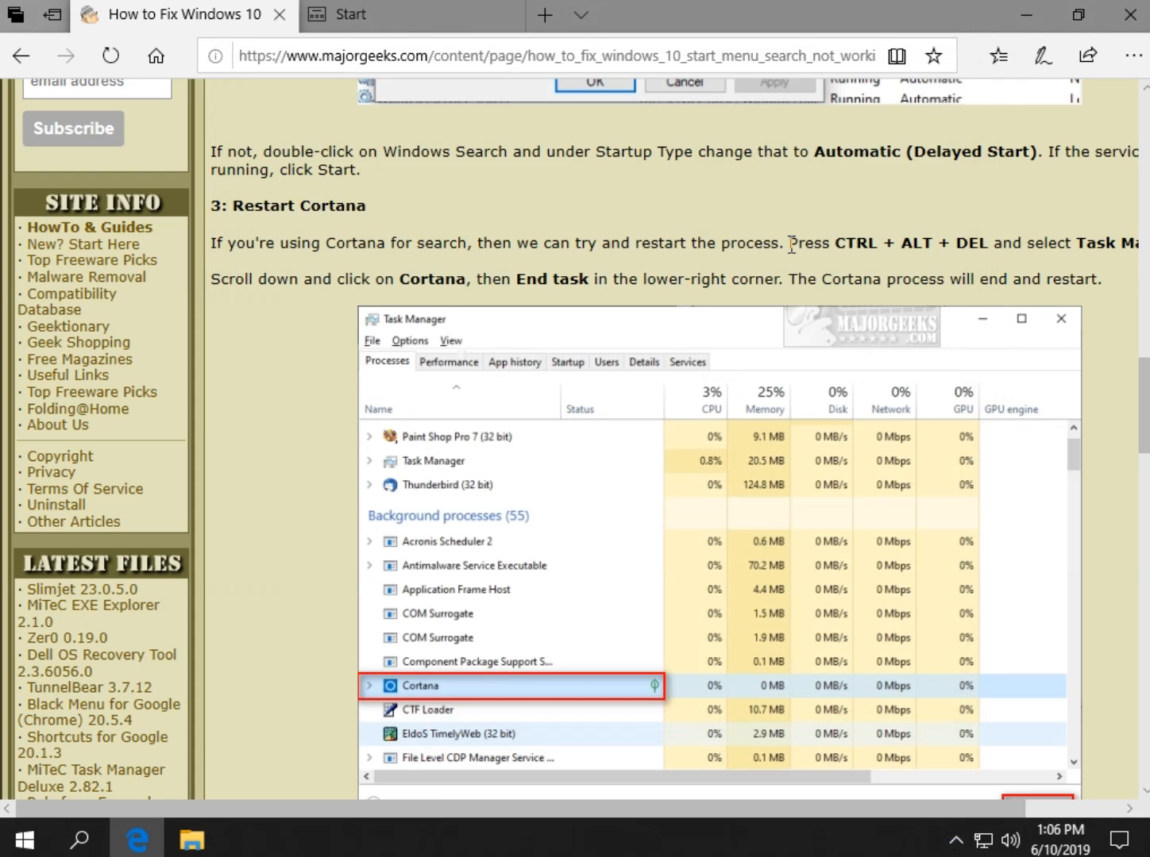
Select and copy the Get-AppXPackage re-registration command from section 4
scroll("down", 3)
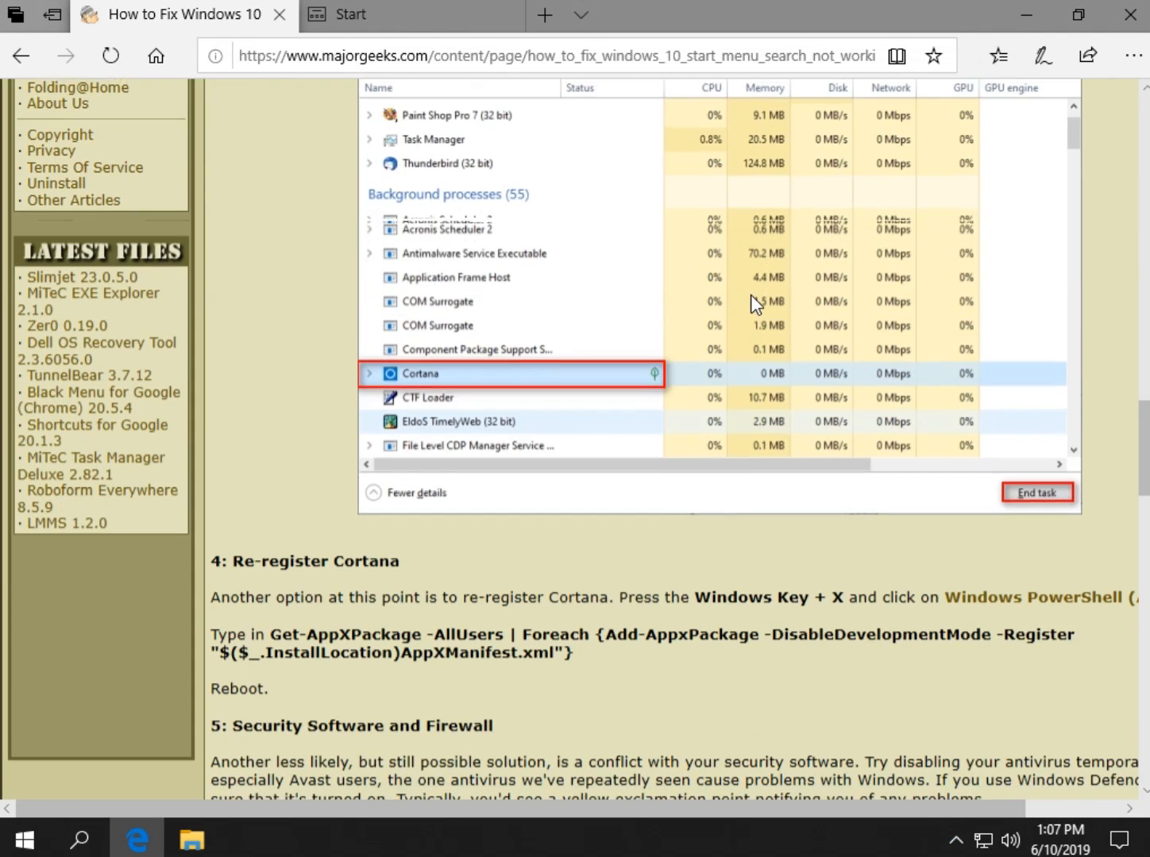
scroll("down", 3)
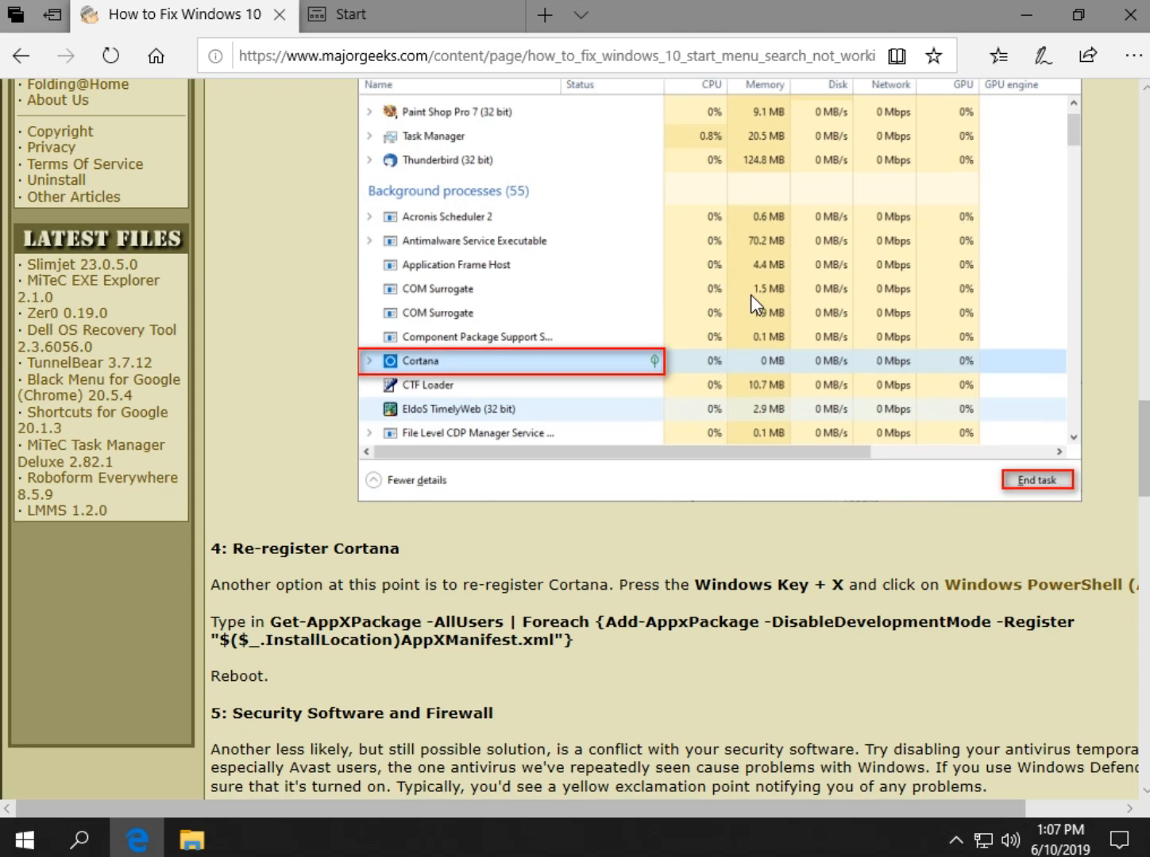
scroll("down", 3)
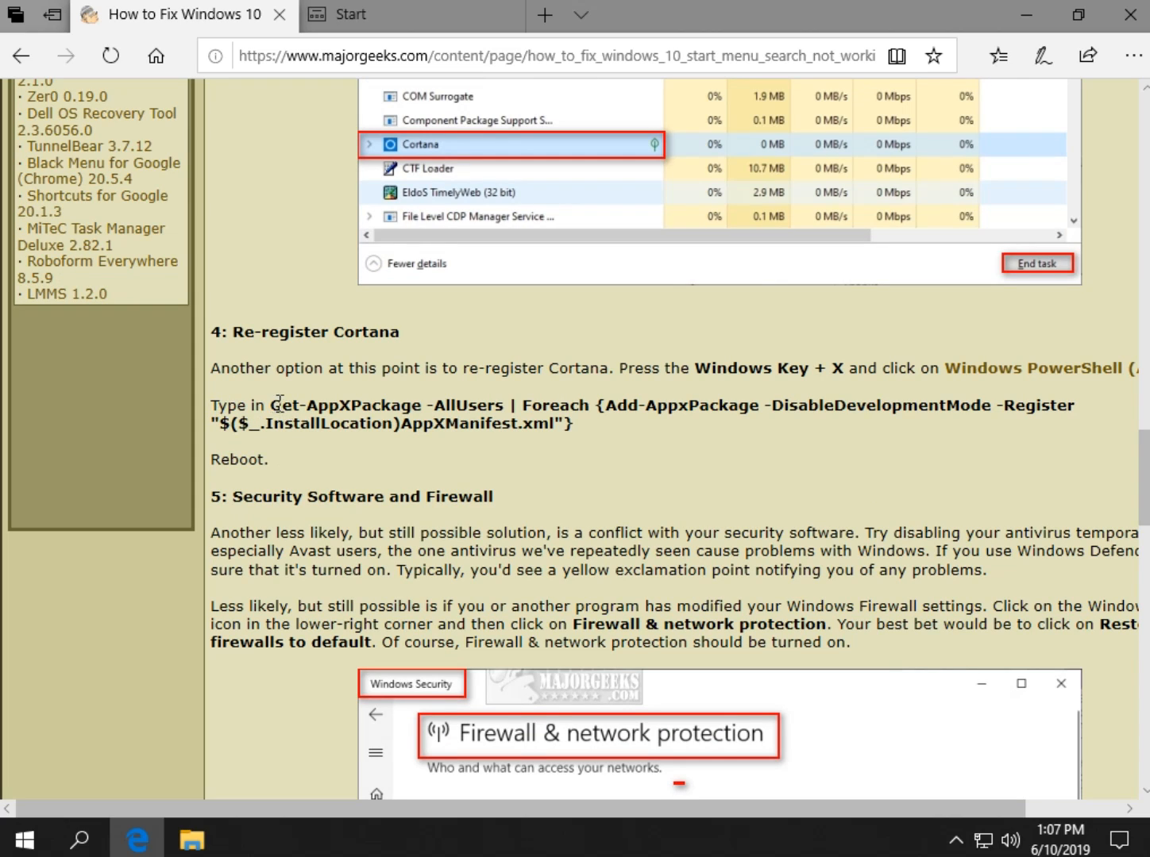
left_click_drag(271, 405, 570, 423)
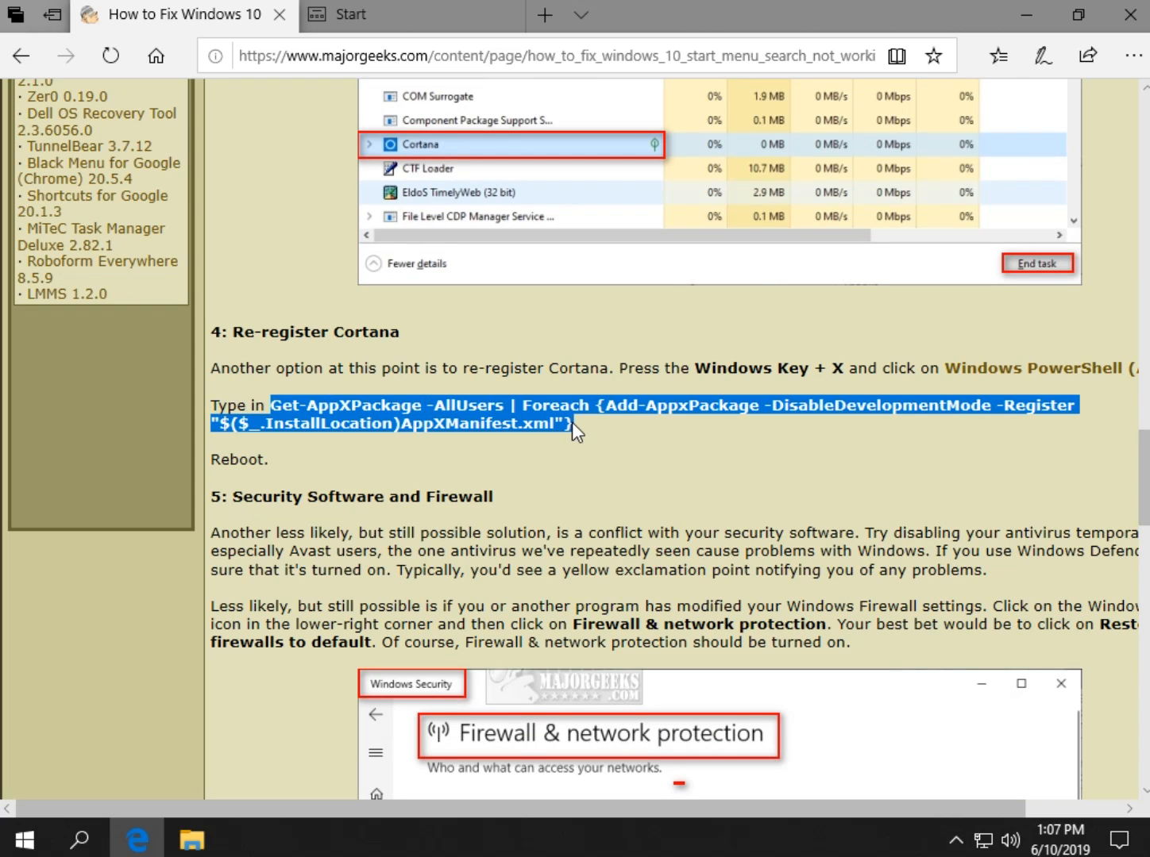
right_click(571, 429)
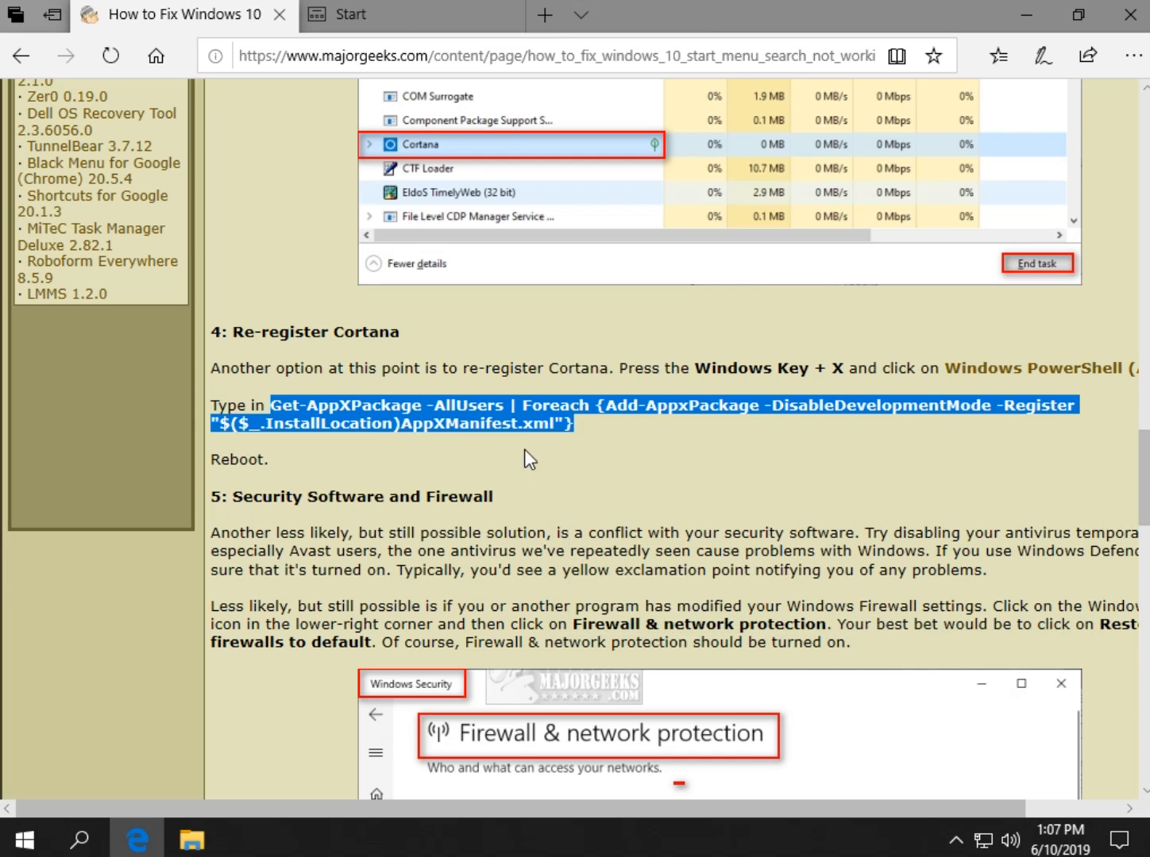
left_click(483, 459)
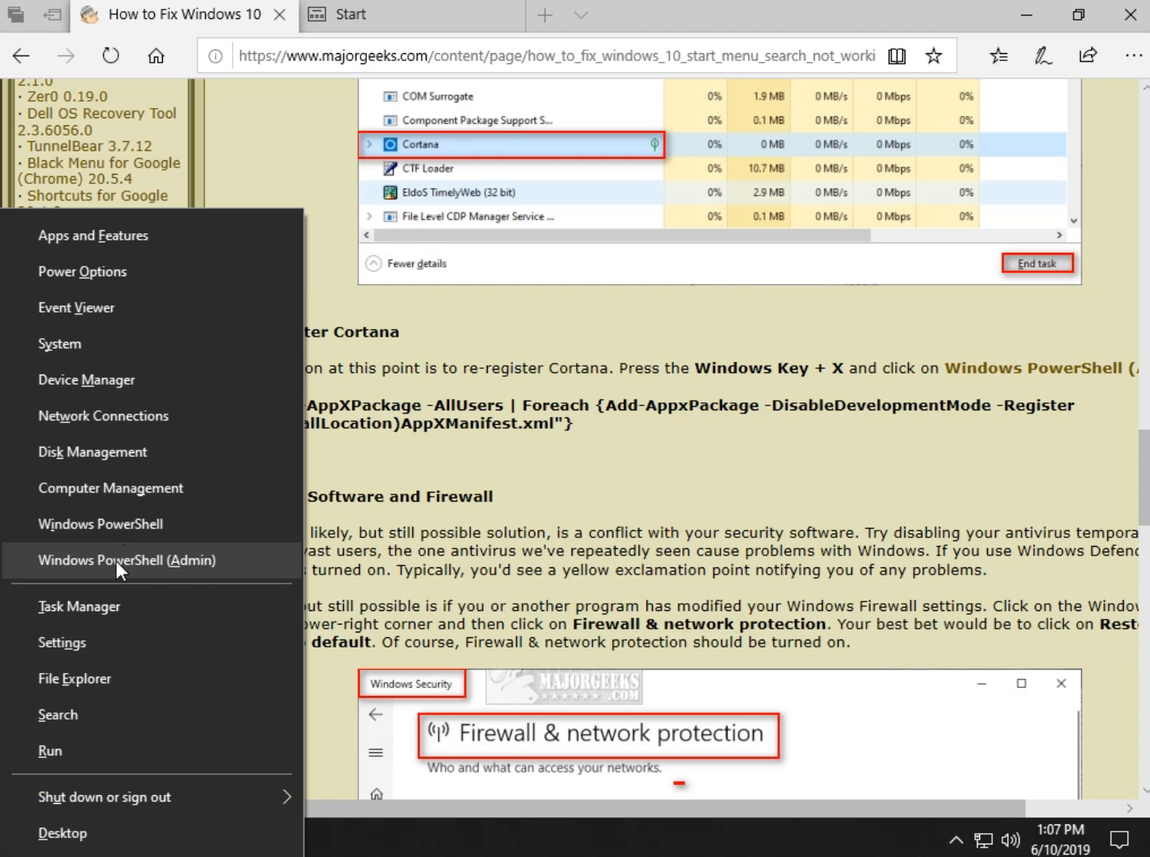
Run the Get-AppXPackage Cortana re-registration command in an administrator PowerShell session
left_click(124, 559)
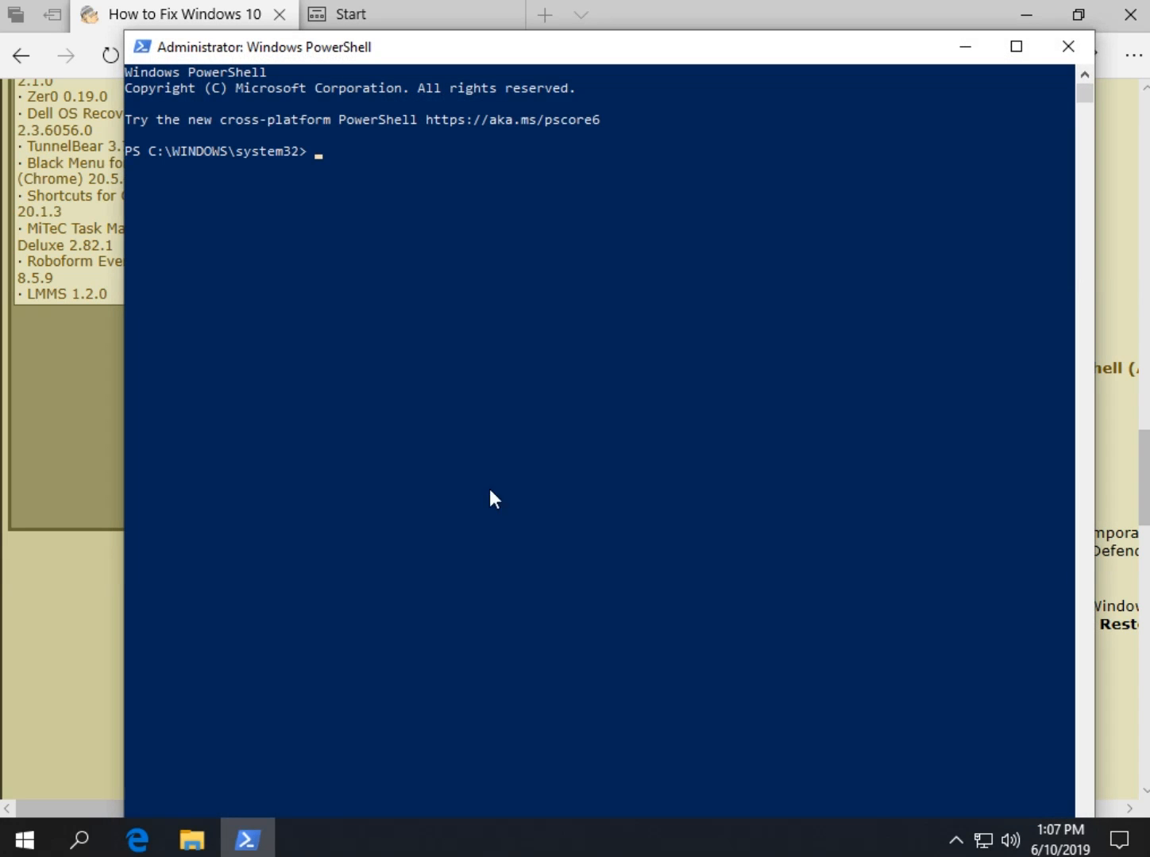
type("Get-AppXPackage -AllUsers | Foreach {Add-AppxPackage -DisableDevelopmentMode -Register \"$($_.InstallLocation)AppXManifest.xml\"}")
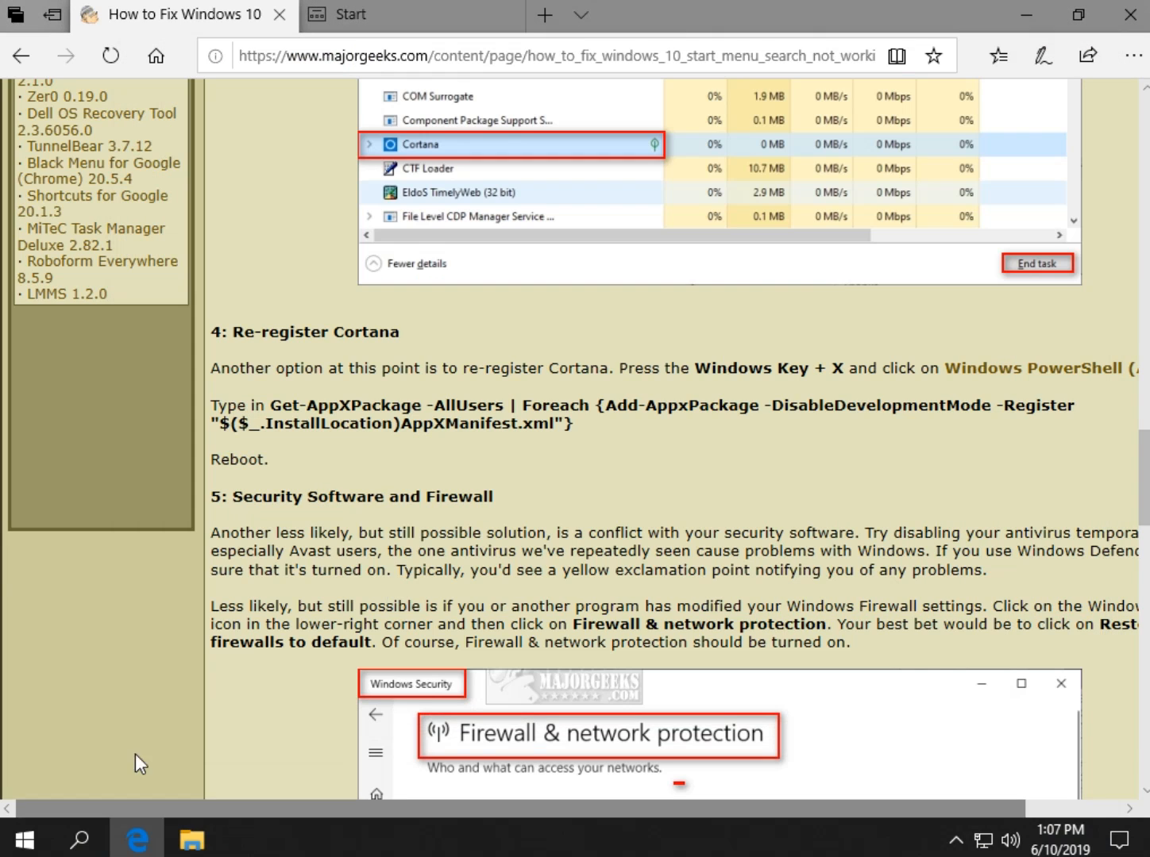
Scroll the article to section 5, Security Software and Firewall
scroll("down", 3)
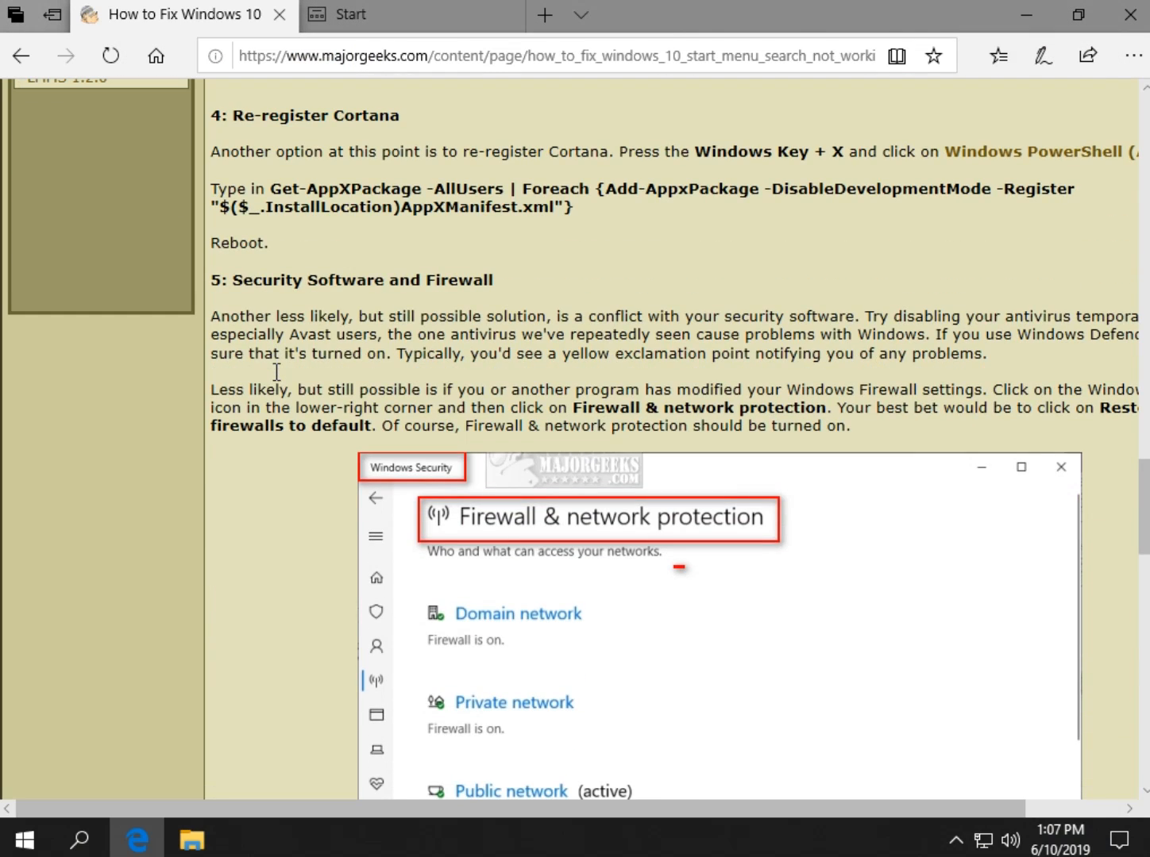
mouse_move(270, 381)
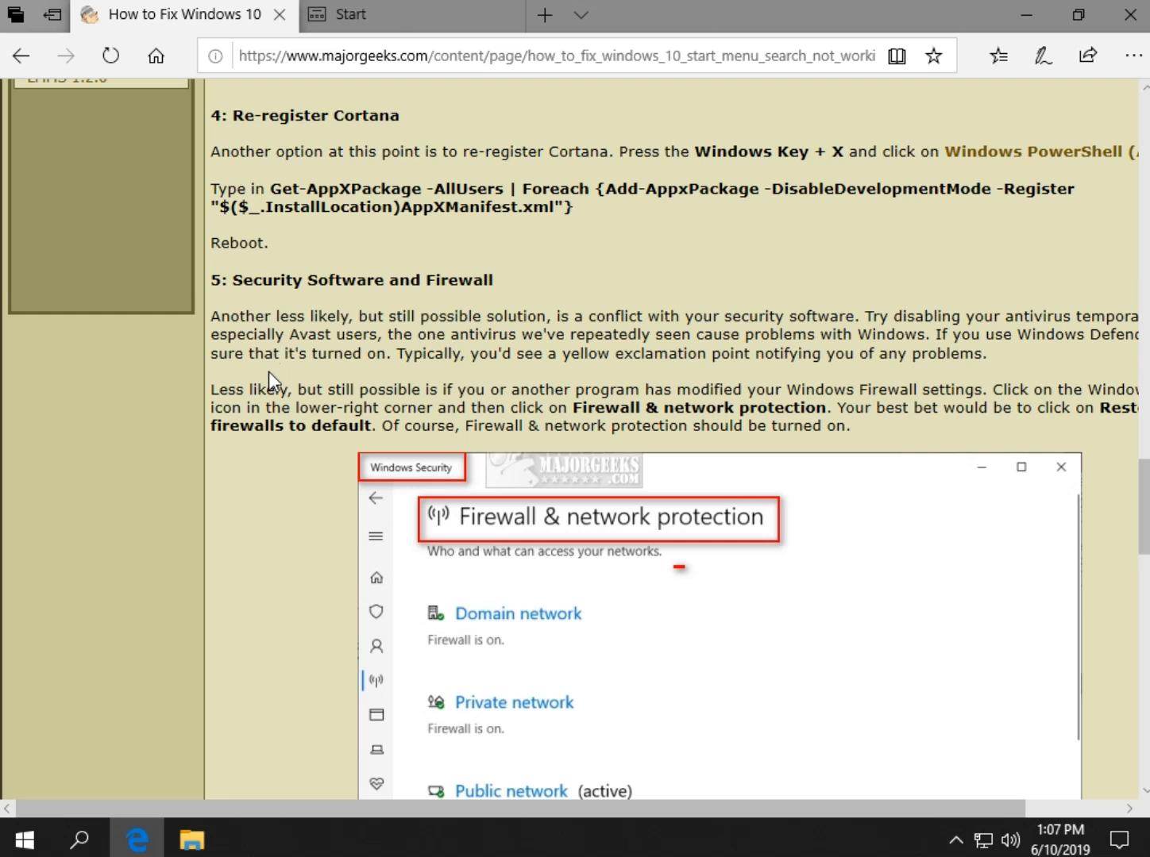
scroll("down", 3)
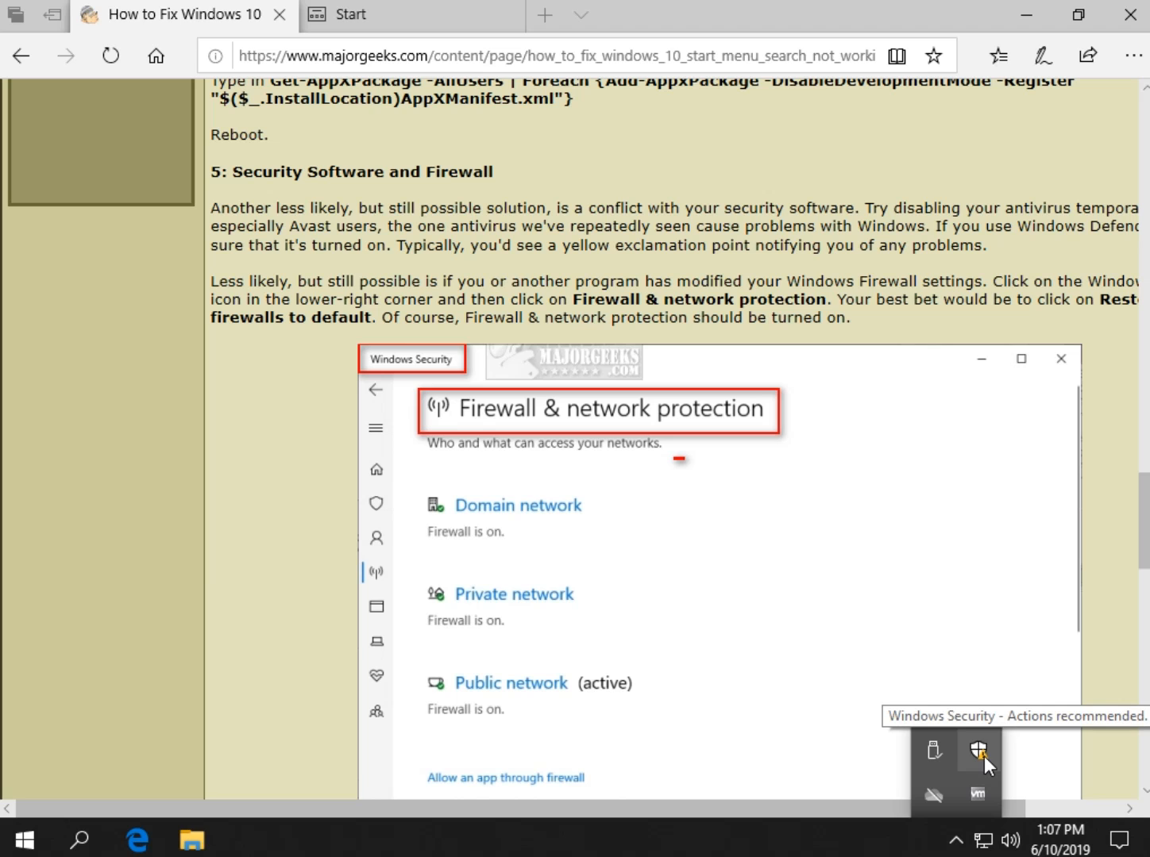
left_click(978, 749)
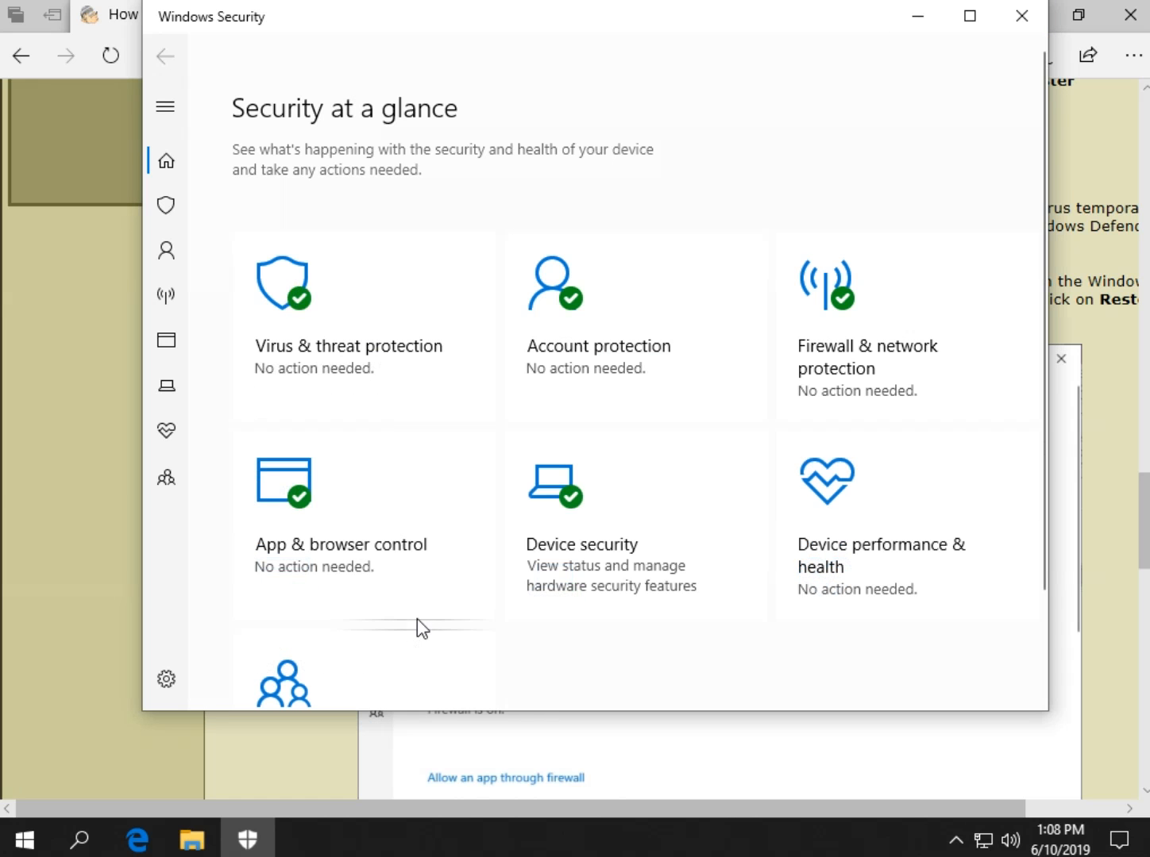
mouse_move(998, 364)
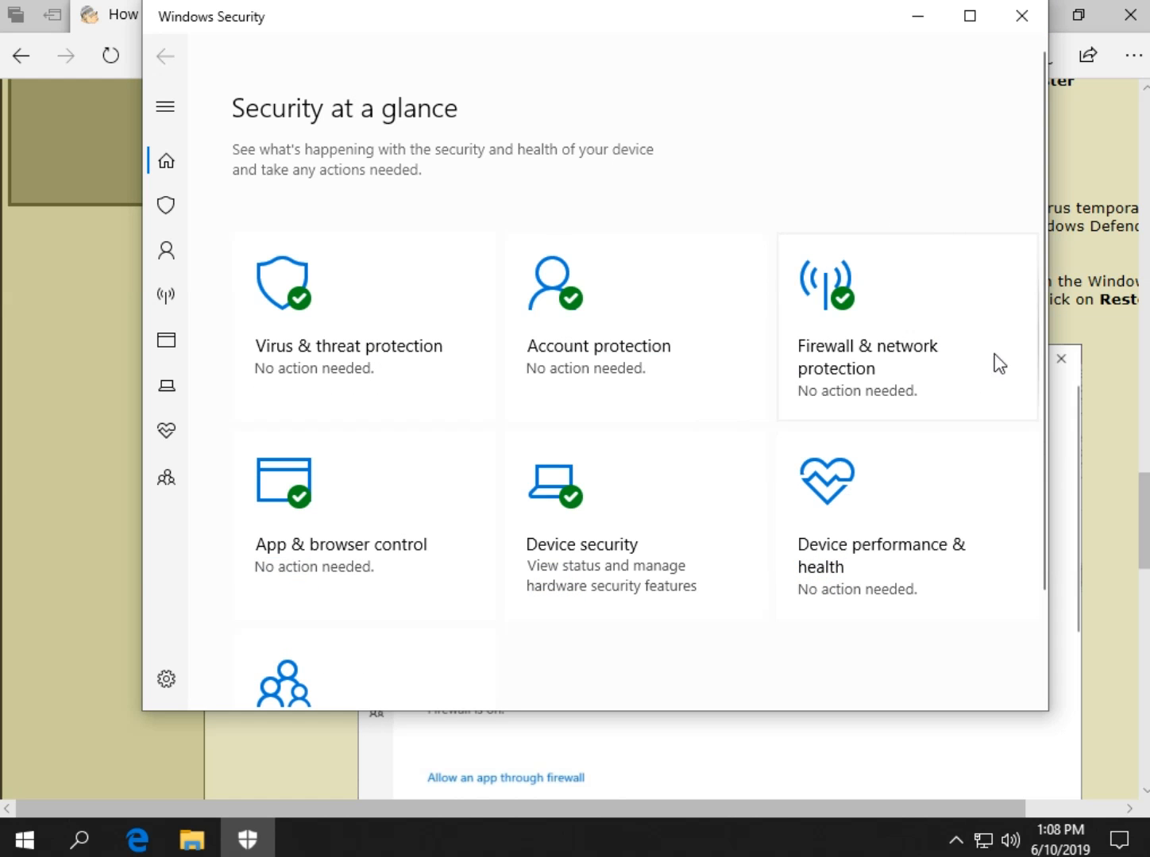
mouse_move(288, 359)
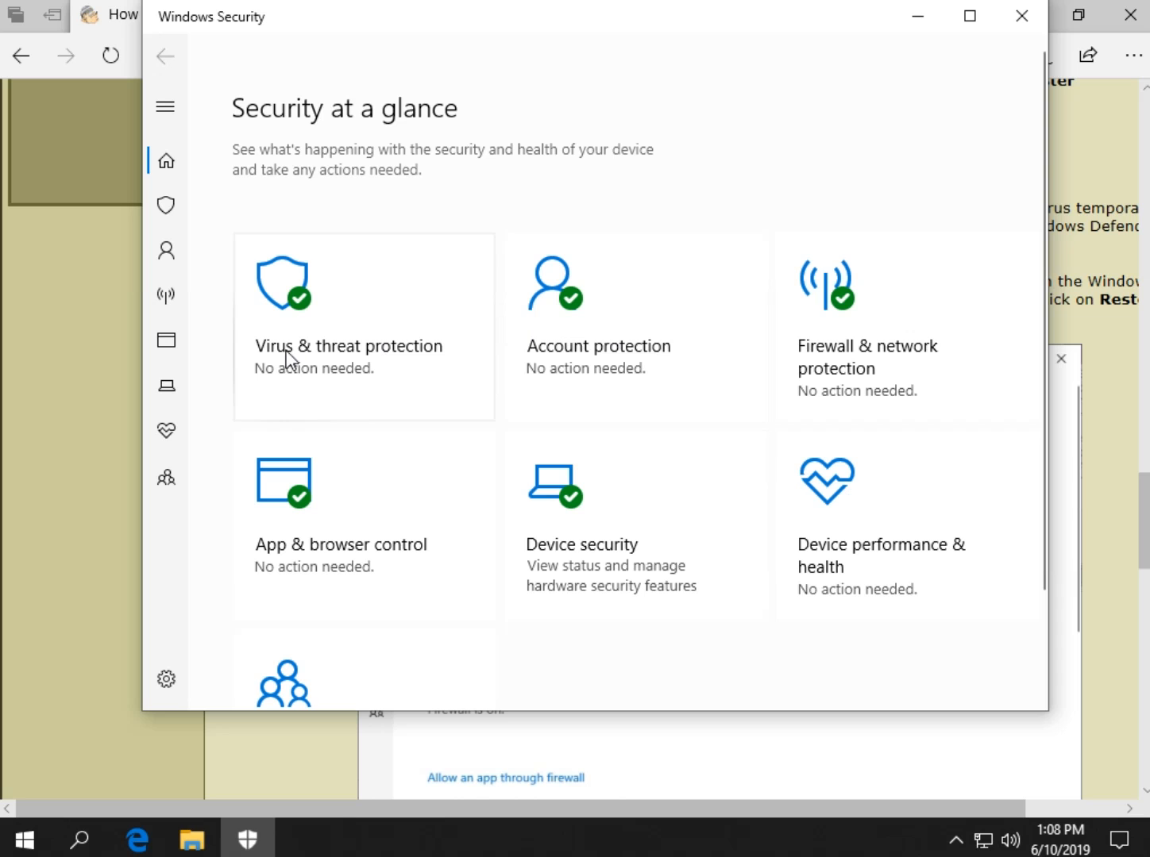
mouse_move(877, 358)
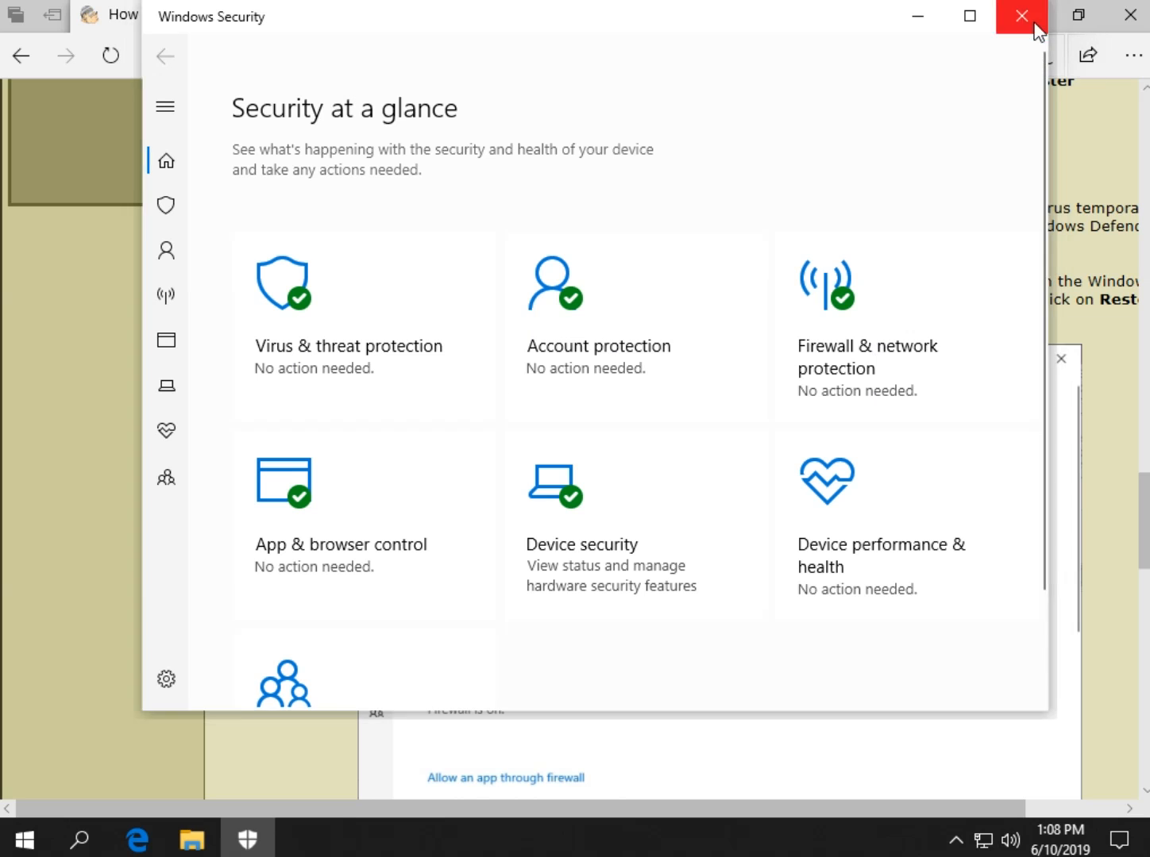
left_click(1019, 16)
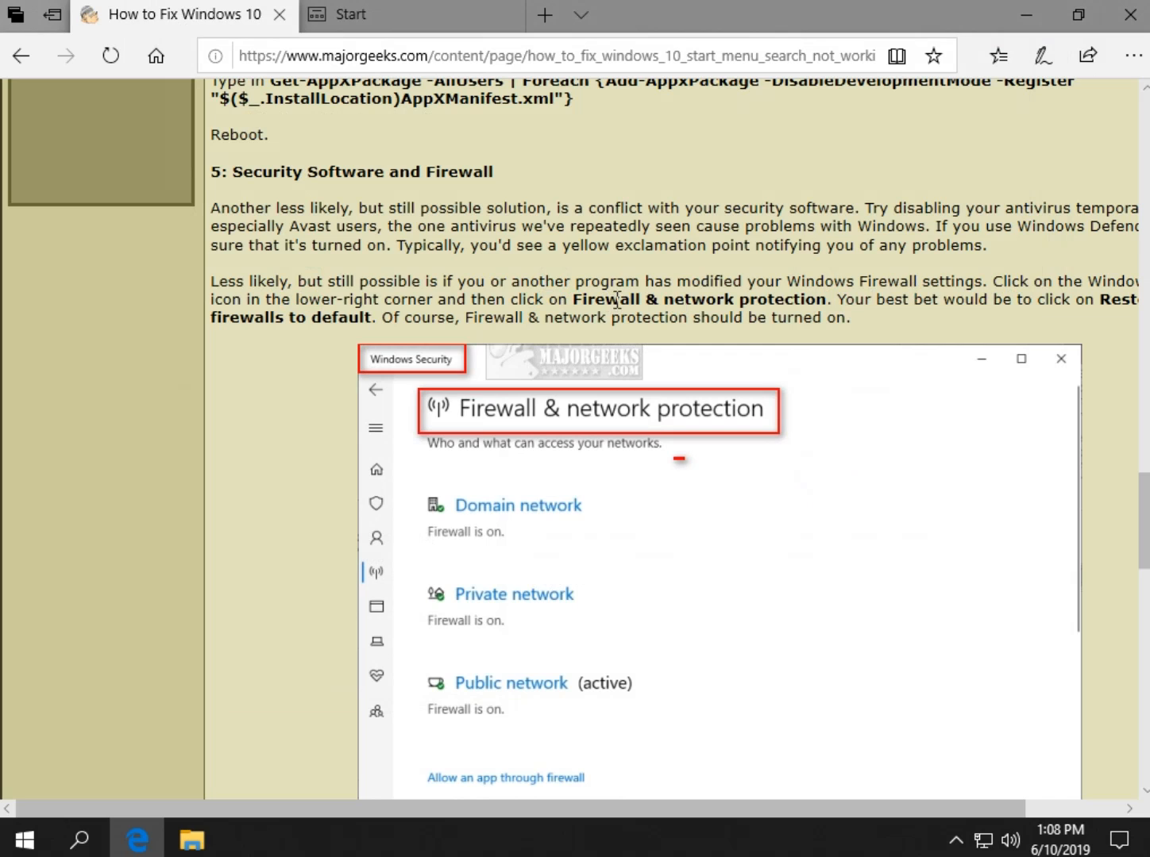
Scroll the MajorGeeks article until the Restore firewalls to default screenshot is fully visible
scroll("down", 3)
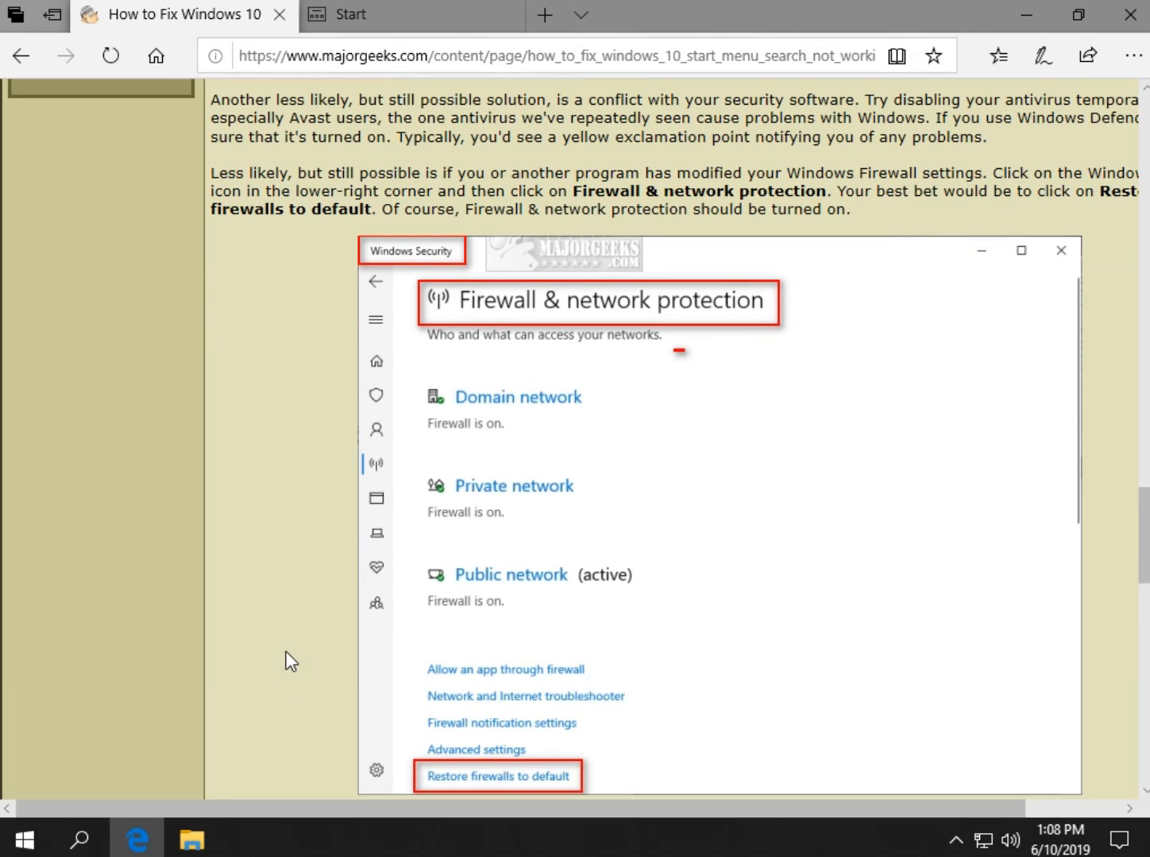
mouse_move(362, 602)
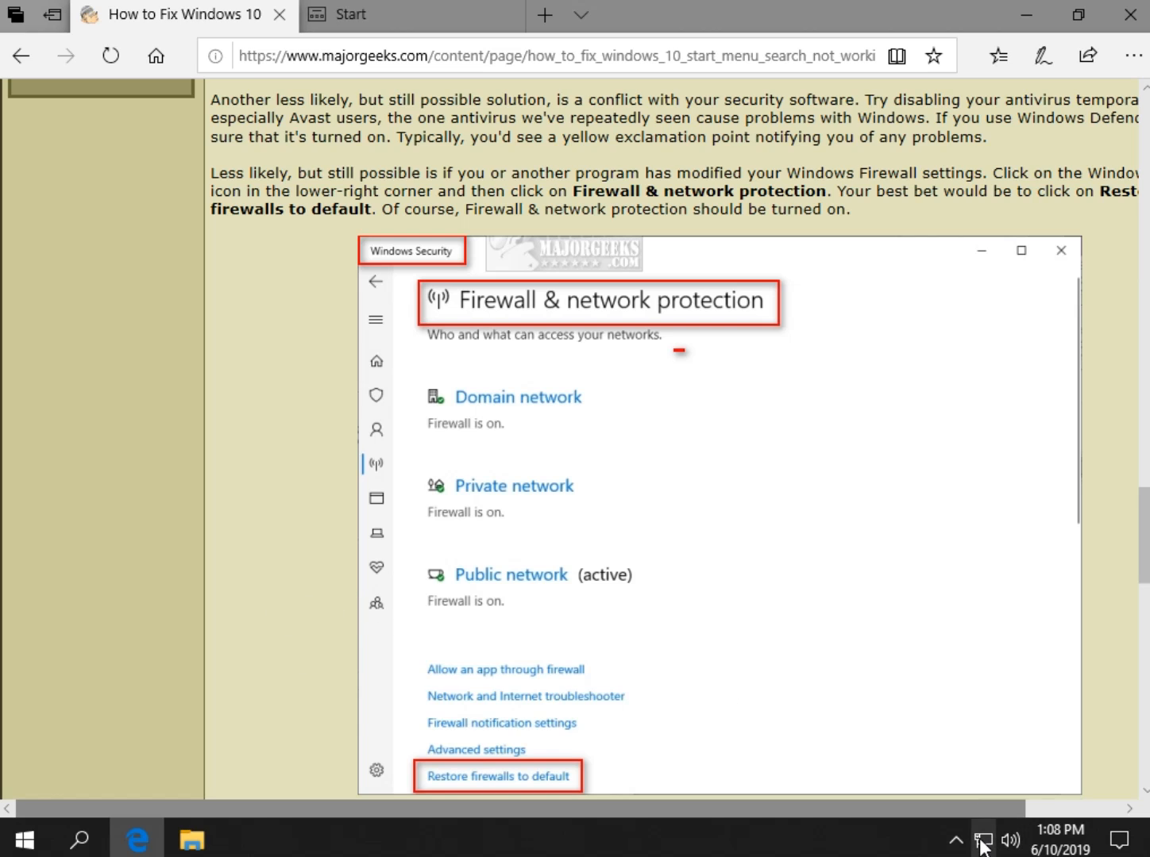
left_click(955, 839)
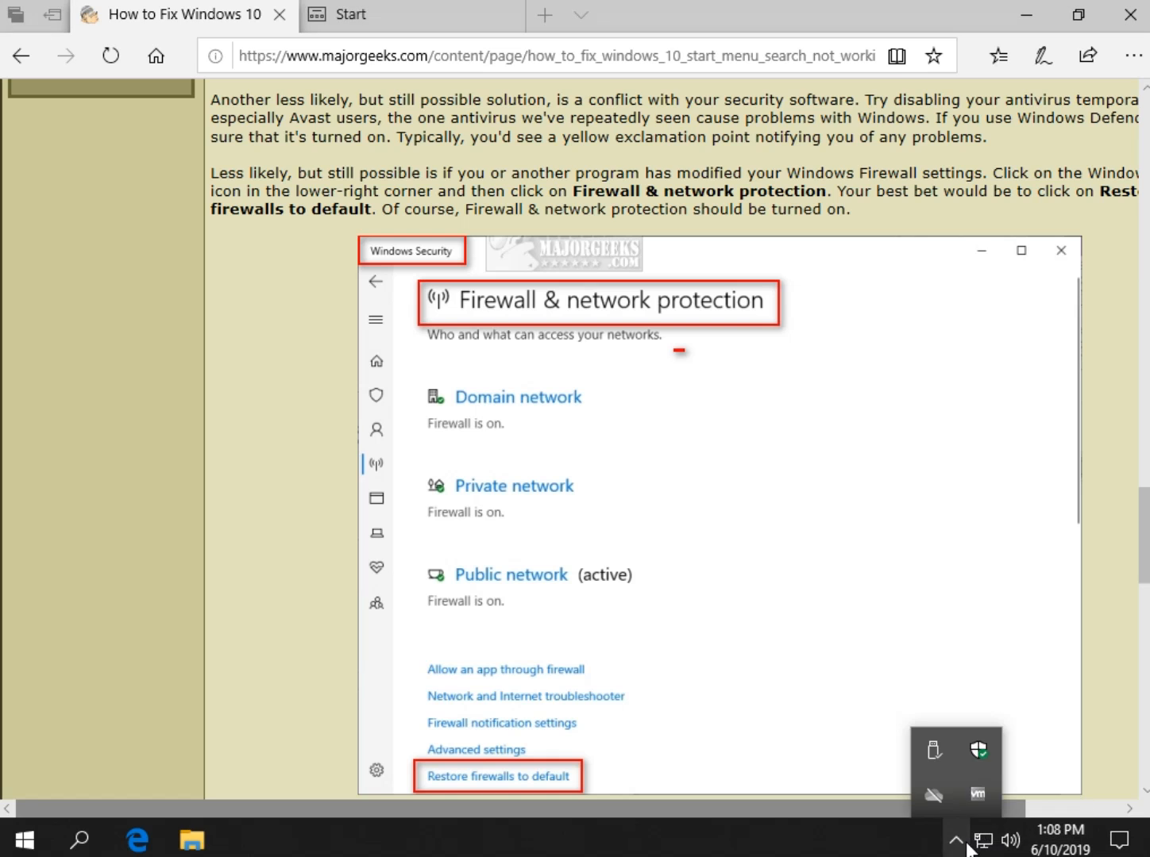
mouse_move(978, 749)
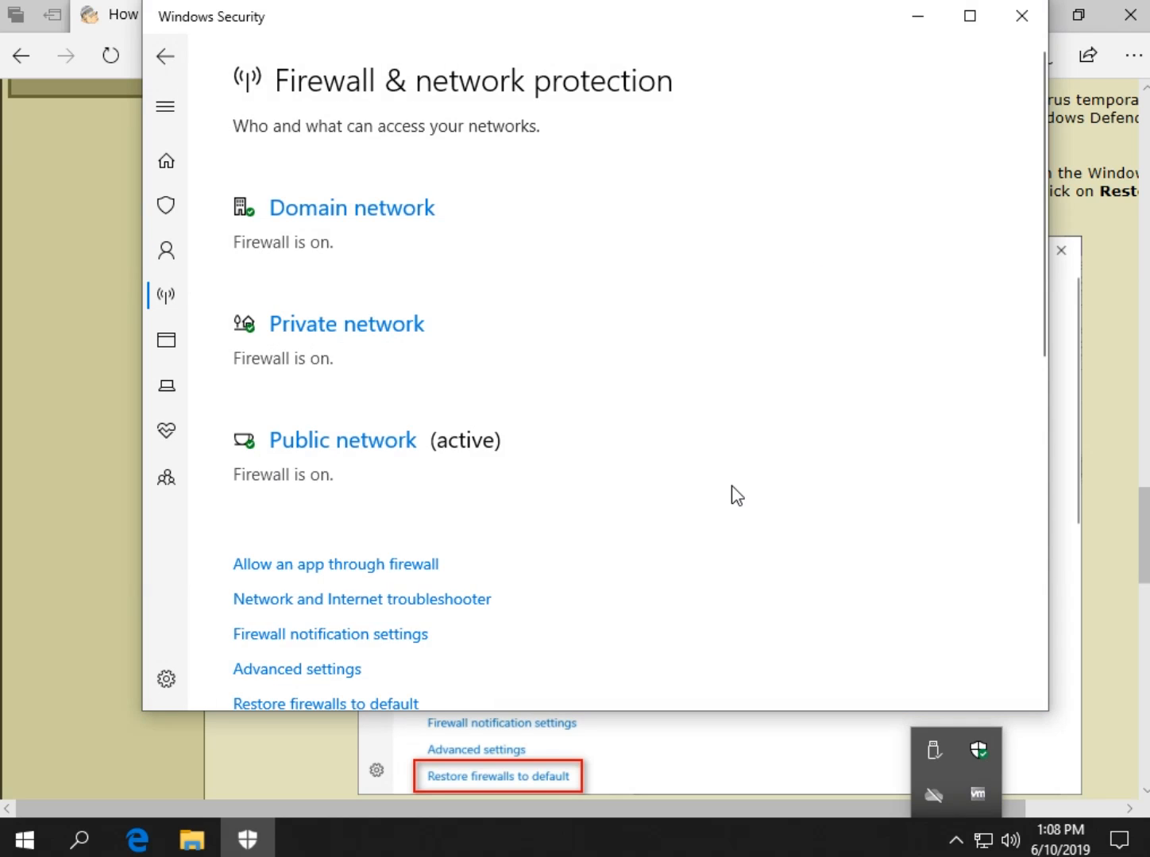
scroll("down", 3)
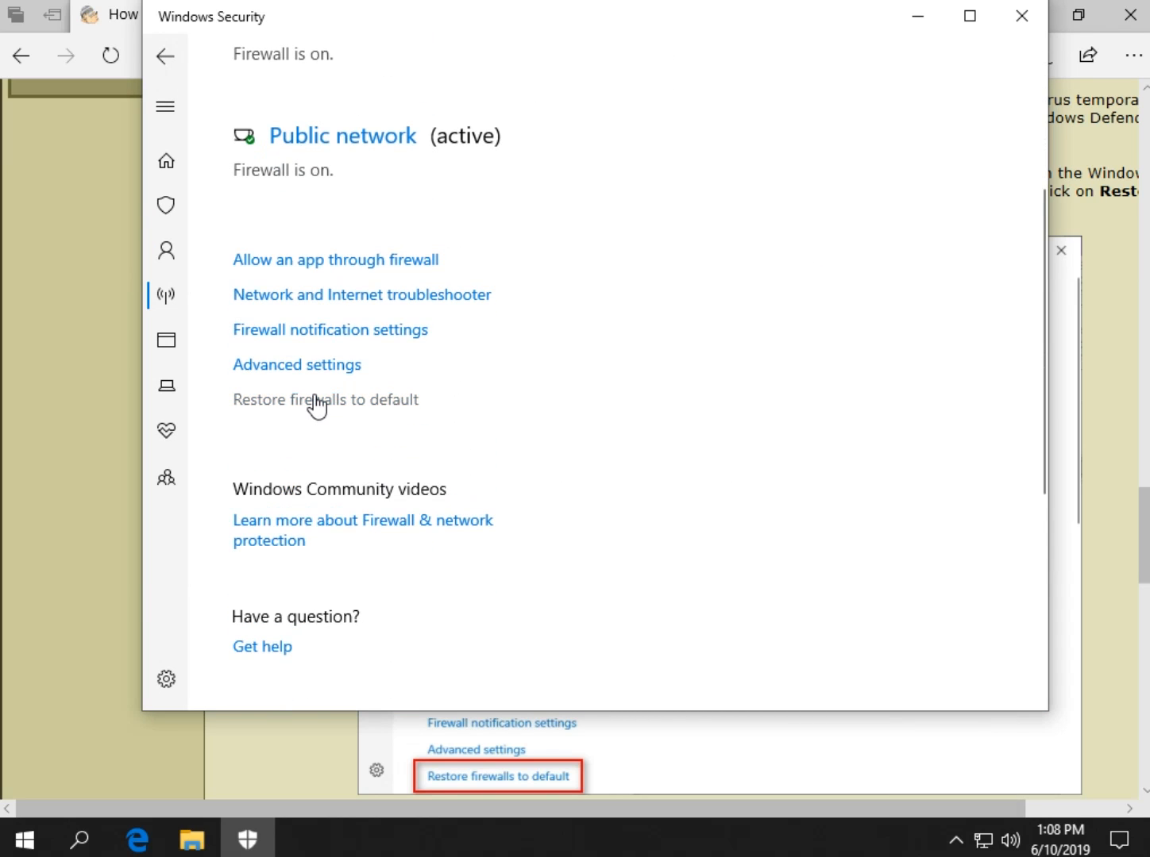
mouse_move(385, 416)
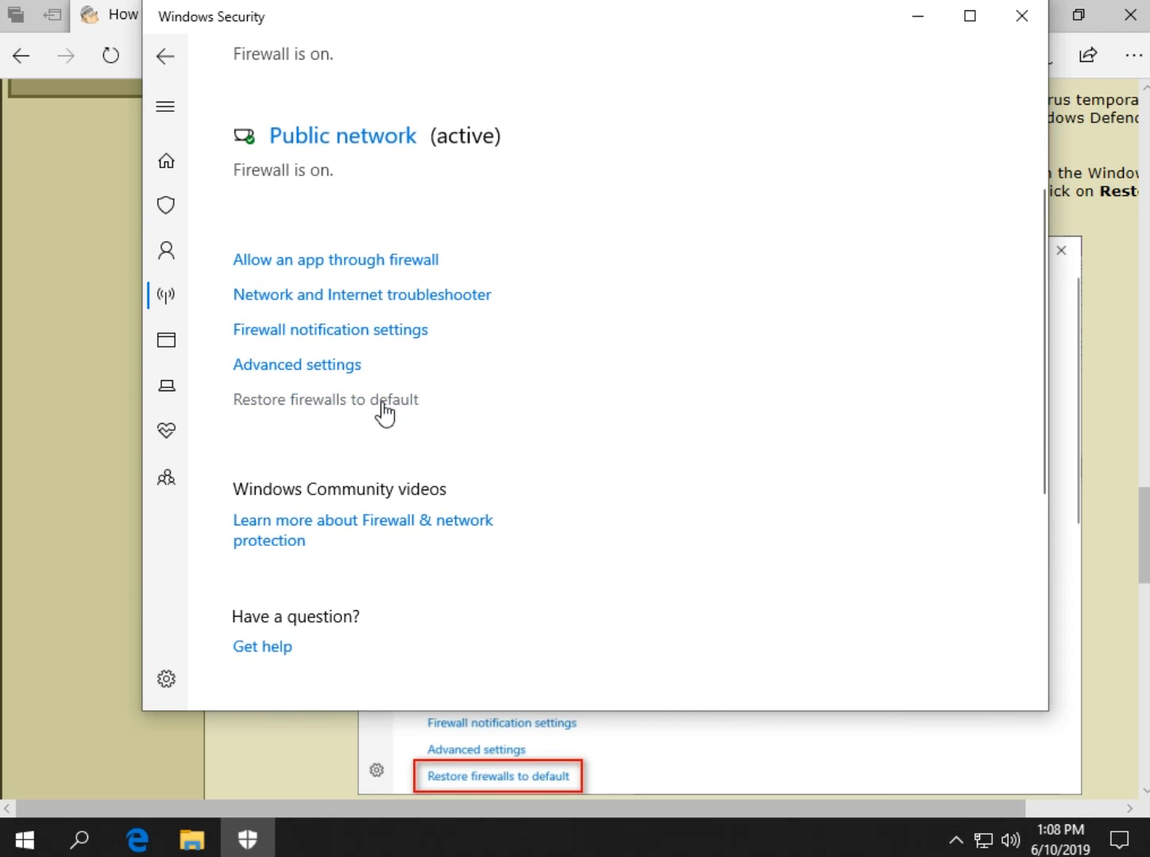
mouse_move(296, 413)
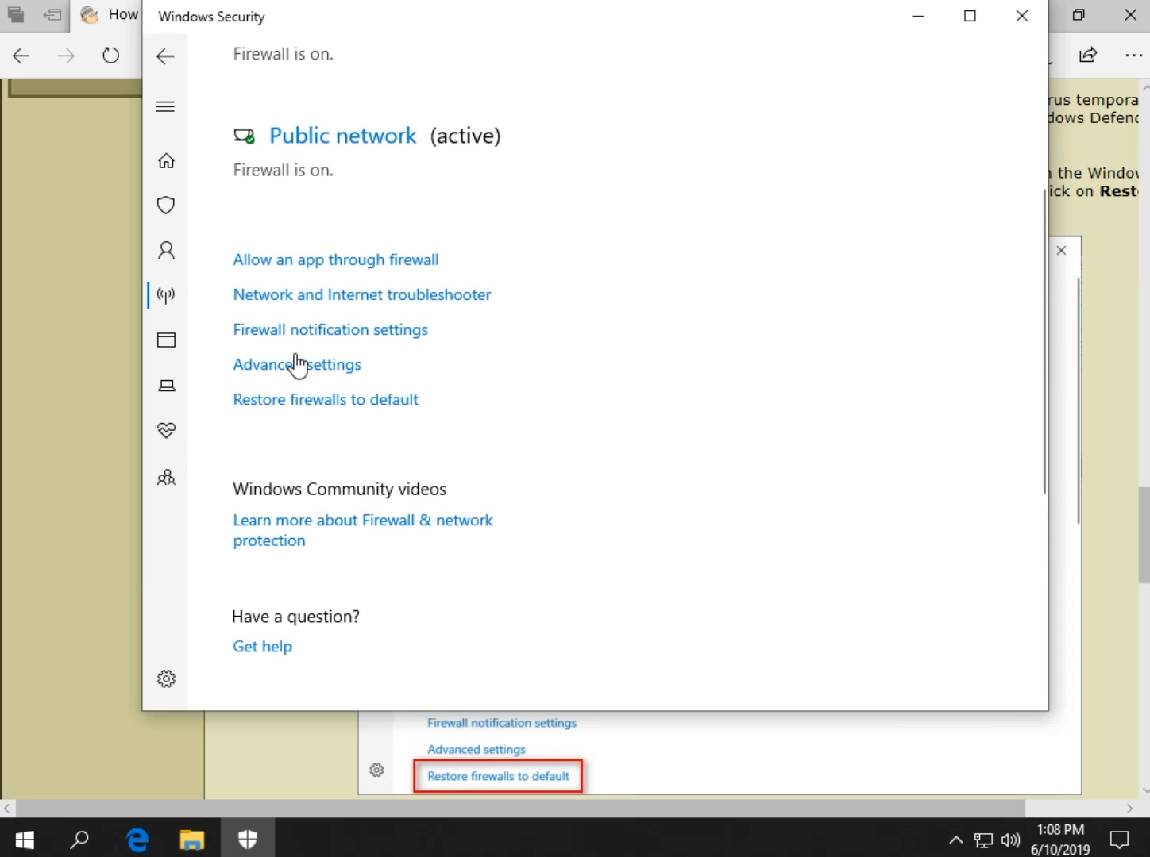
mouse_move(295, 431)
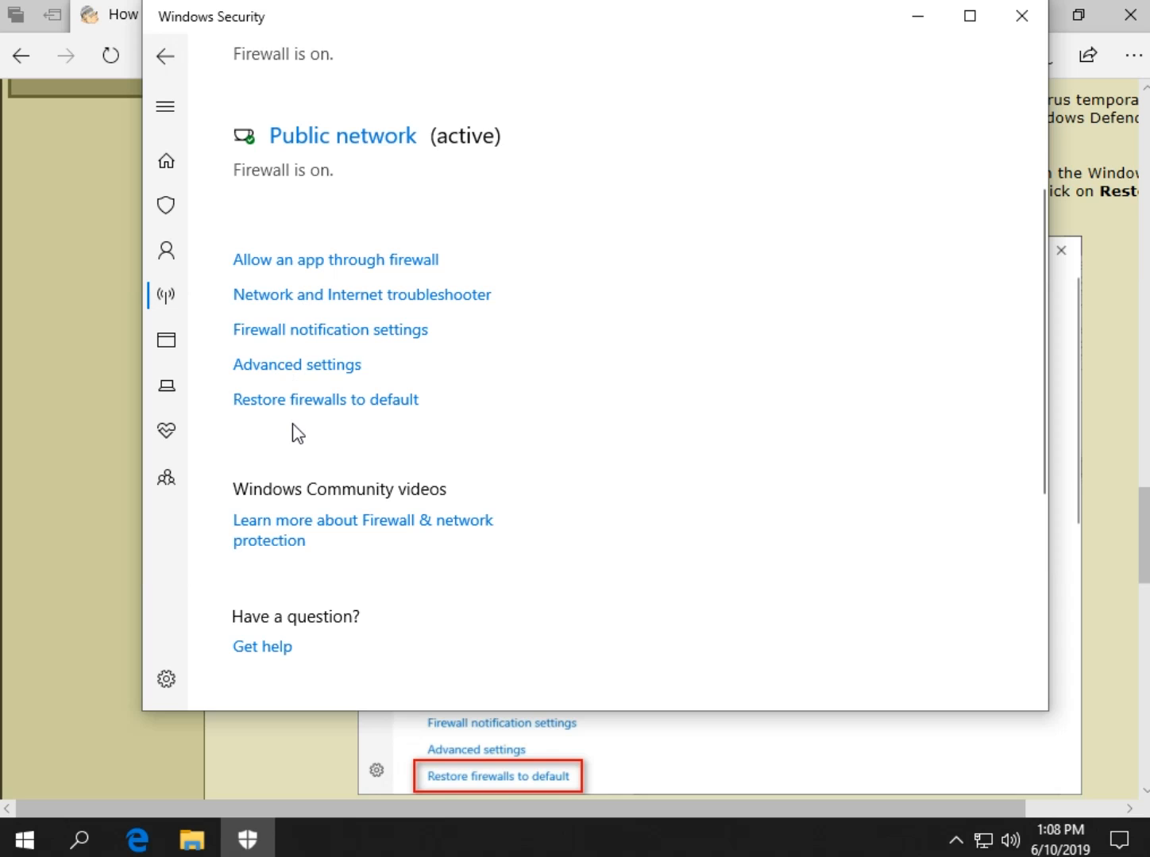
mouse_move(326, 400)
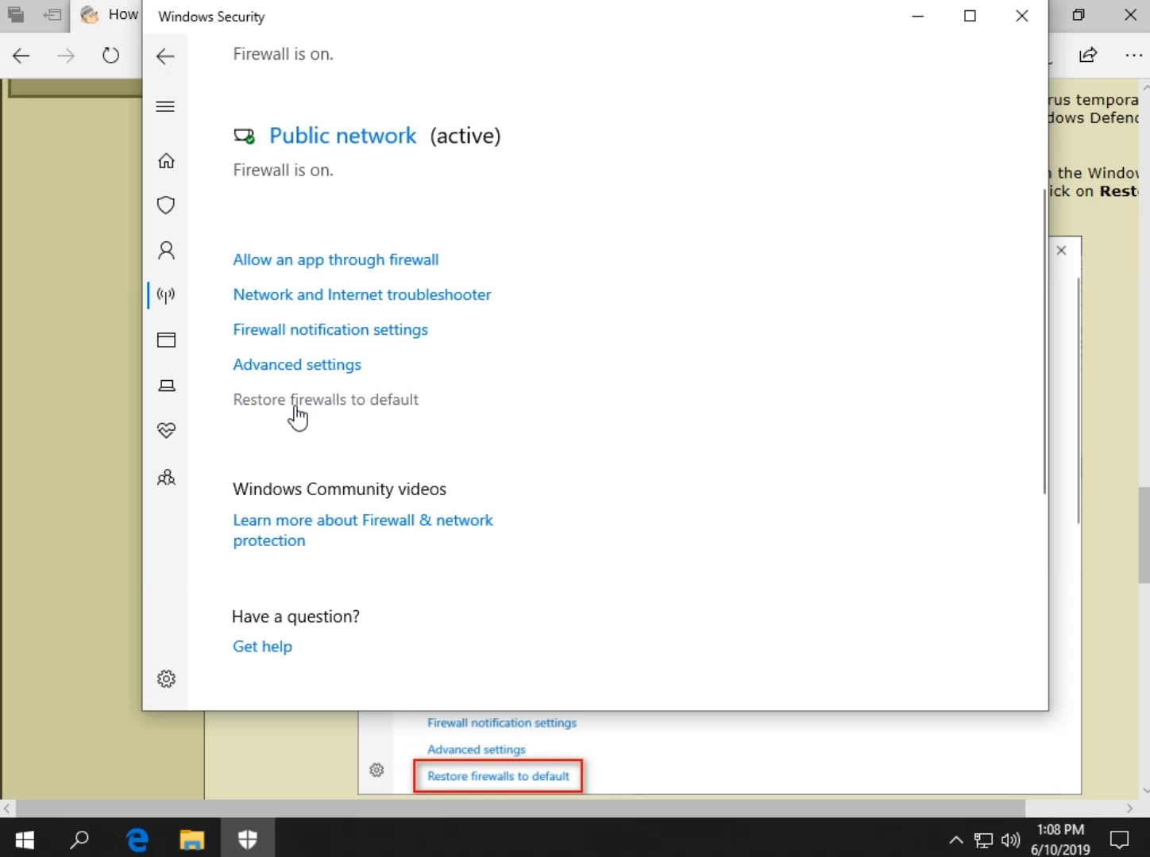
mouse_move(324, 400)
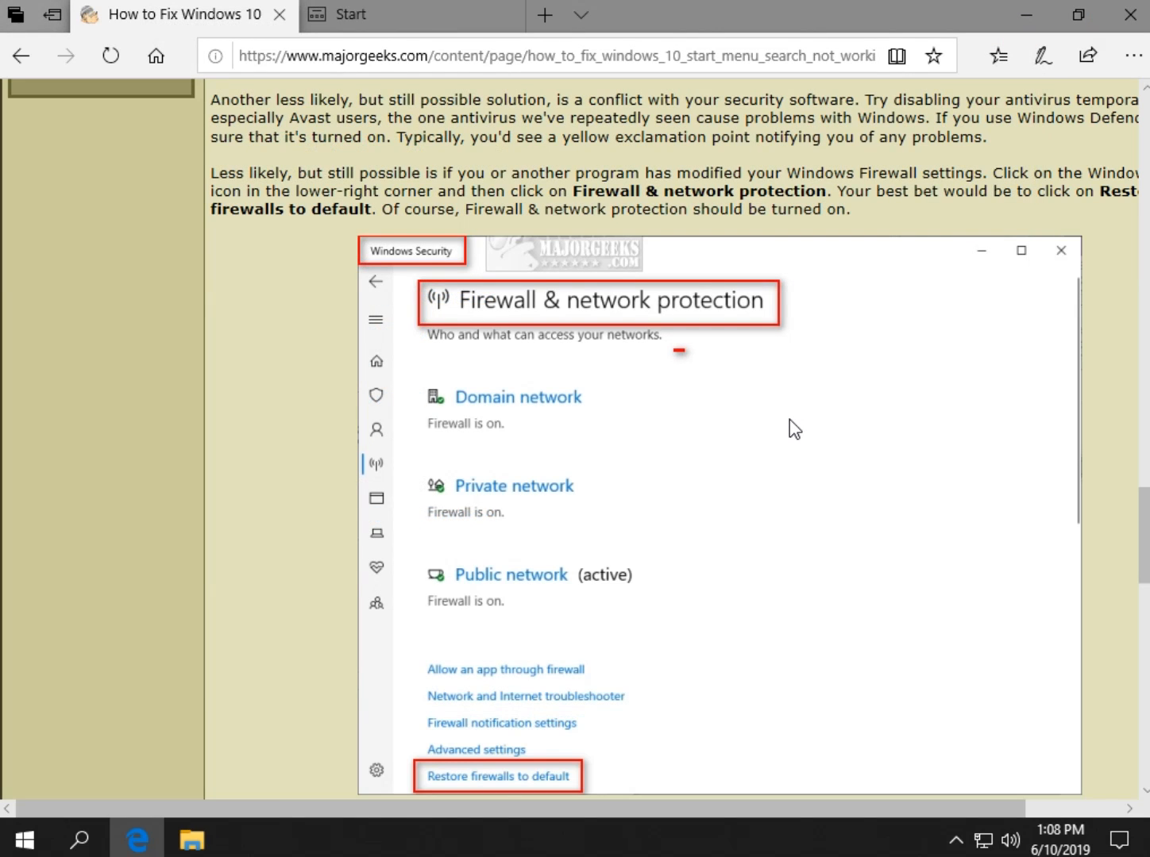
mouse_move(731, 464)
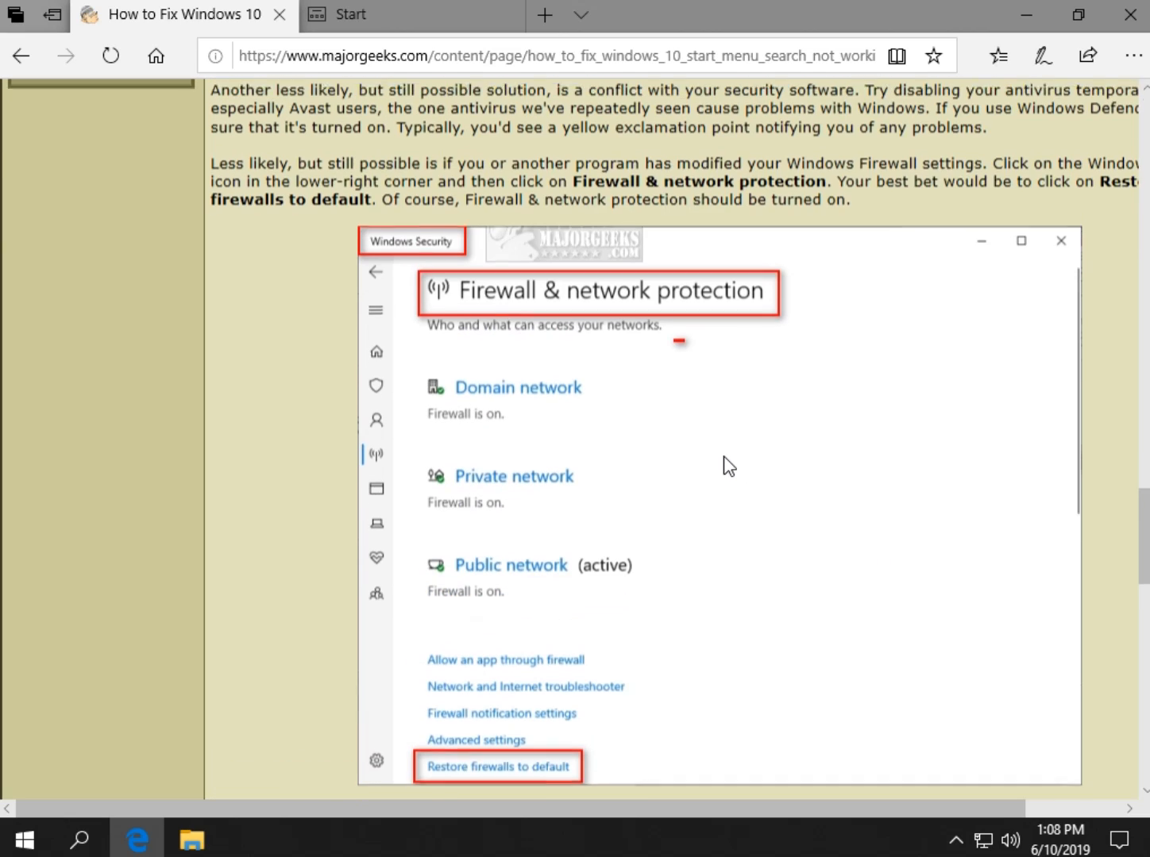
Scroll the article past the Windows Security screenshot to step 6, System File Checker
scroll("down", 3)
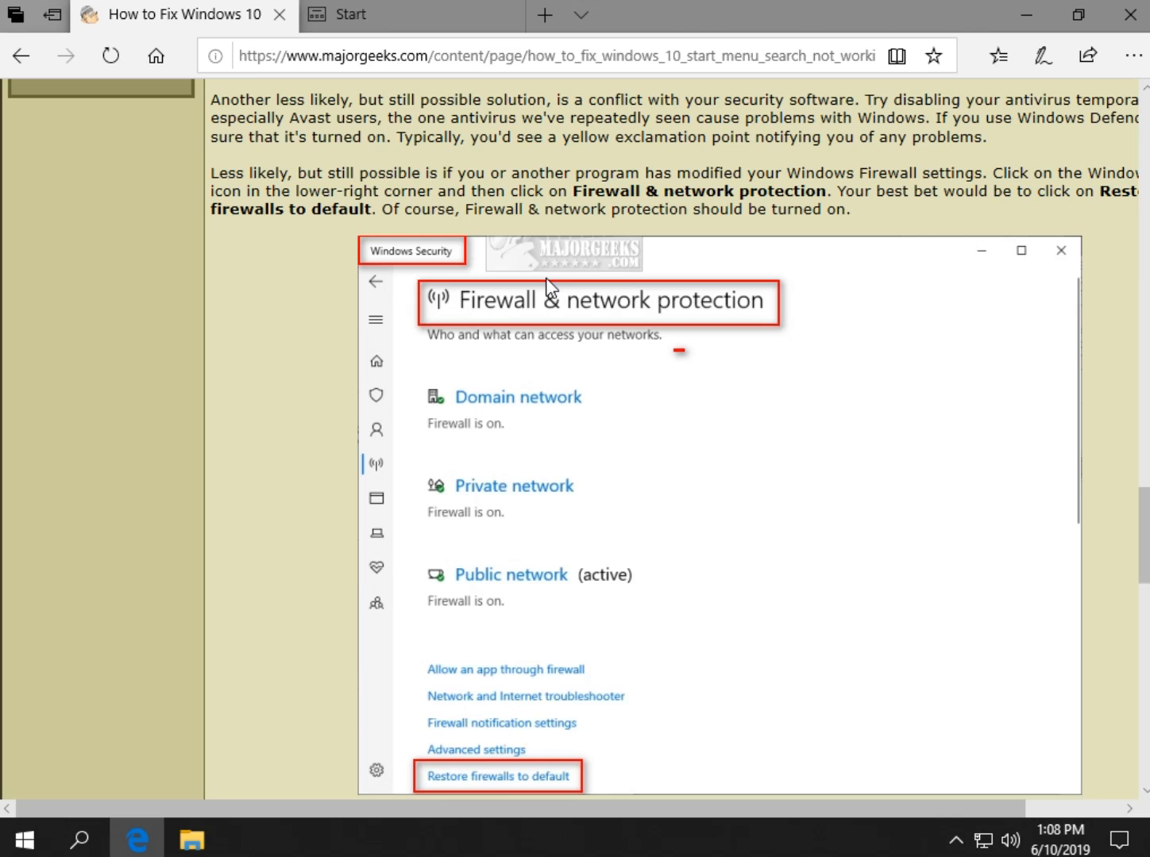
mouse_move(738, 258)
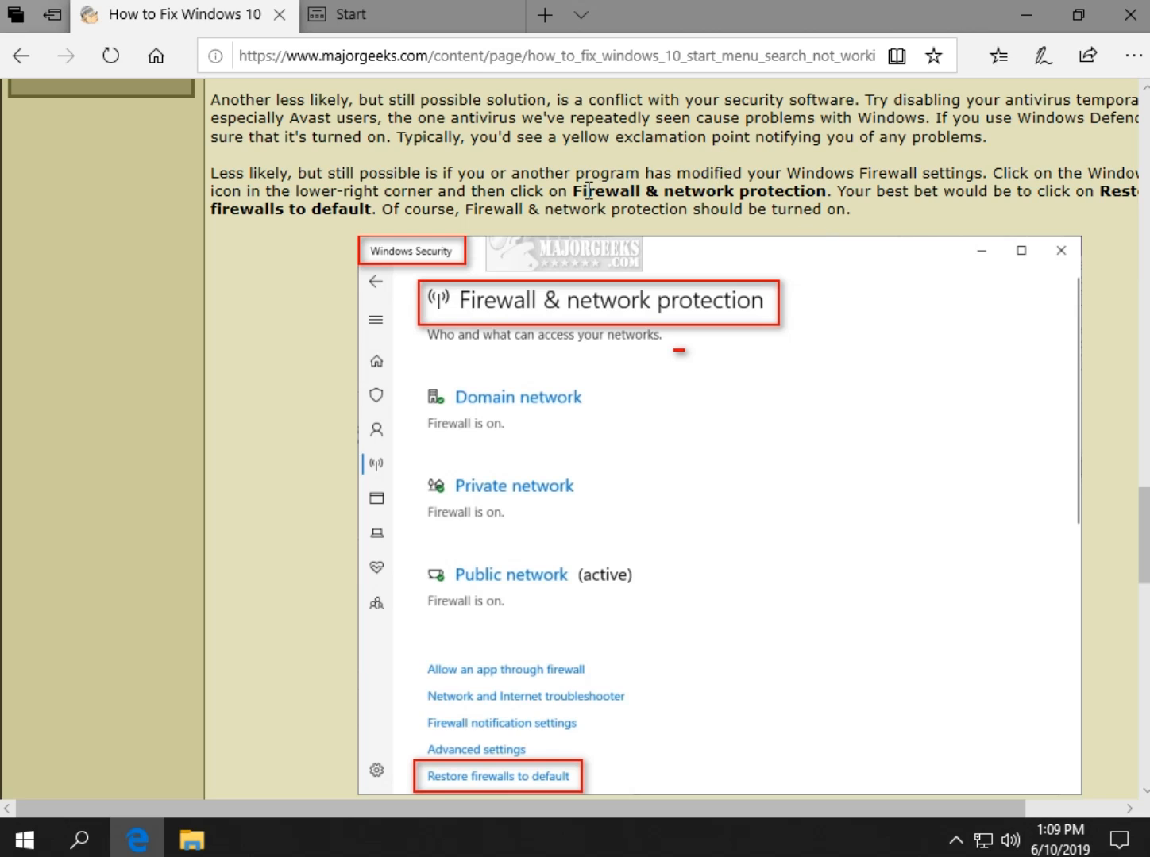
mouse_move(966, 749)
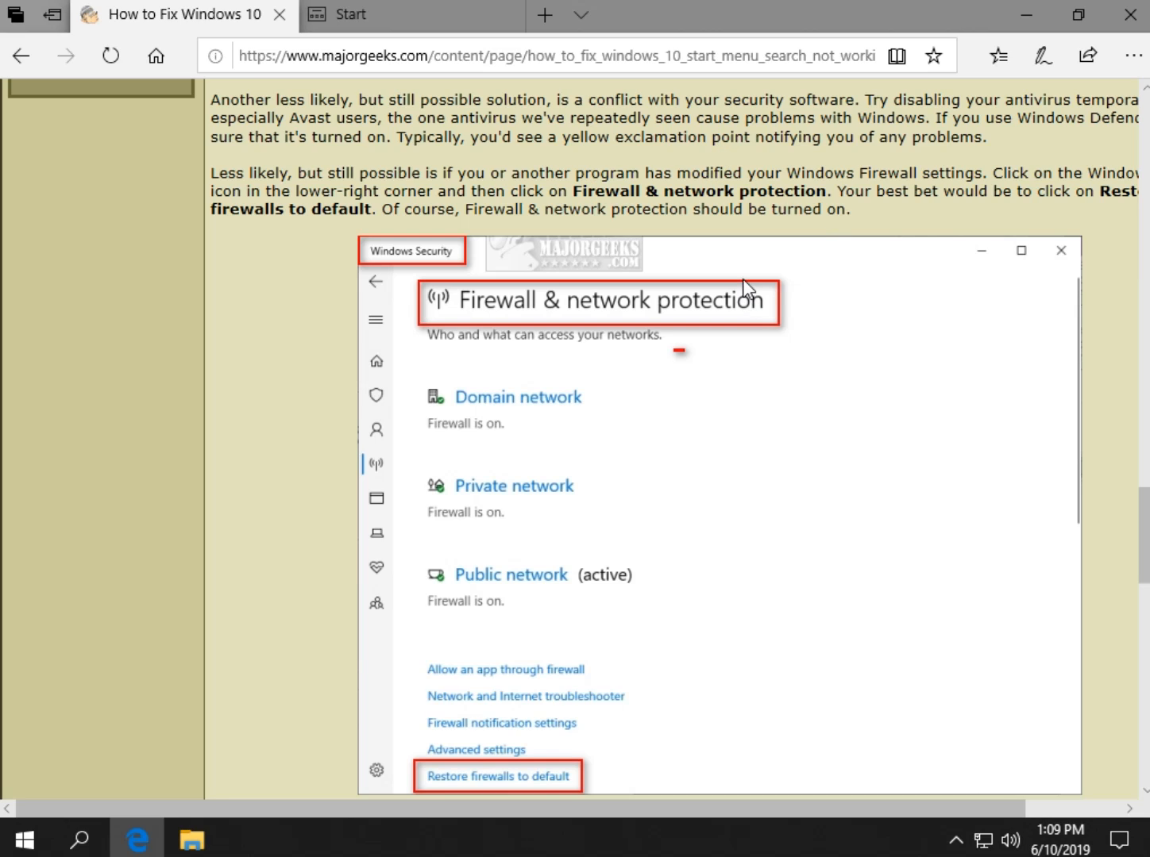
scroll("down", 3)
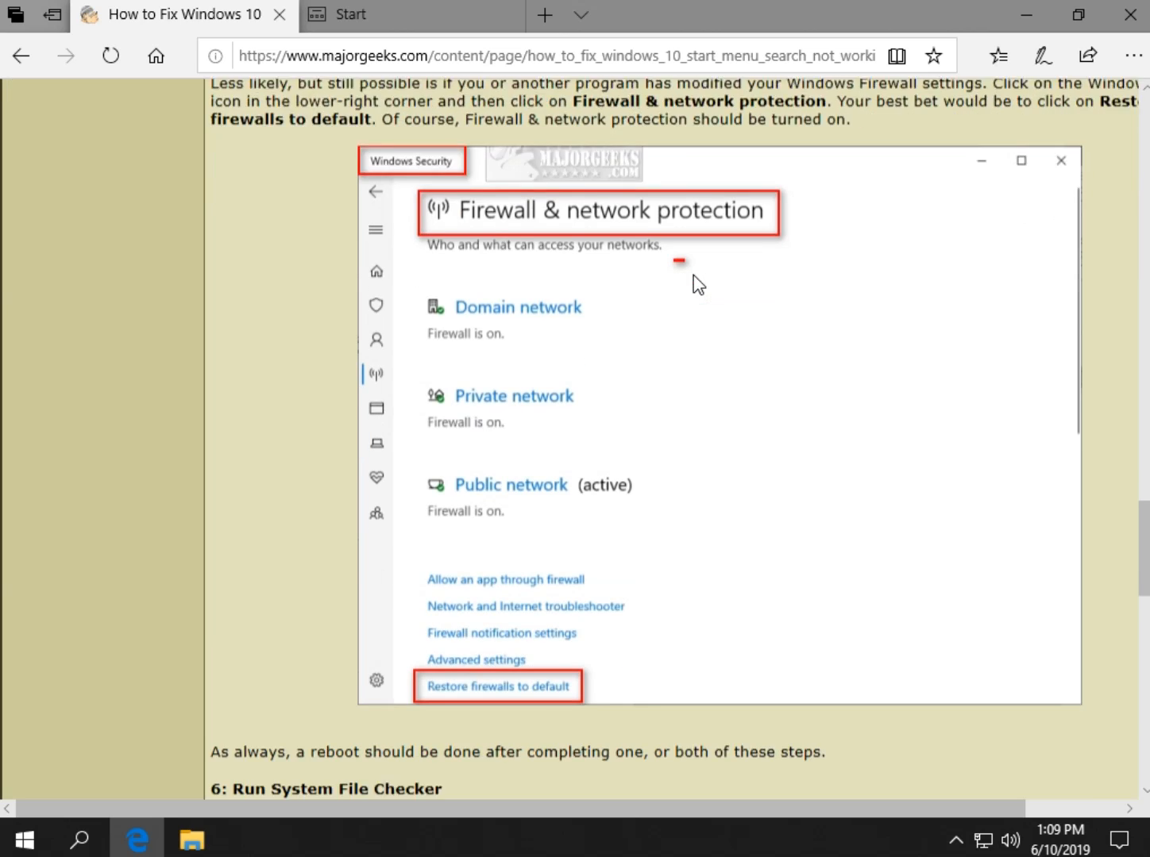
scroll("down", 3)
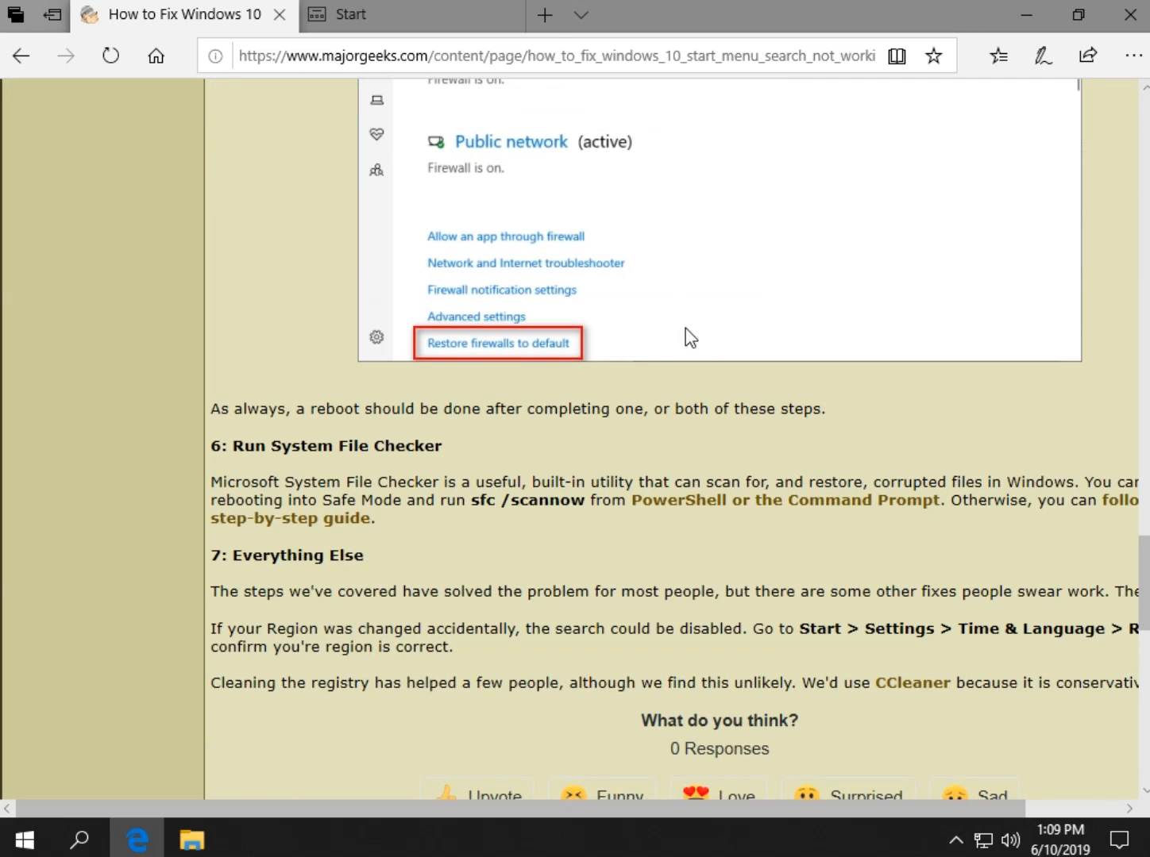
scroll("down", 3)
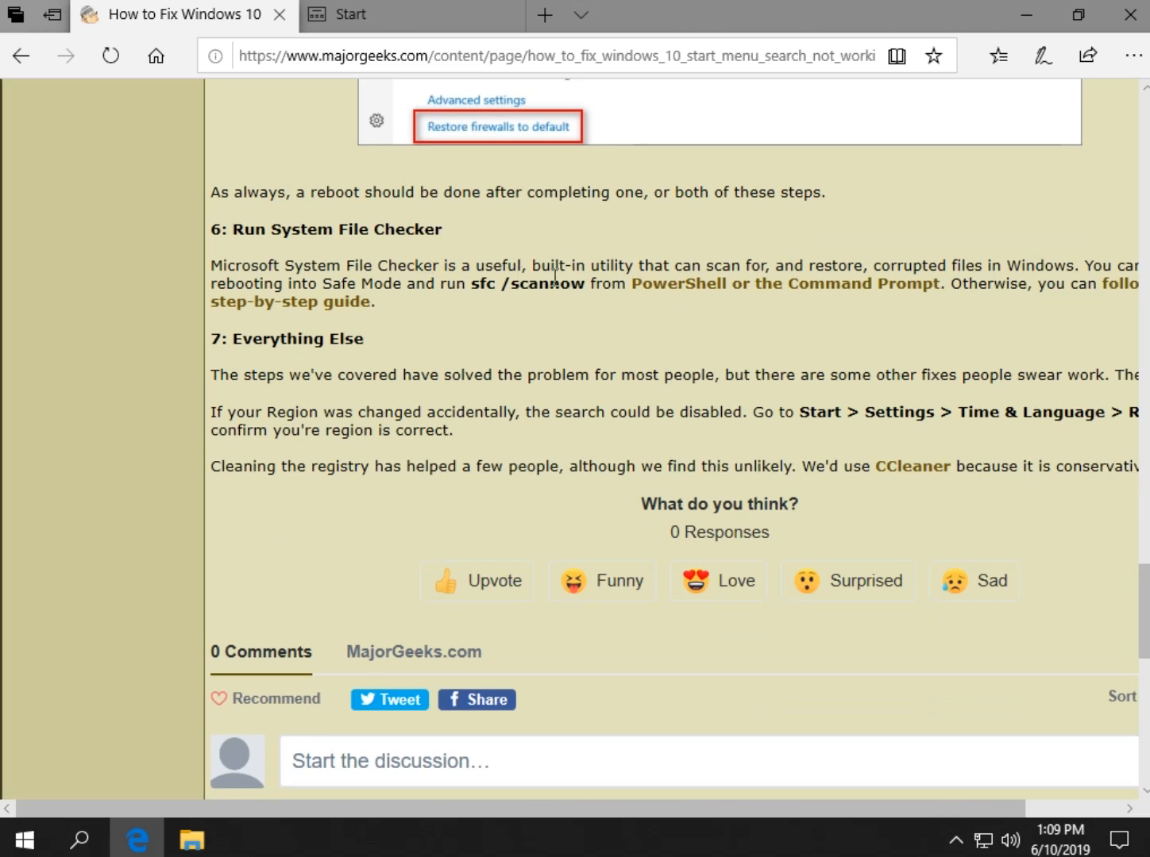
mouse_move(519, 310)
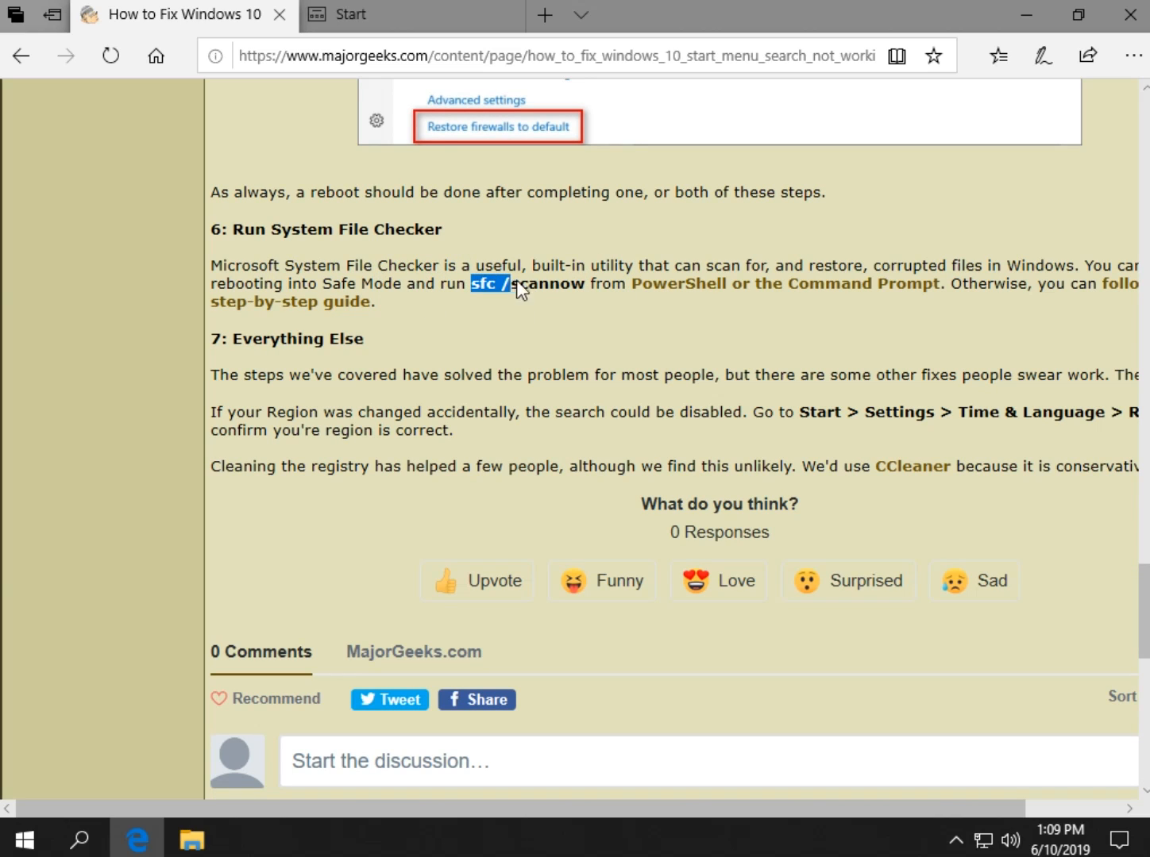
right_click(525, 282)
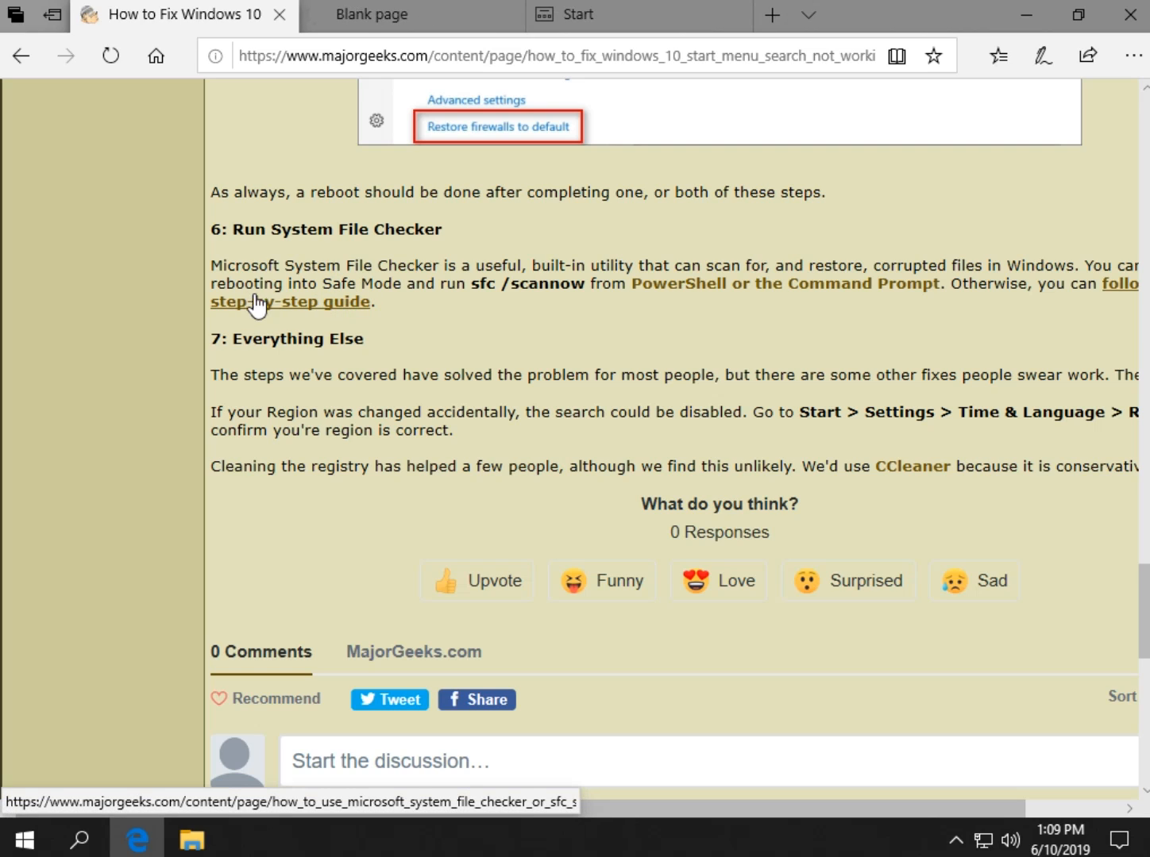
left_click(289, 302)
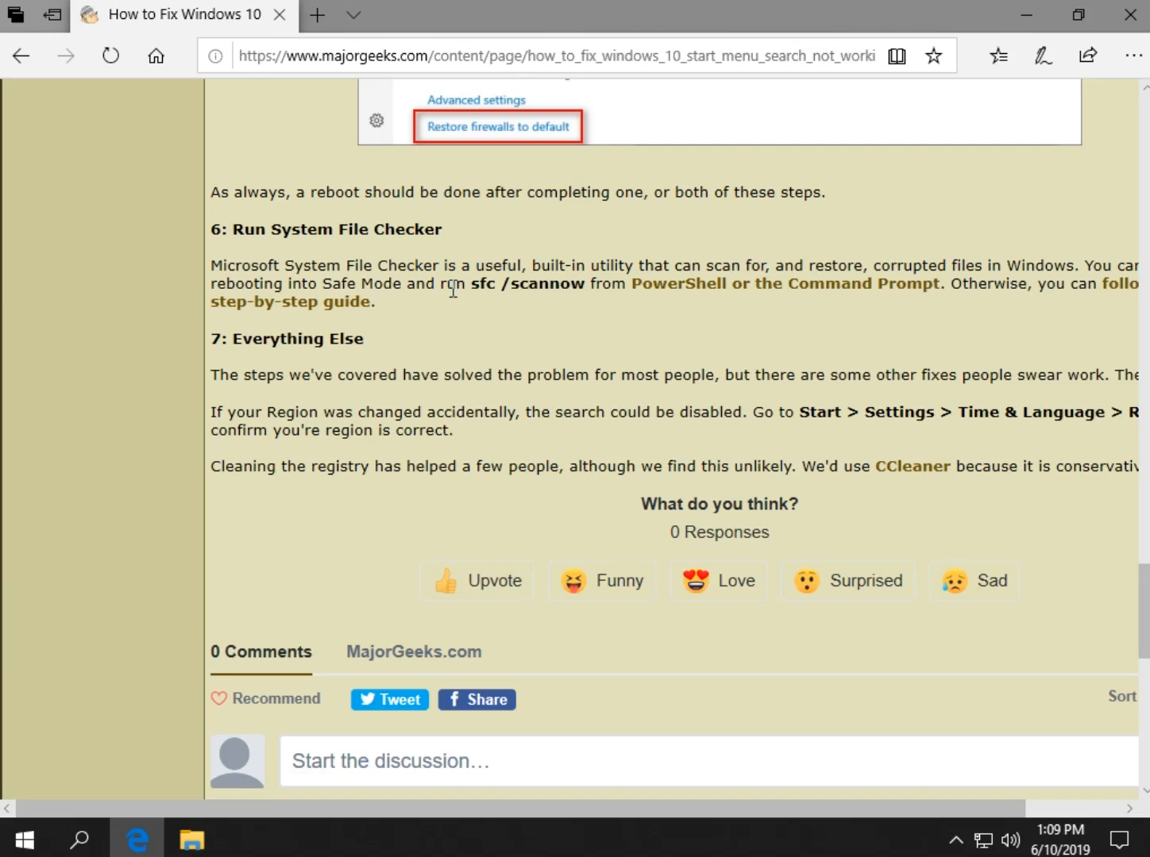
mouse_move(451, 335)
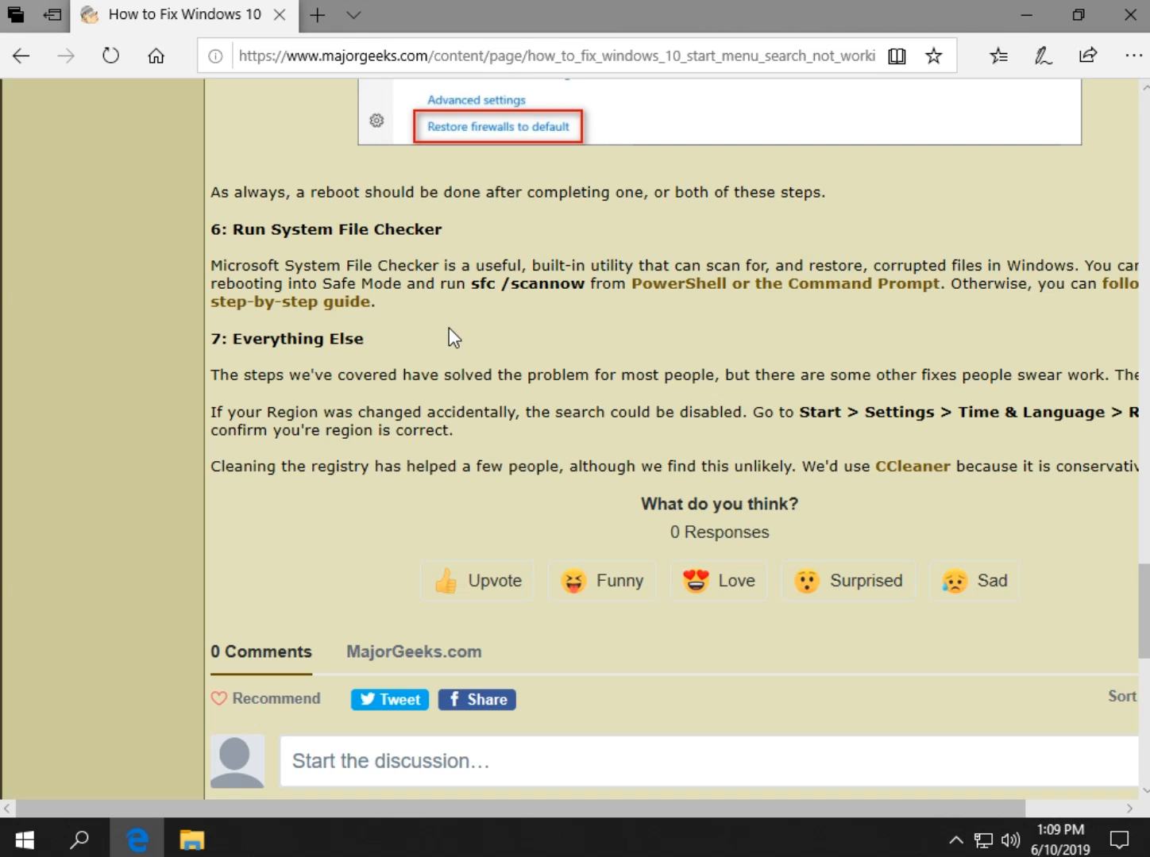
scroll("down", 3)
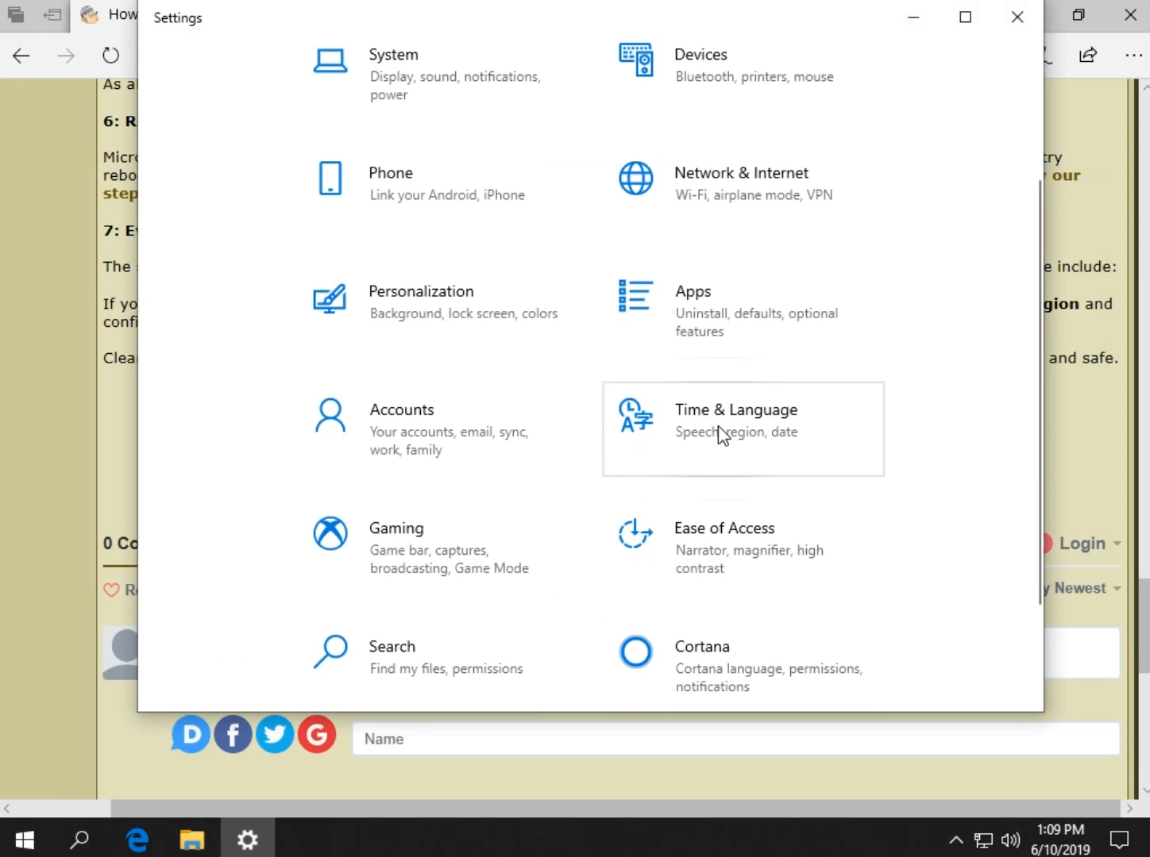
In Time & Language > Region, confirm Country or region remains United States
left_click(733, 410)
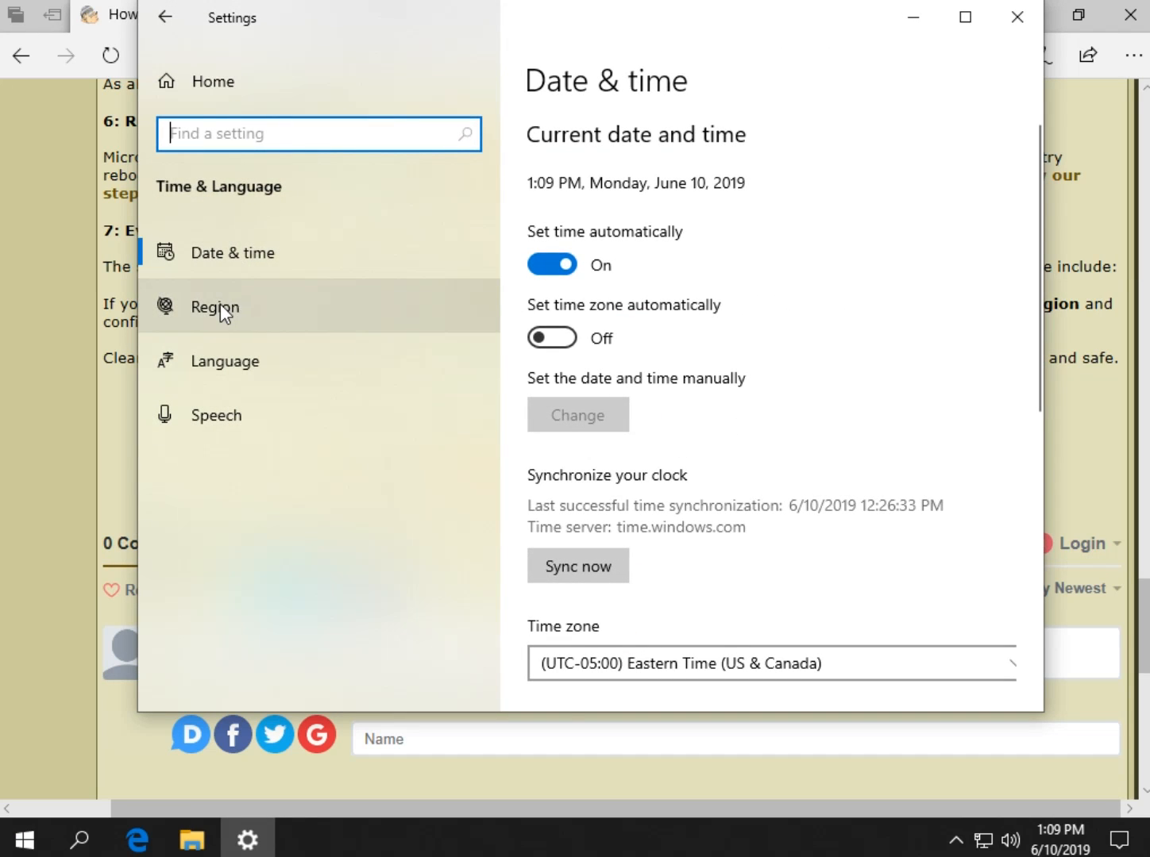
left_click(214, 308)
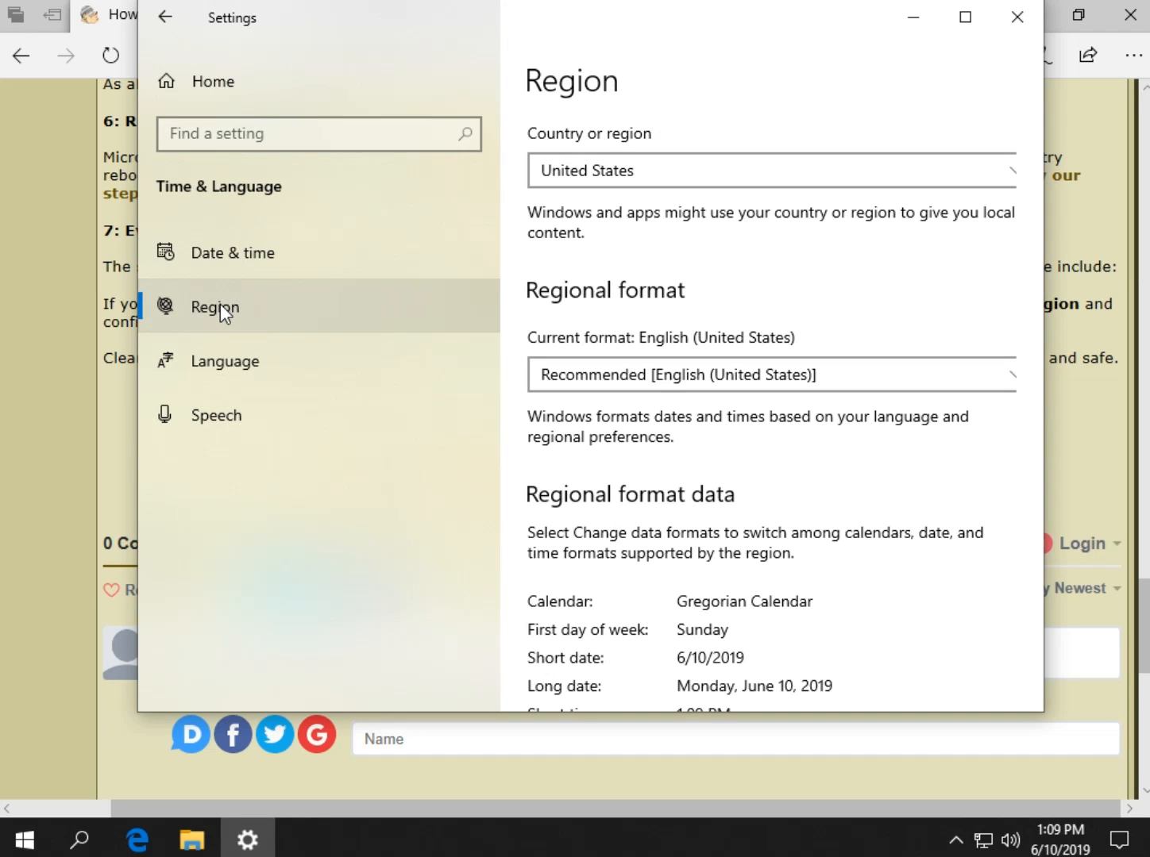
left_click(768, 170)
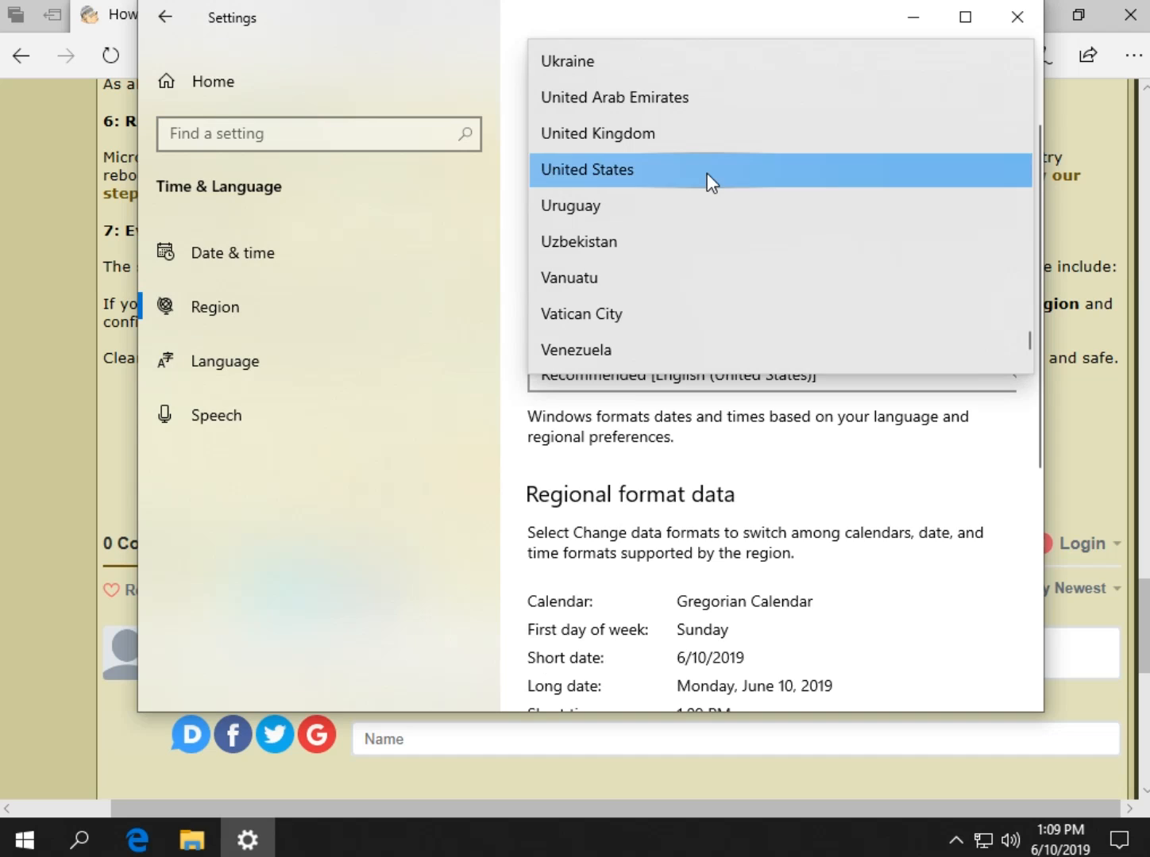
left_click(588, 168)
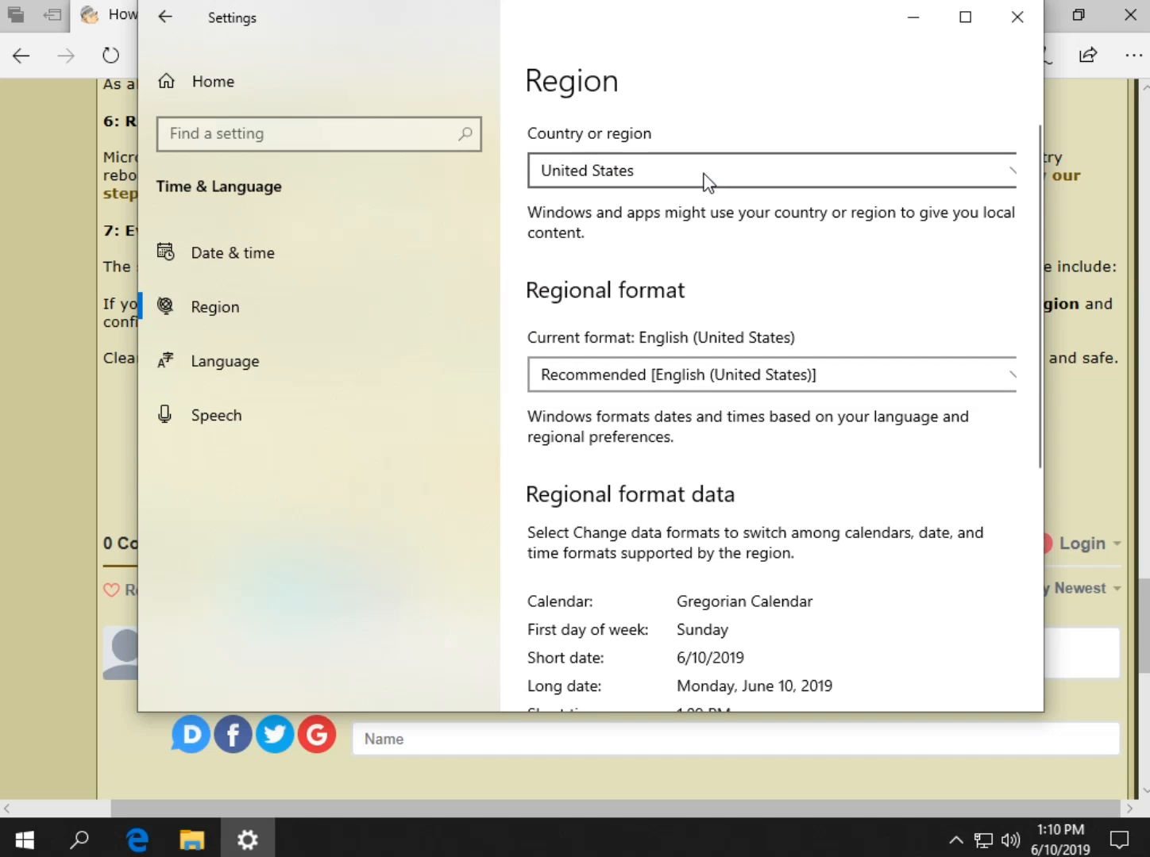
mouse_move(695, 185)
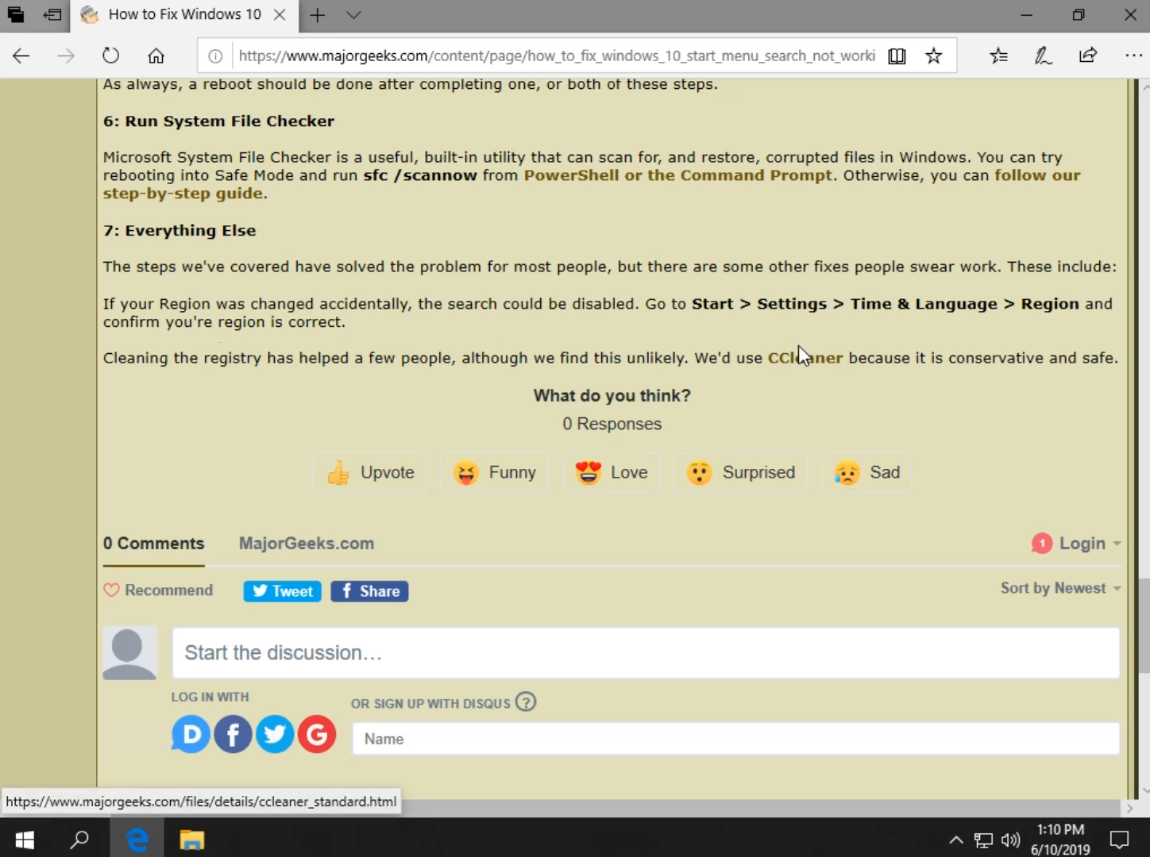
mouse_move(441, 350)
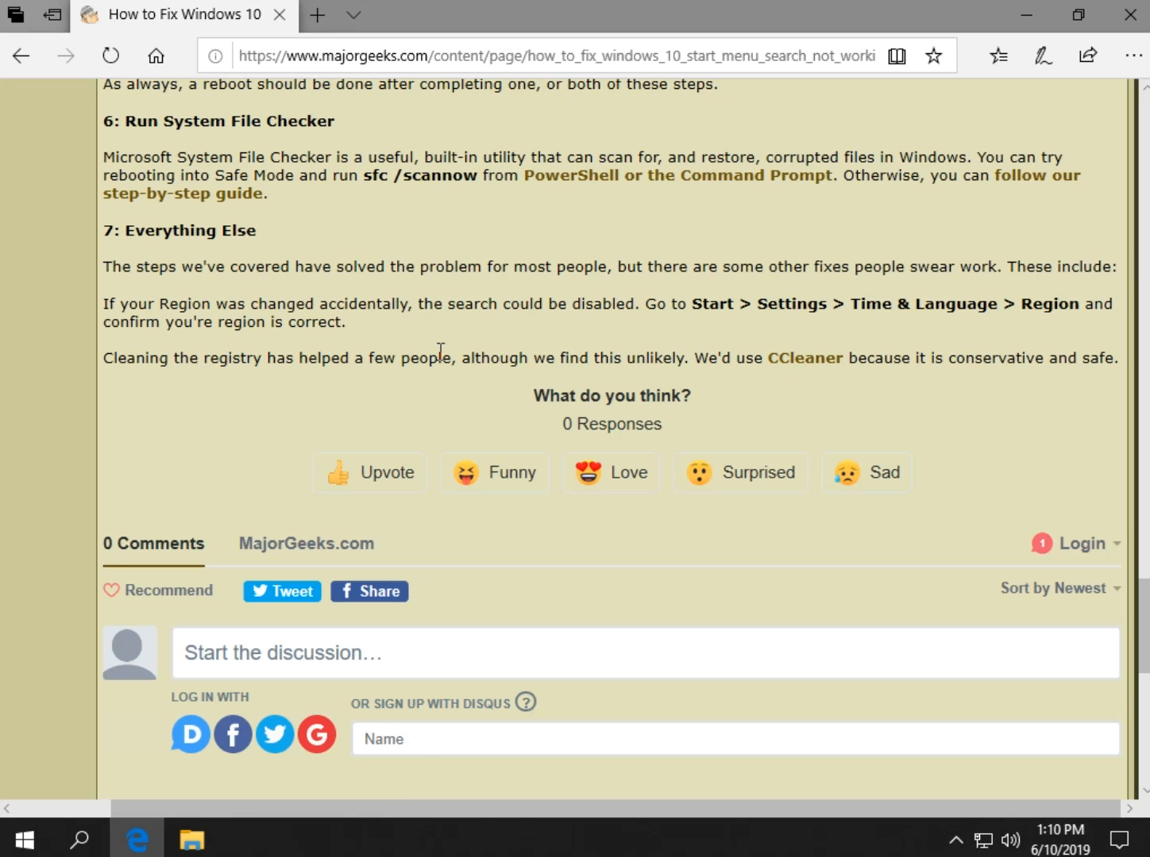
mouse_move(376, 349)
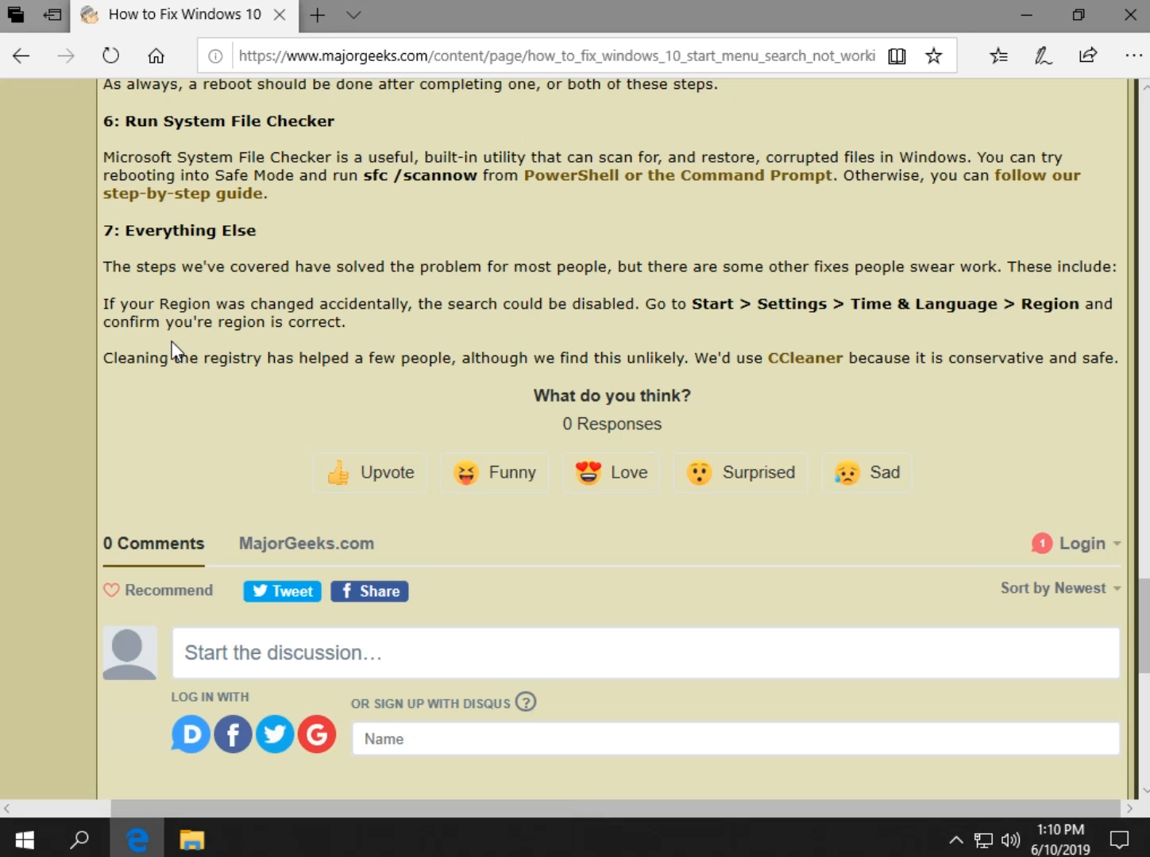
mouse_move(877, 400)
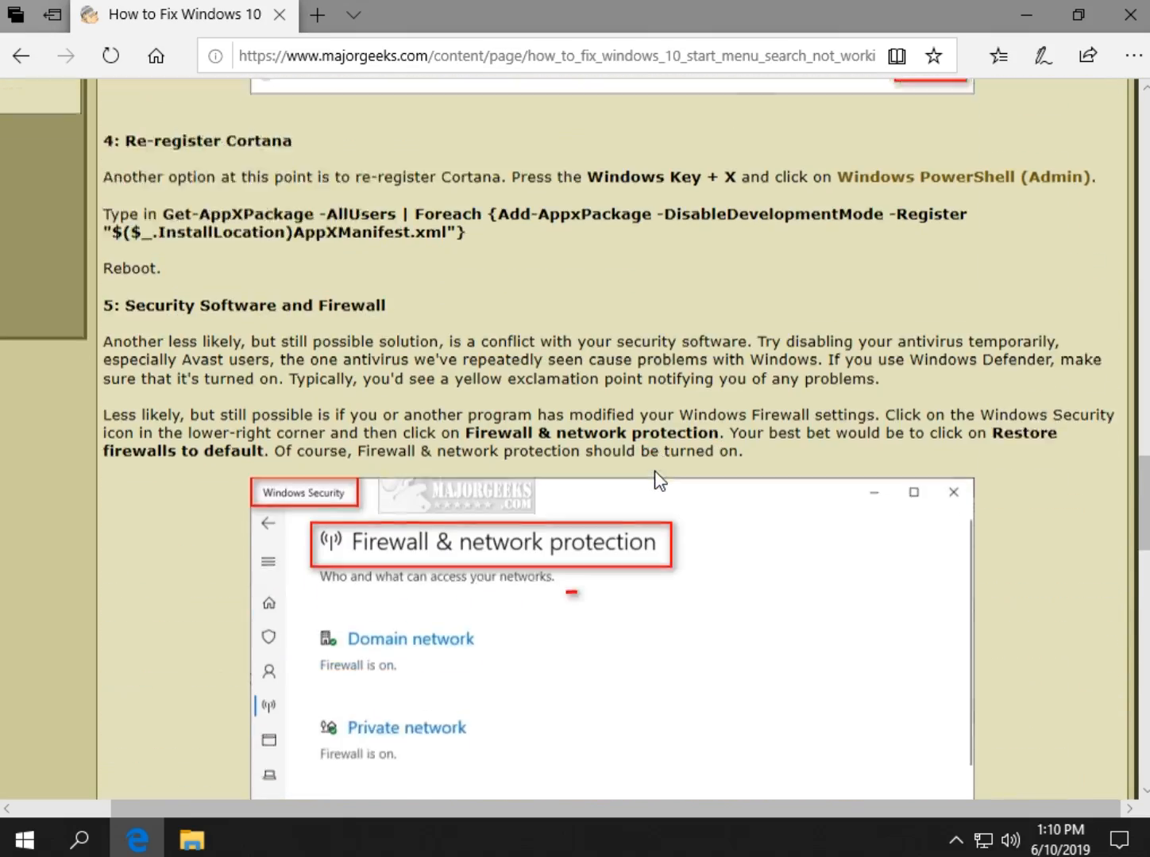
Scroll the article back to its title and step 1, the Search and Indexing troubleshooter
scroll("up", 3)
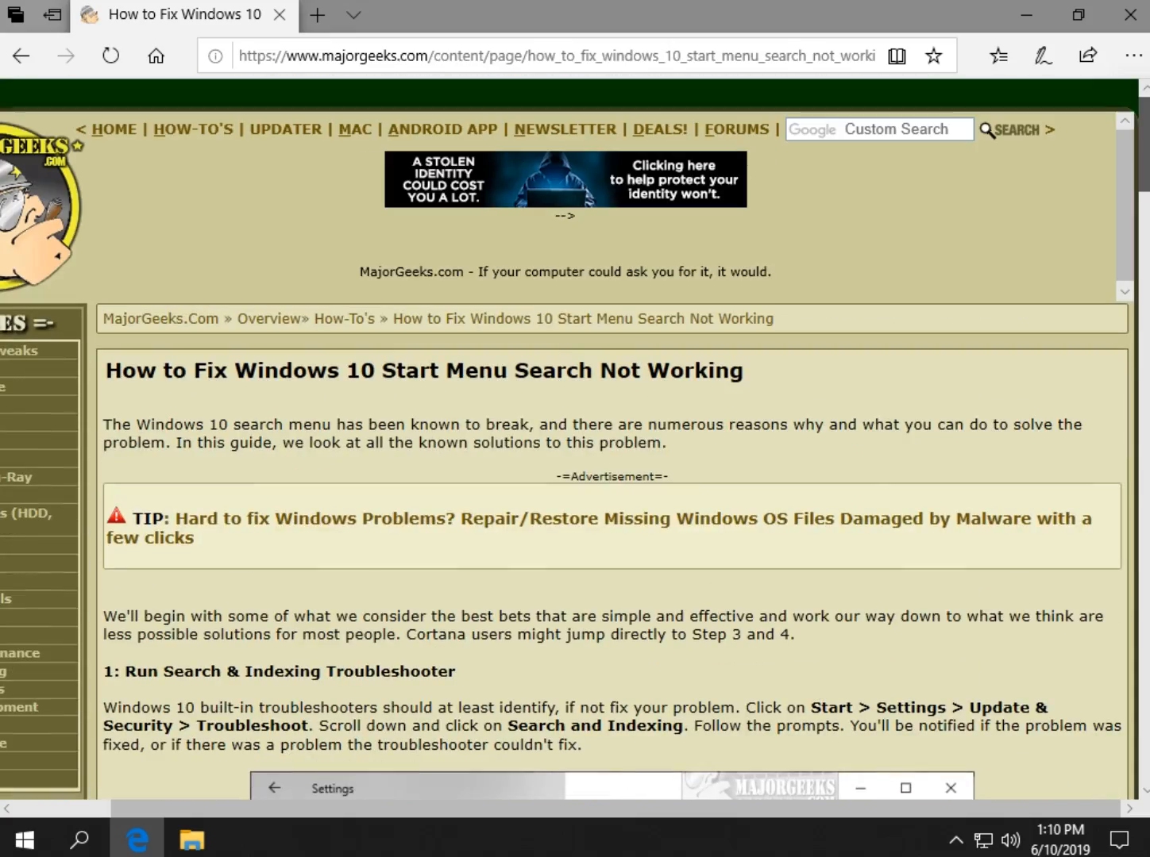
scroll("down", 3)
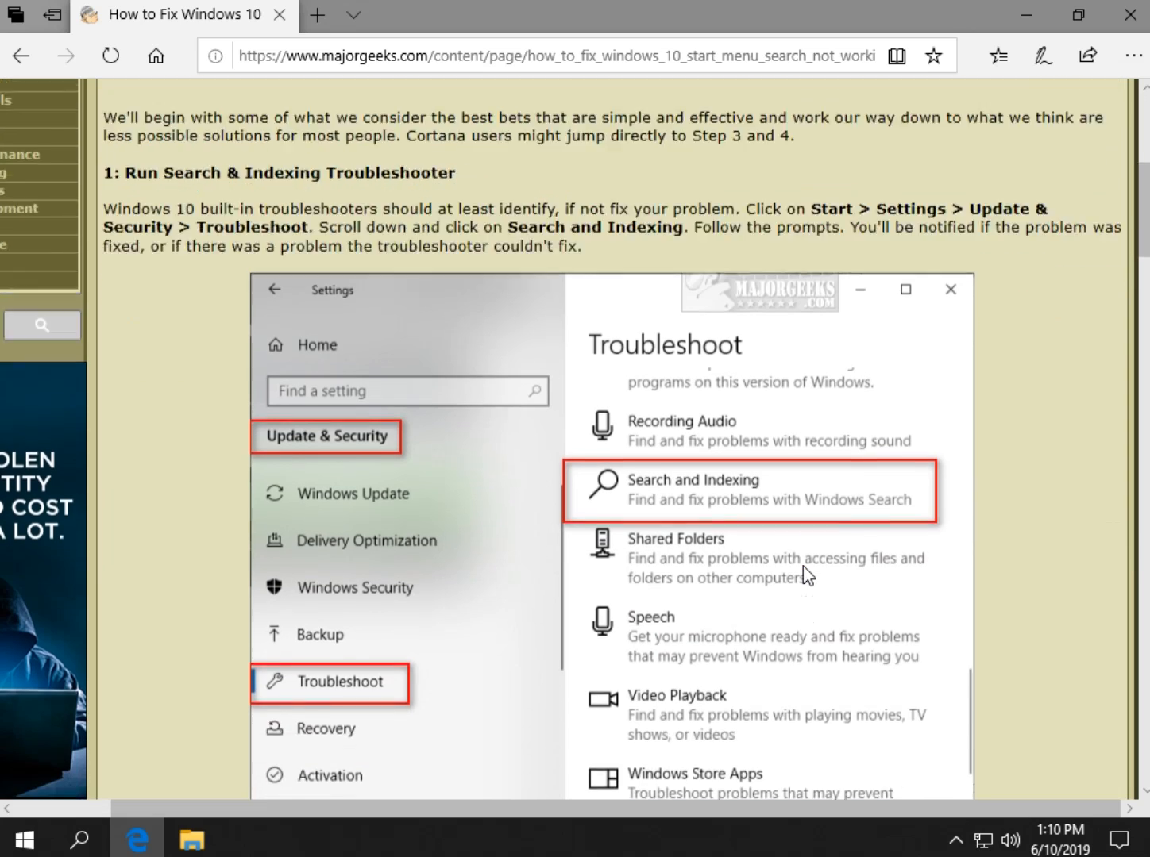
scroll("down", 3)
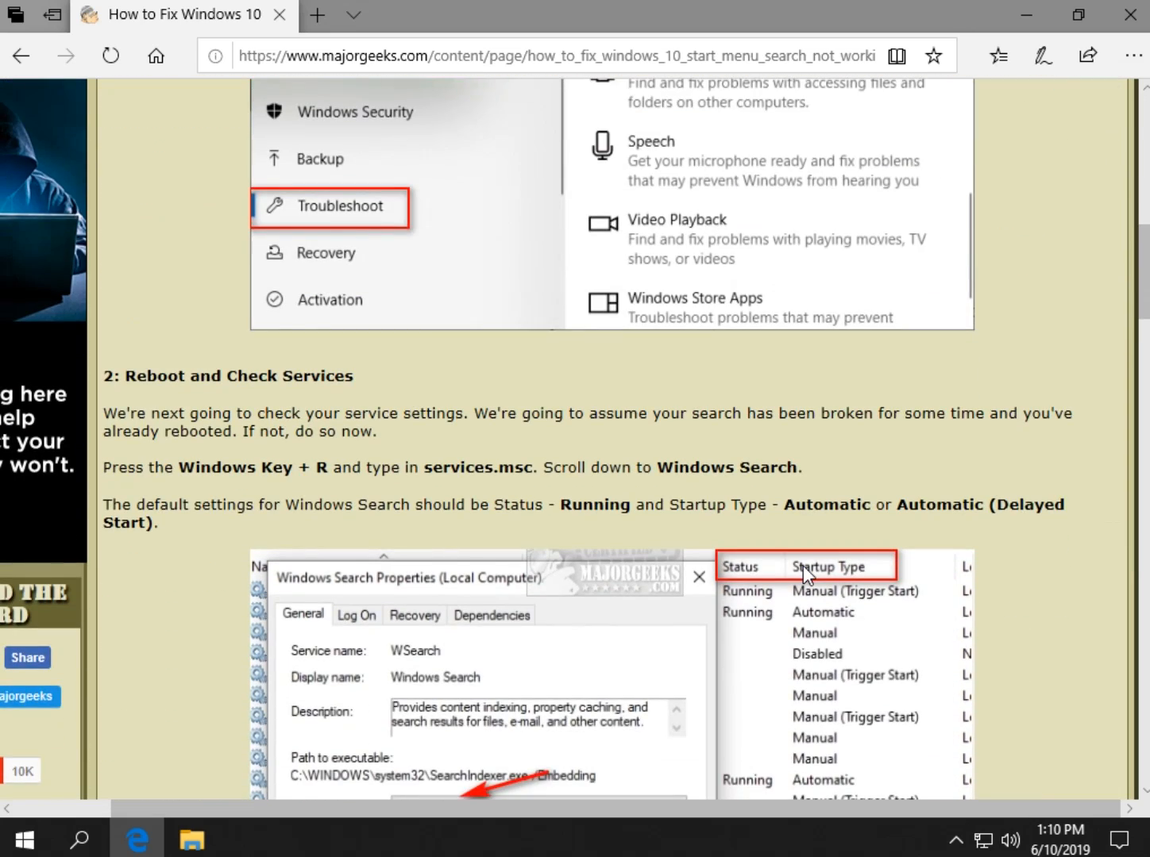
scroll("down", 3)
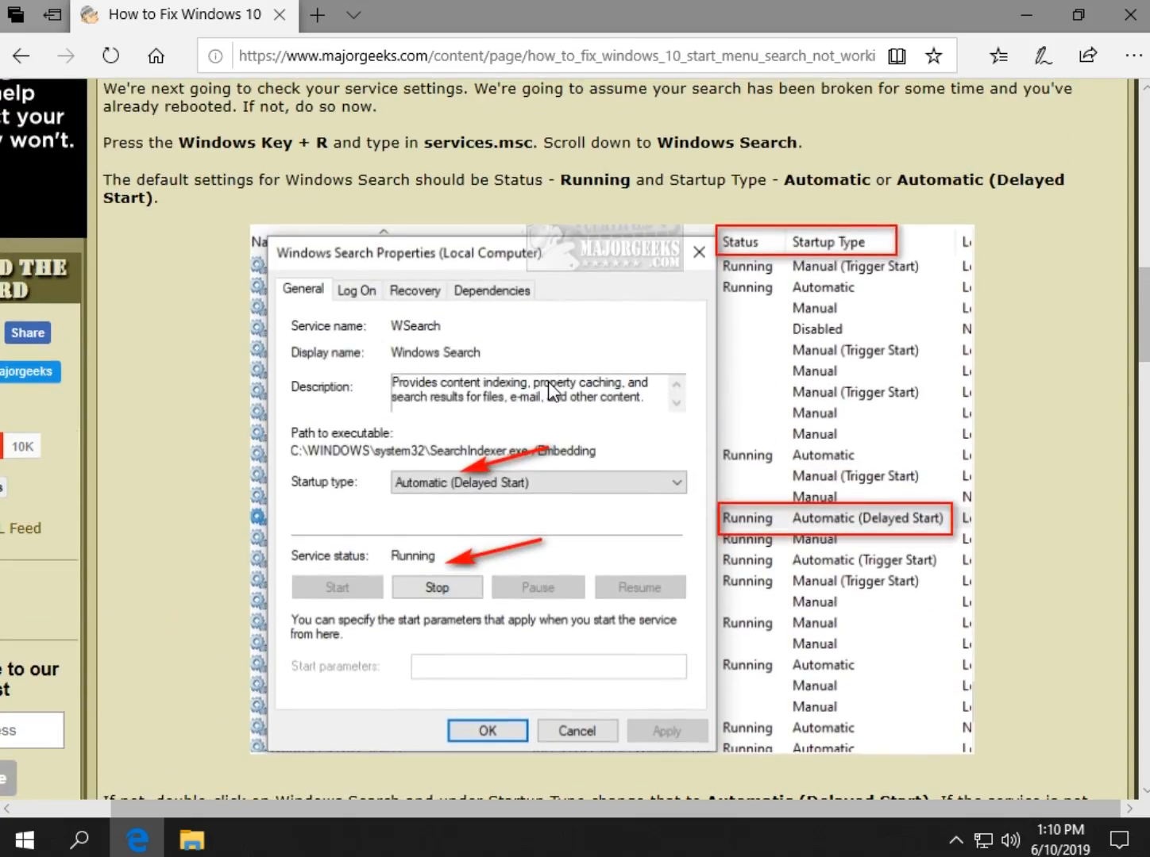
scroll("down", 3)
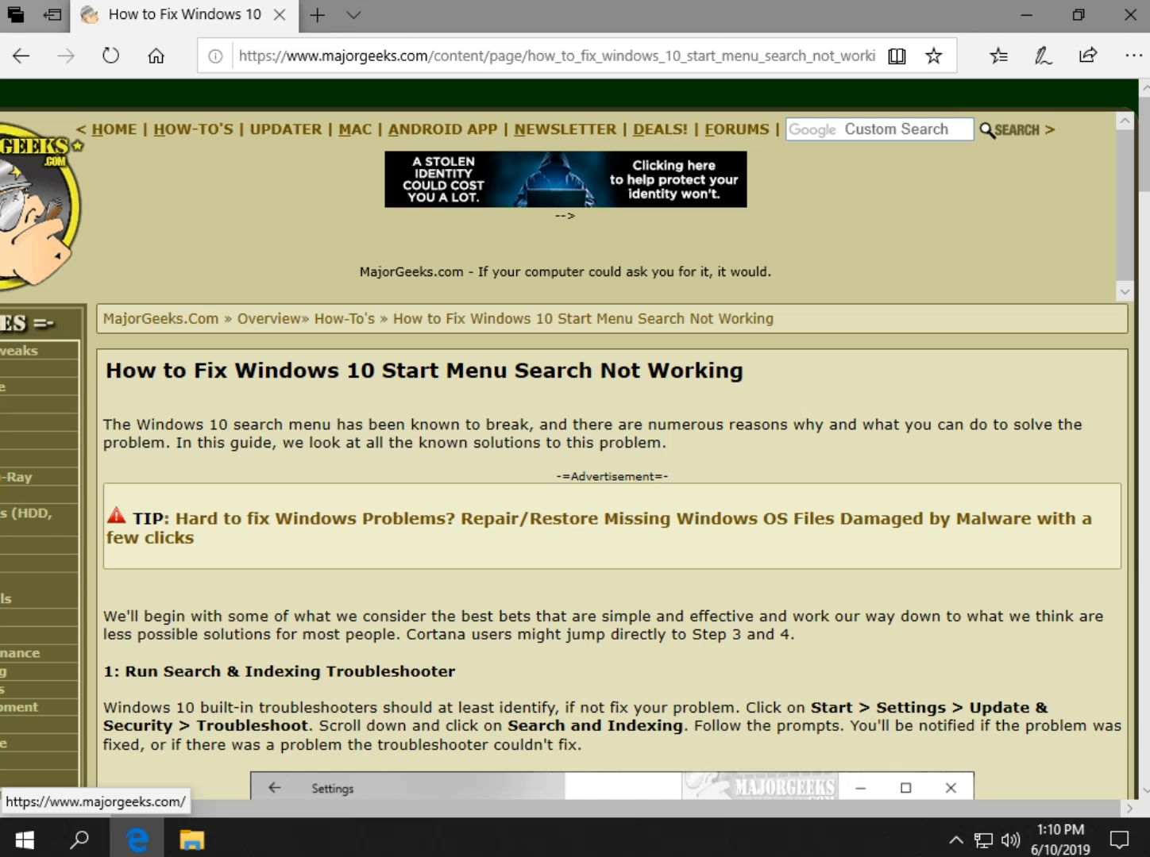
scroll("down", 3)
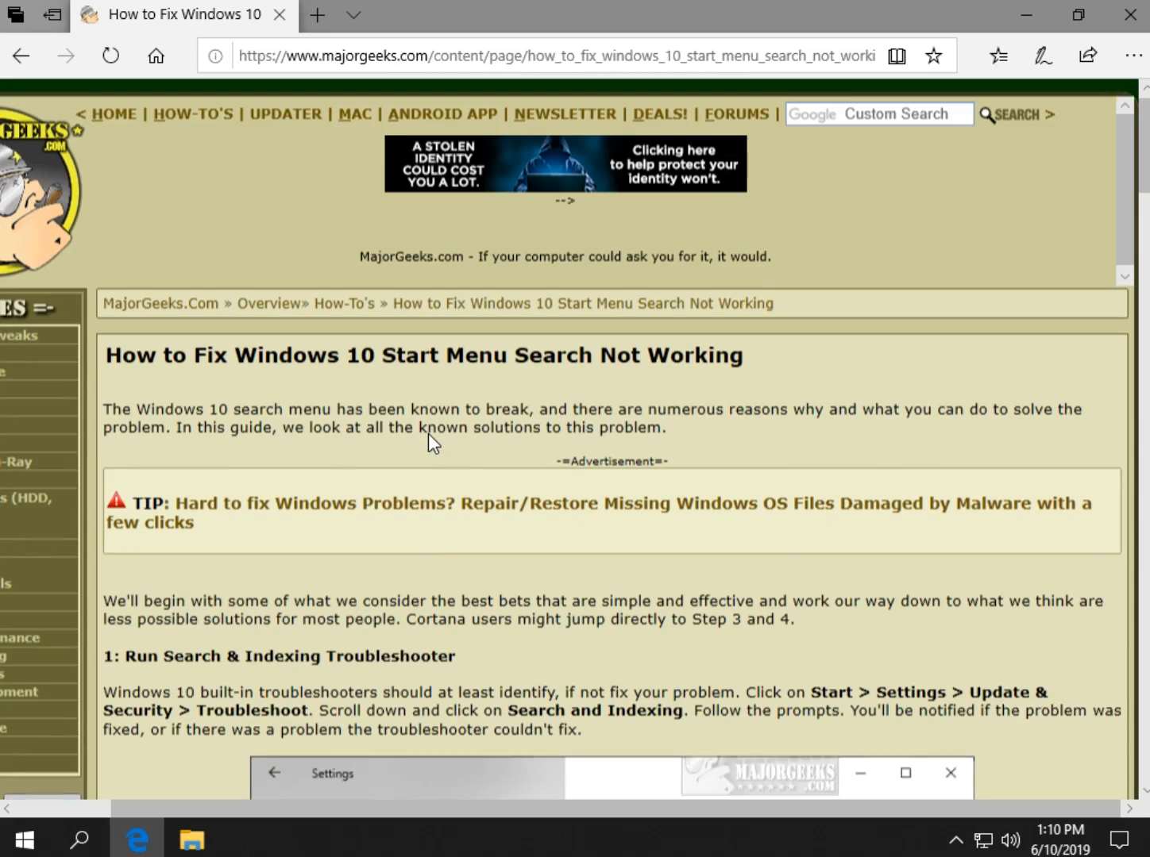
scroll("down", 3)
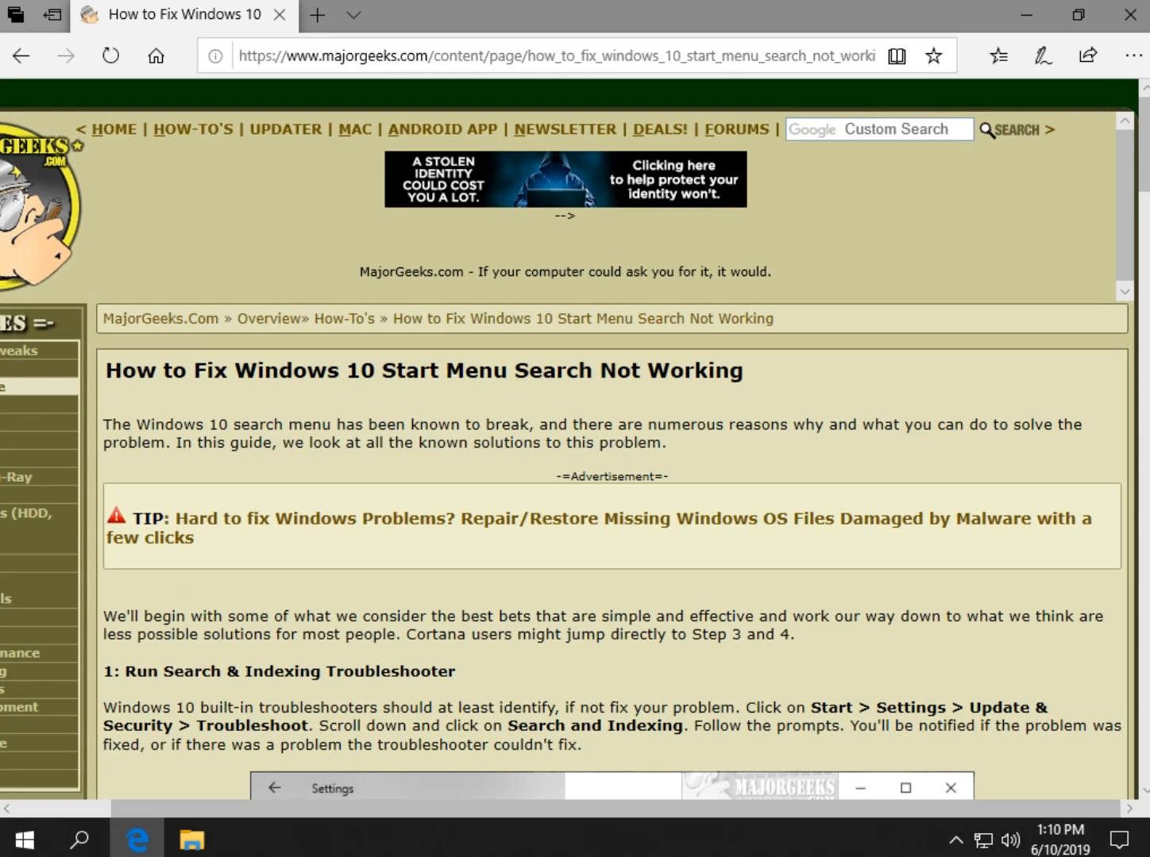